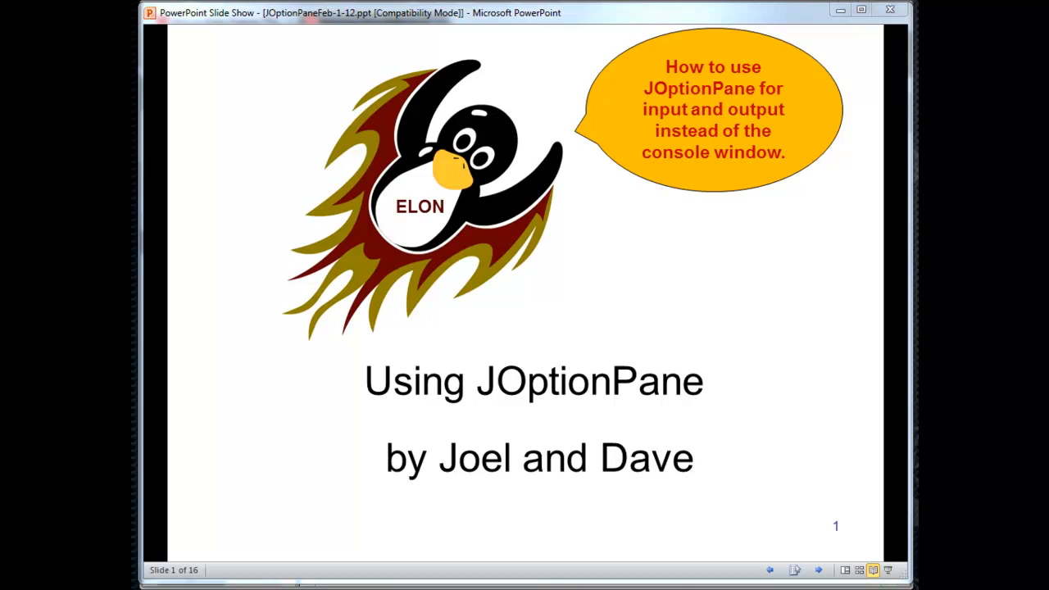
- Advance to the References slide listing the Java API specification and dialogs tutorial links
double_click(593, 380)
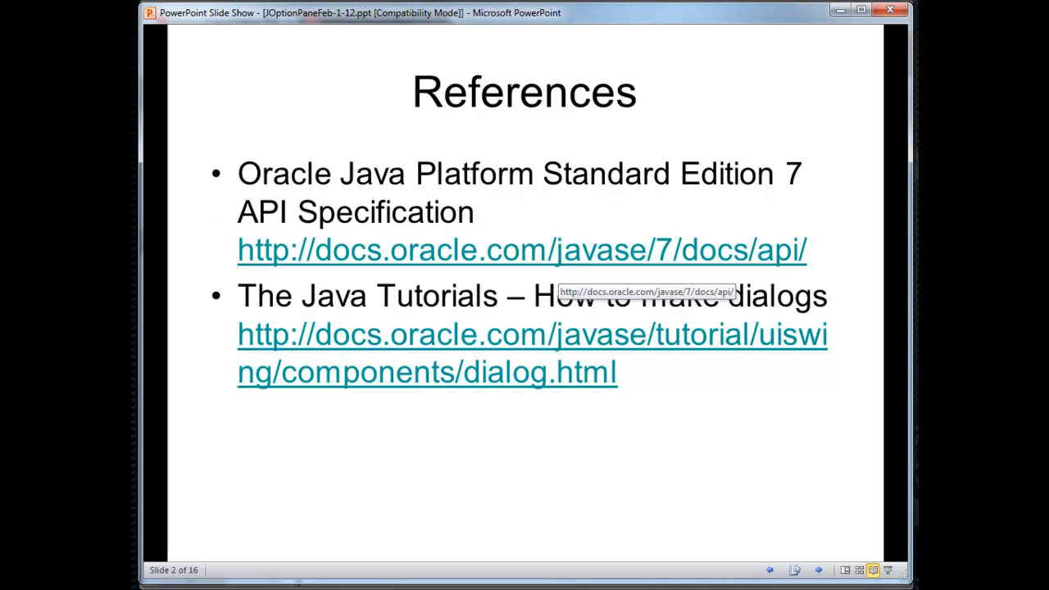
mouse_move(532, 335)
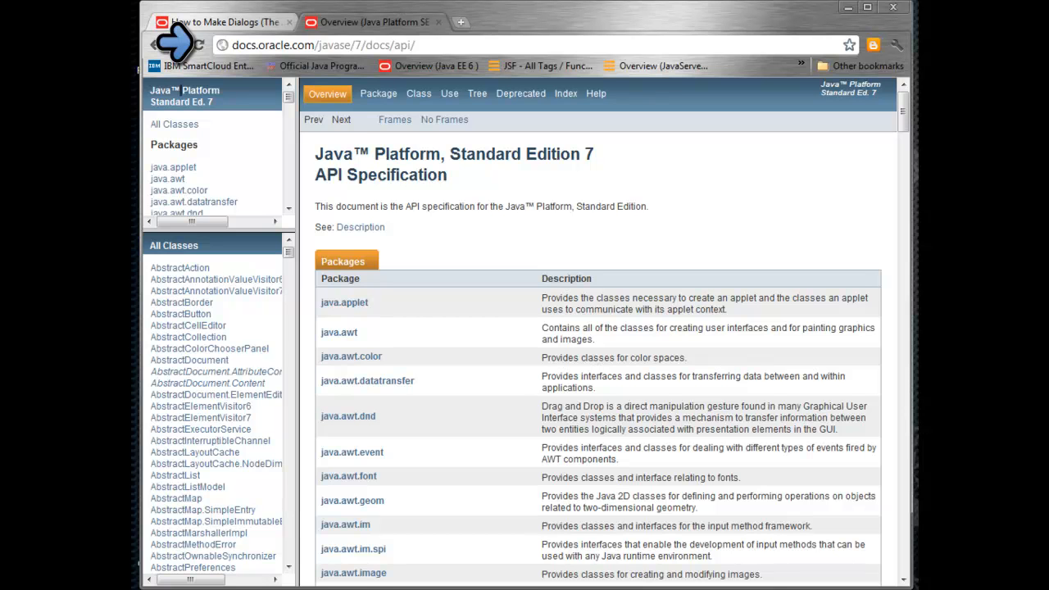
mouse_move(320, 66)
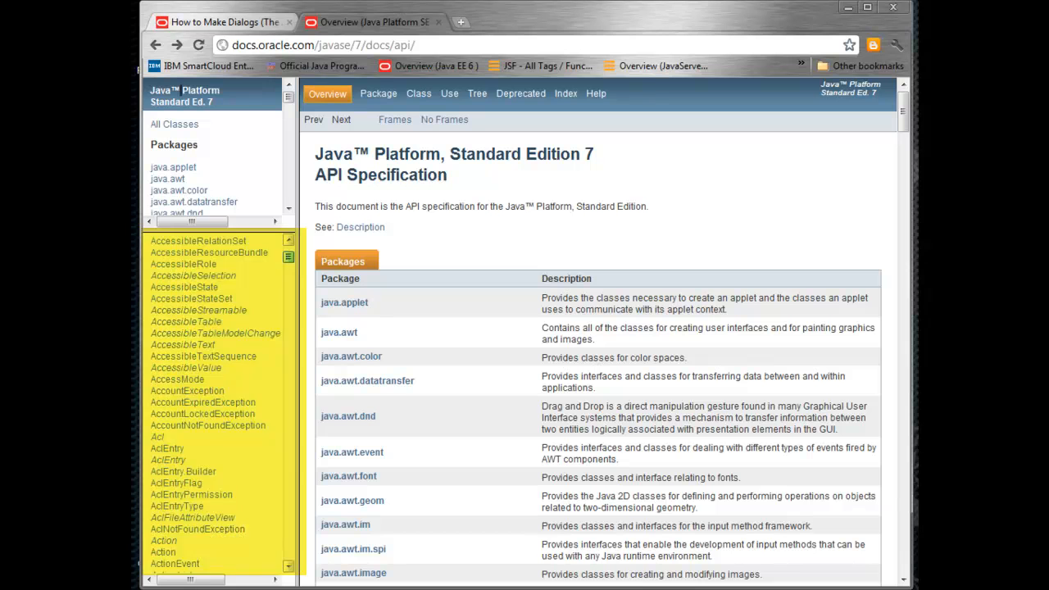
- Search the All Classes frame for 'JOp' to locate JOptionPane
left_click(173, 124)
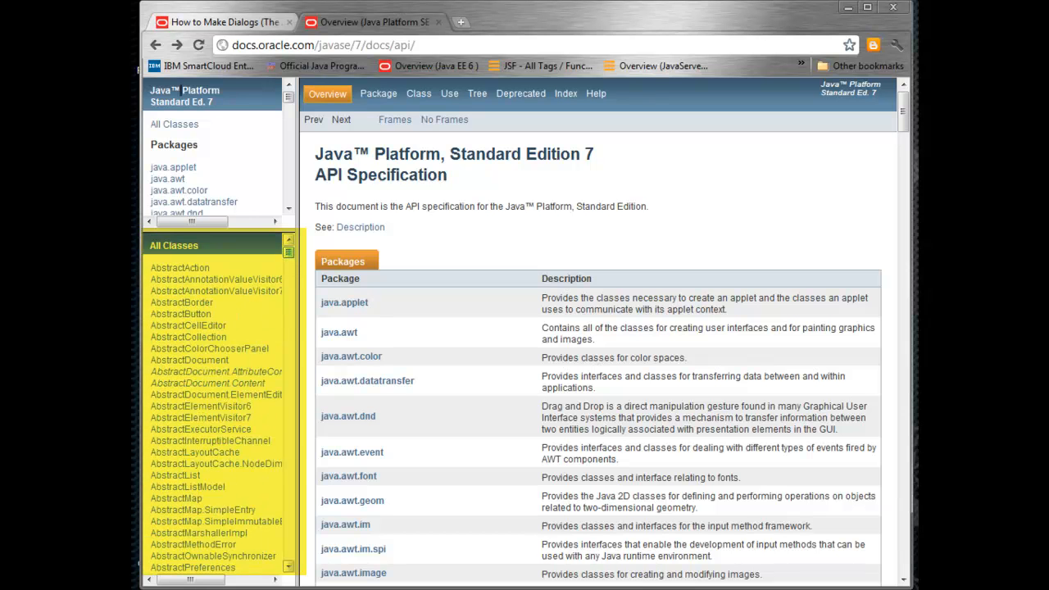
key("ctrl+f")
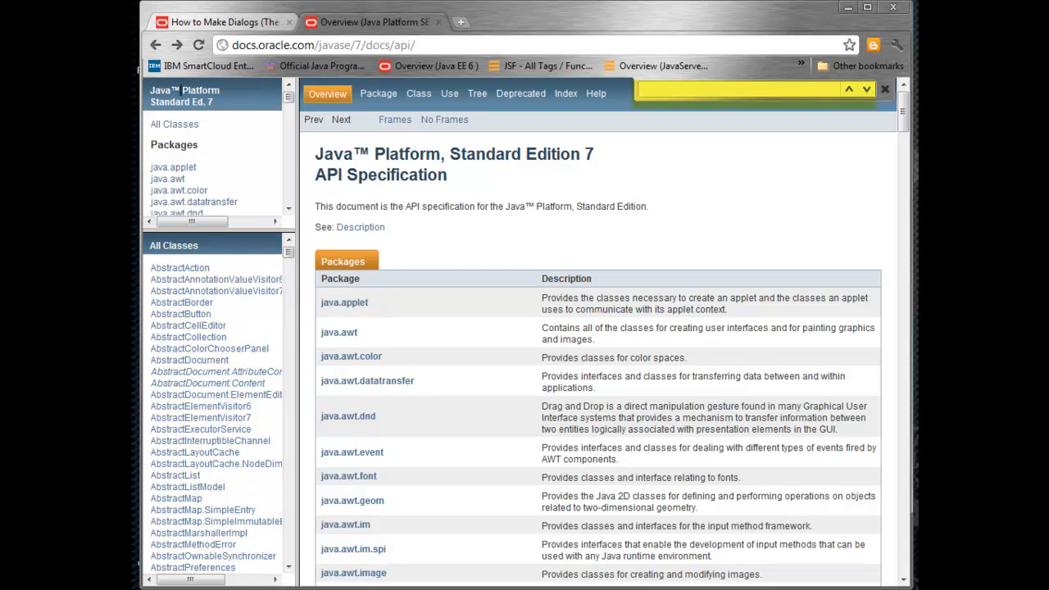
type("JOp")
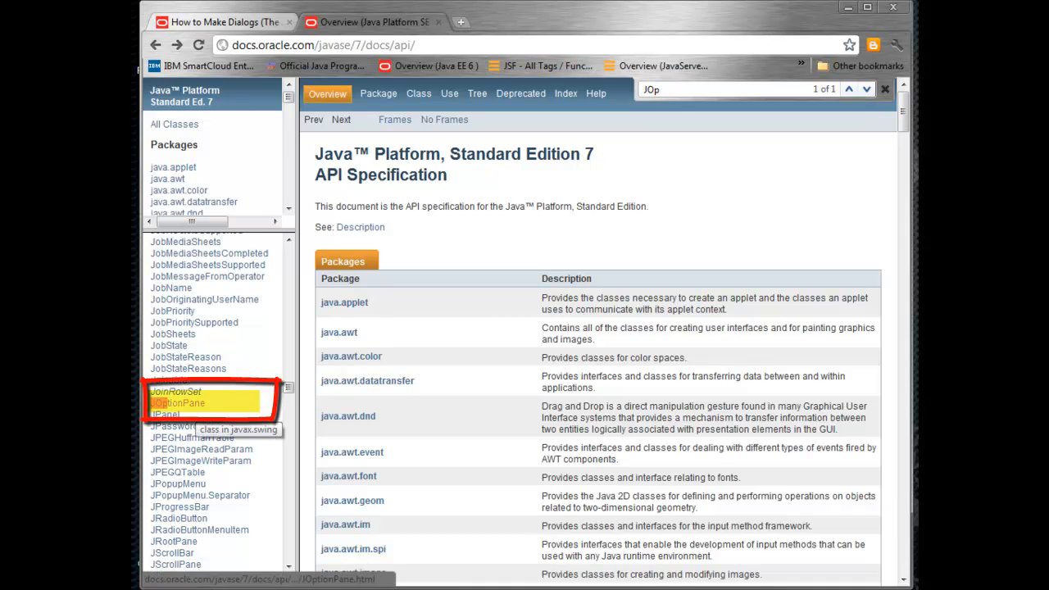
- View the JOptionPane class page, jump to its field summary, then return to the top
left_click(178, 403)
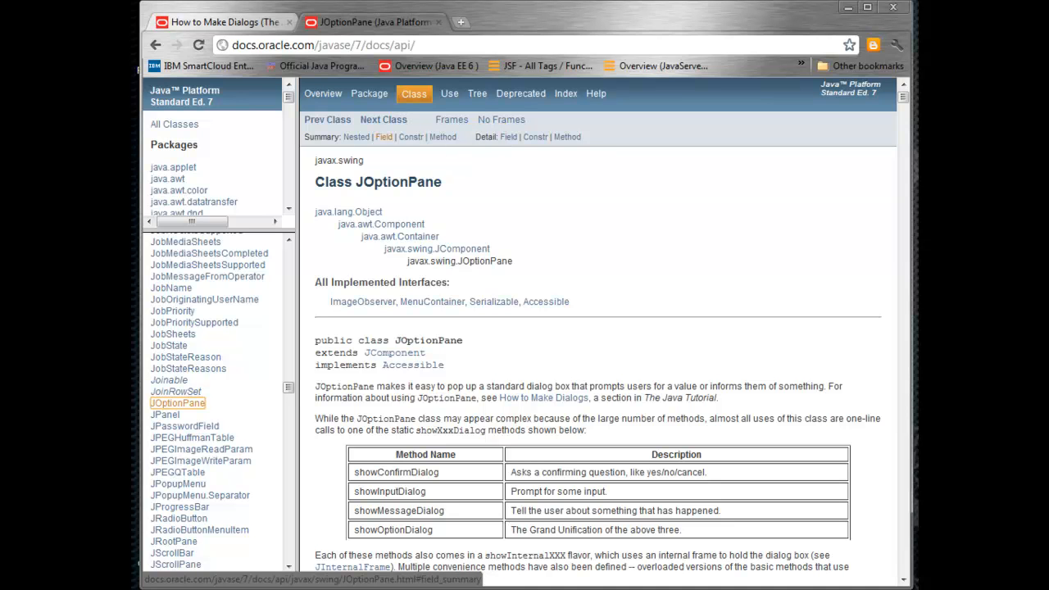
left_click(384, 137)
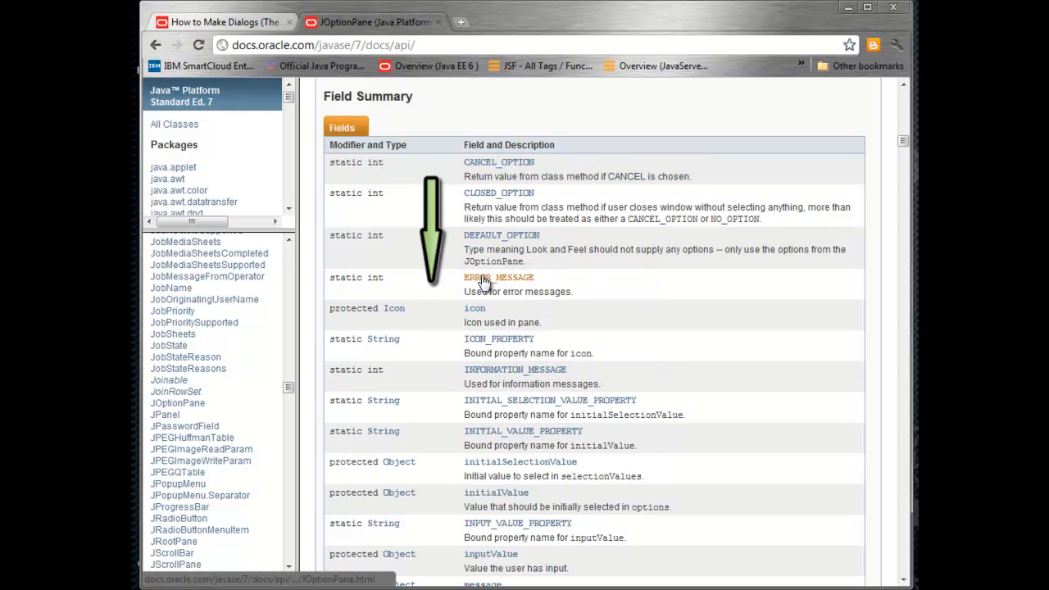
left_click(498, 277)
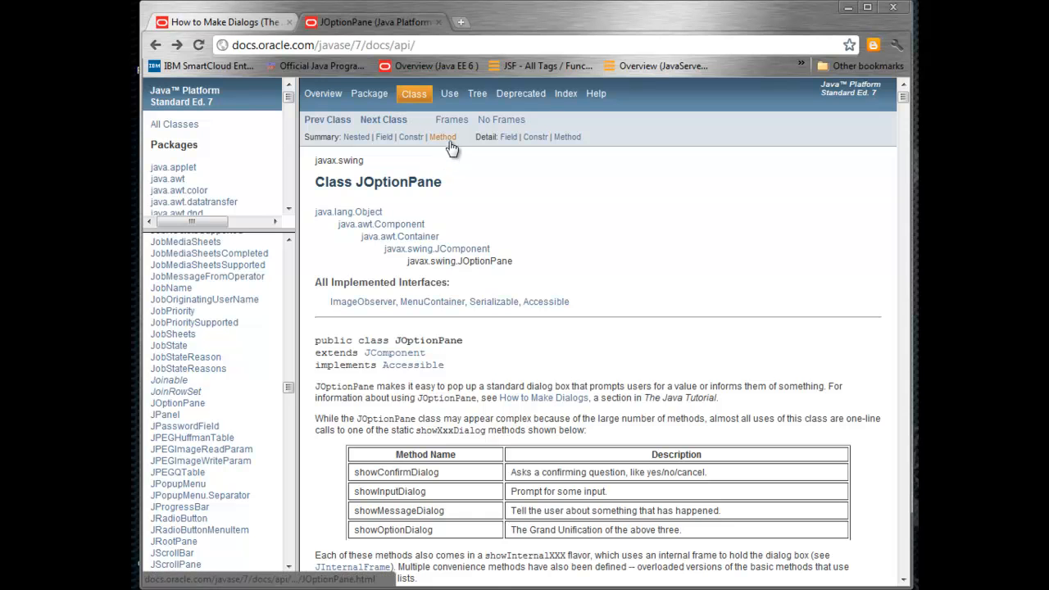
mouse_move(442, 137)
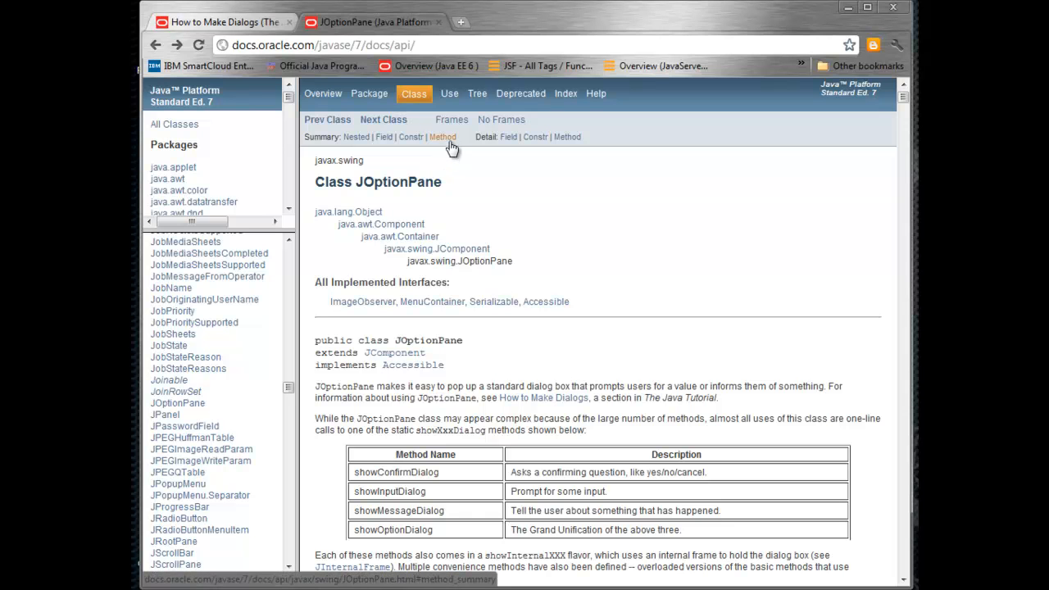
- Browse the method summary down to the showInputDialog variants, then return to the slide show
left_click(443, 138)
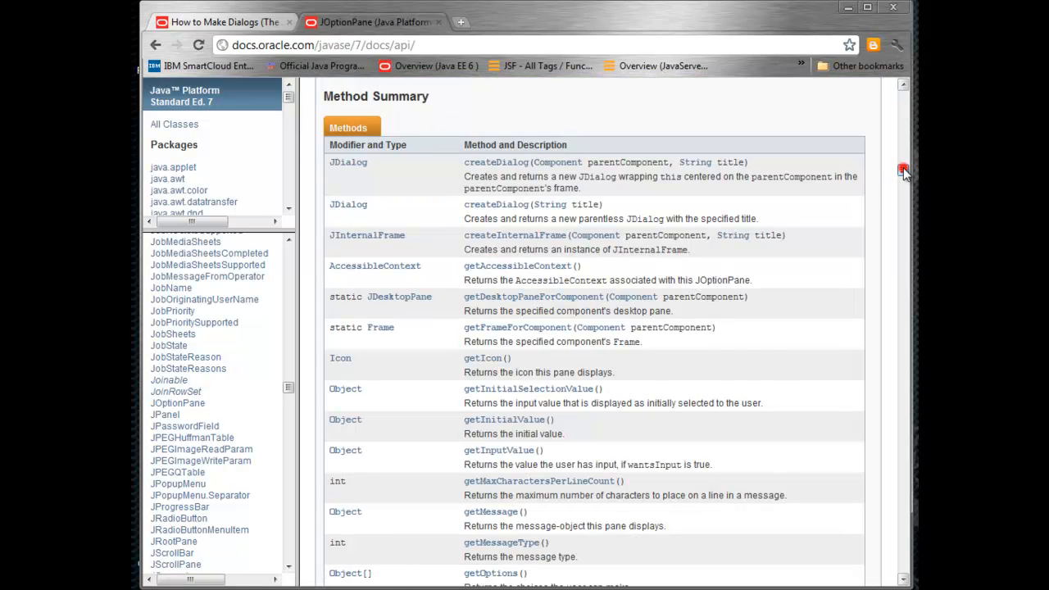
scroll("down", 3)
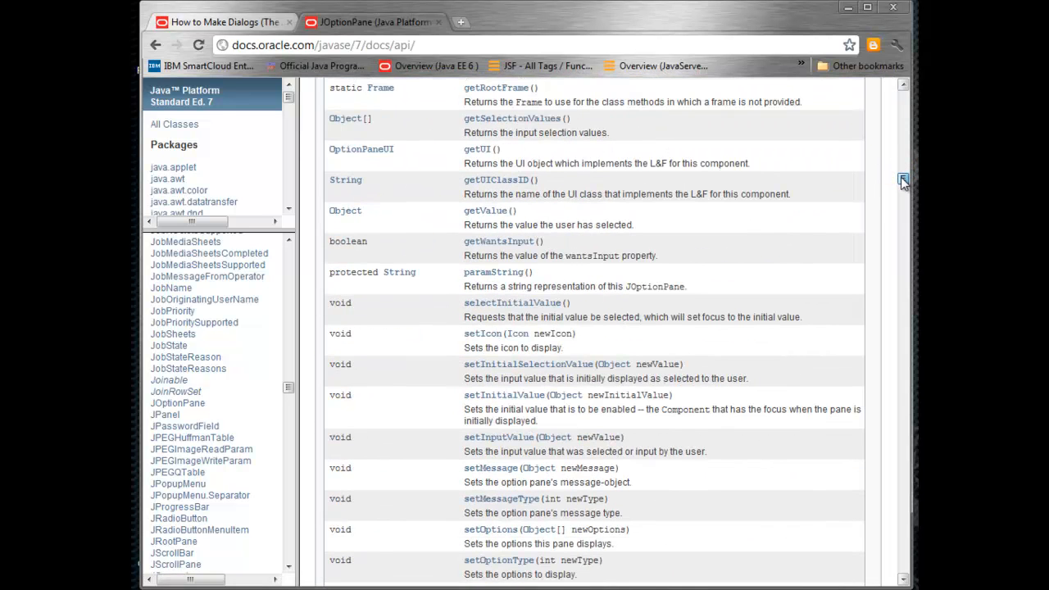
scroll("down", 3)
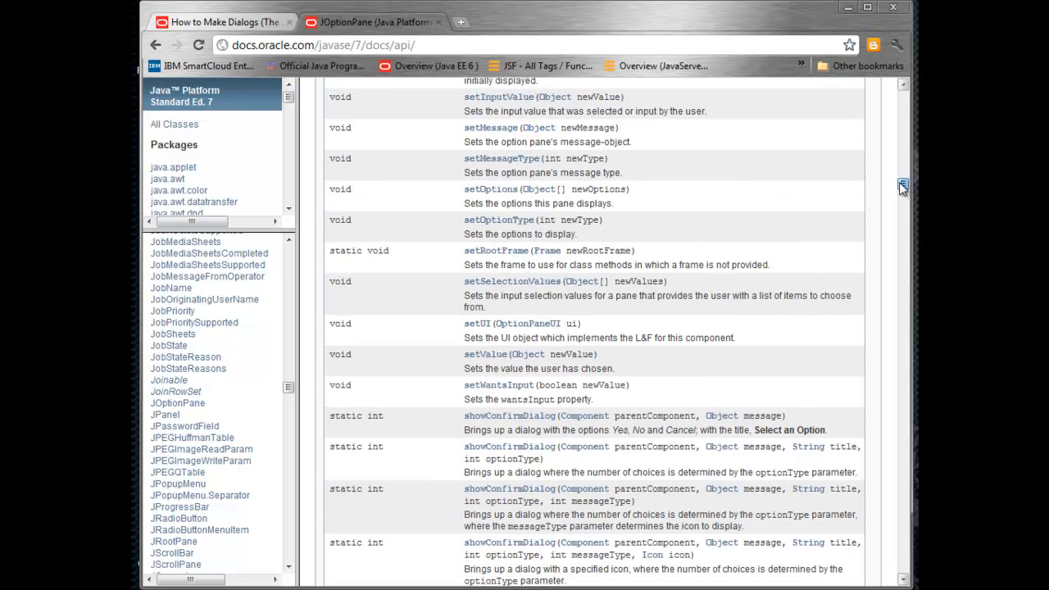
scroll("down", 3)
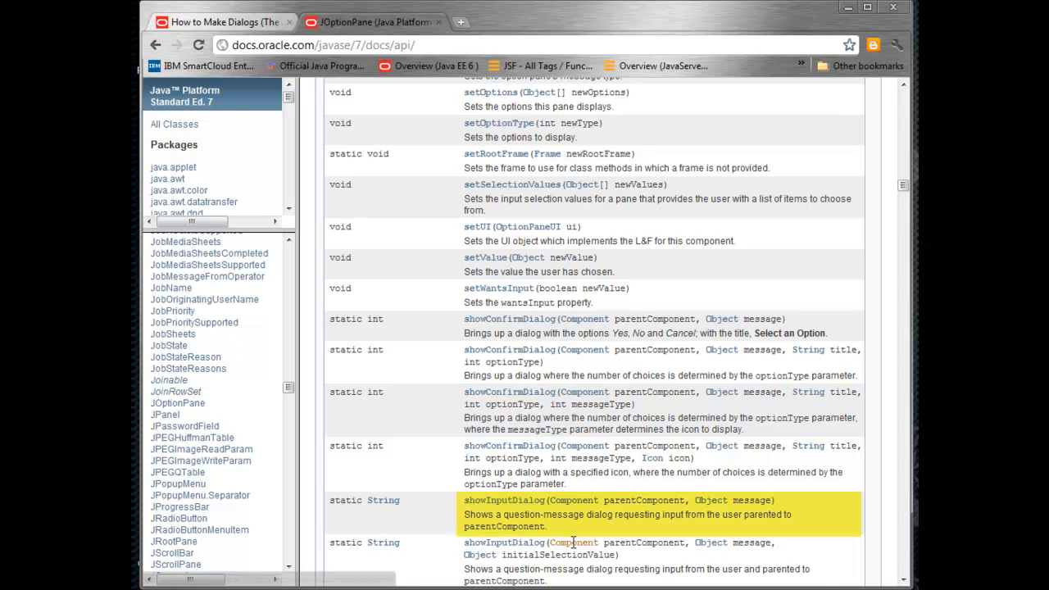
scroll("down", 3)
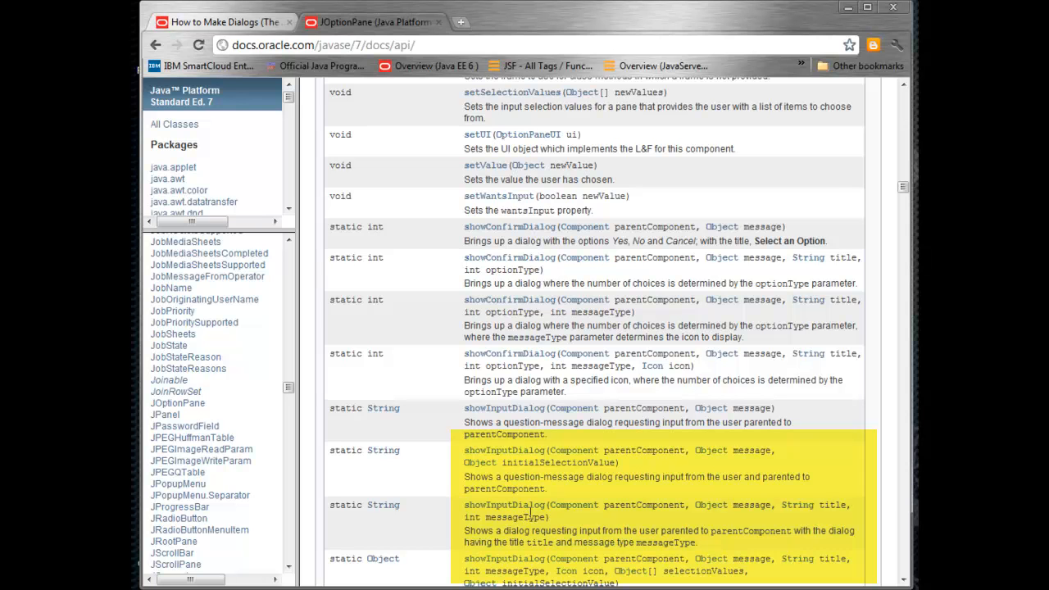
left_click(528, 511)
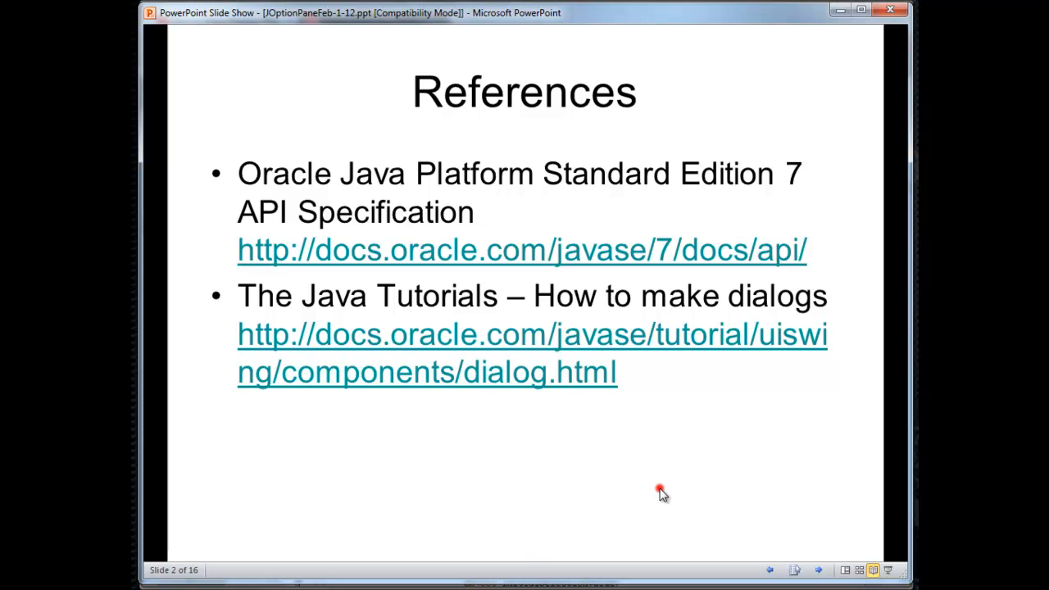
- Advance to the slide picturing the Java 7 API Specification overview page
left_click(522, 249)
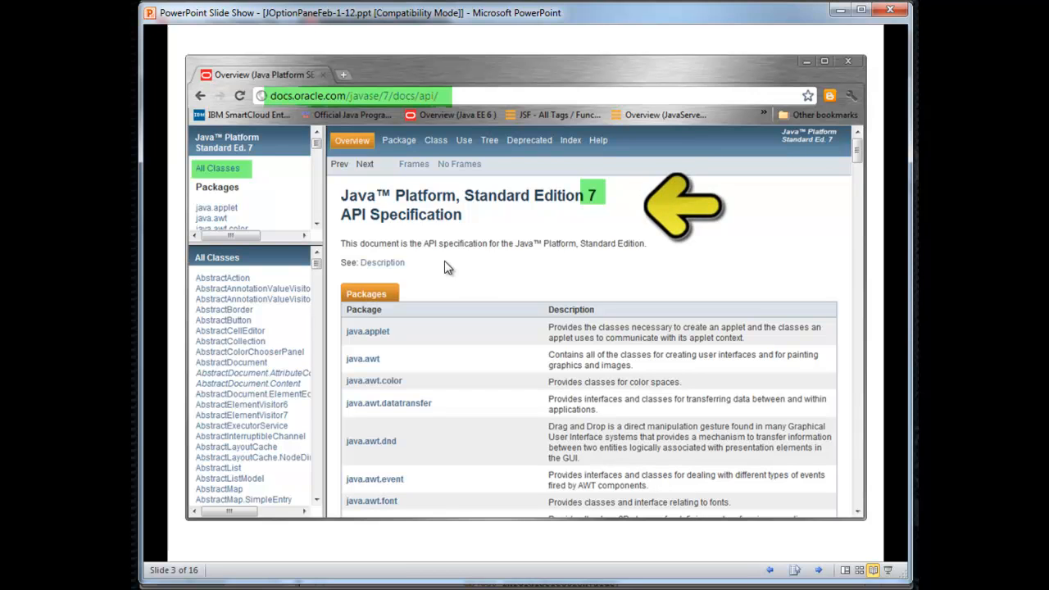
mouse_move(482, 295)
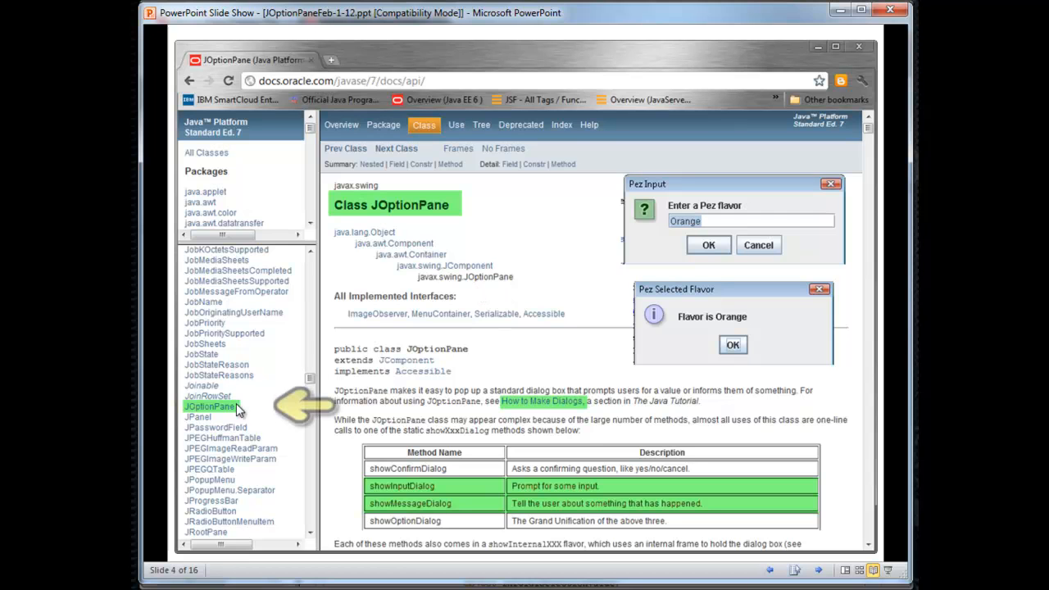
mouse_move(423, 264)
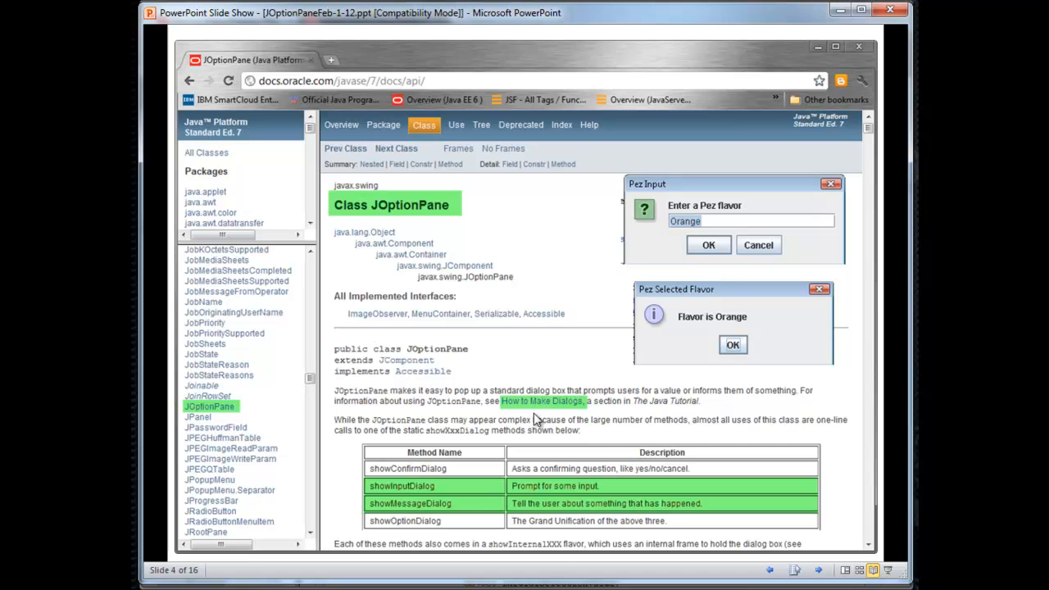
mouse_move(528, 417)
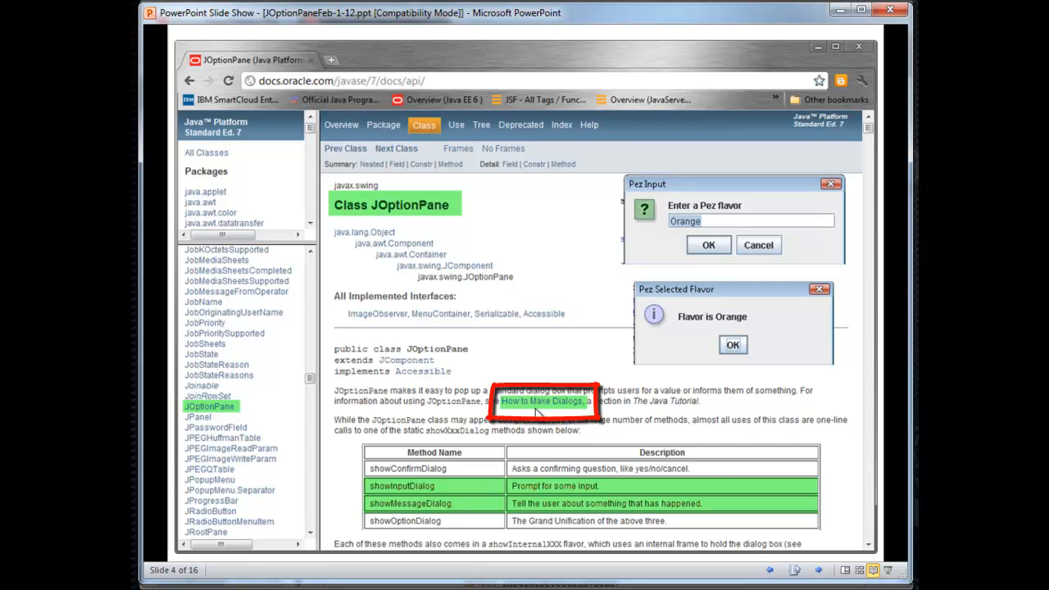
mouse_move(540, 411)
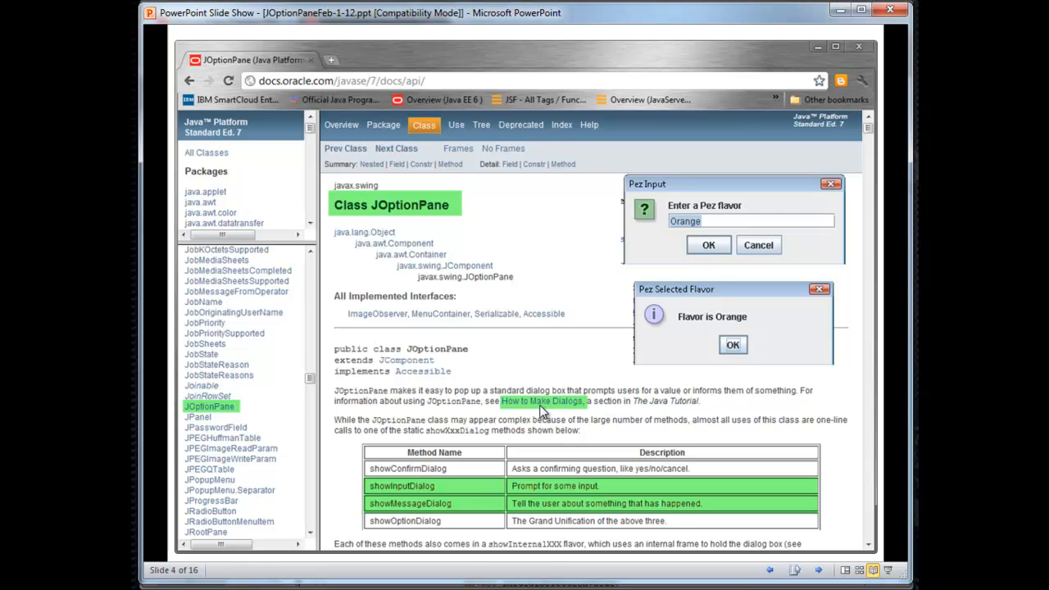
mouse_move(538, 427)
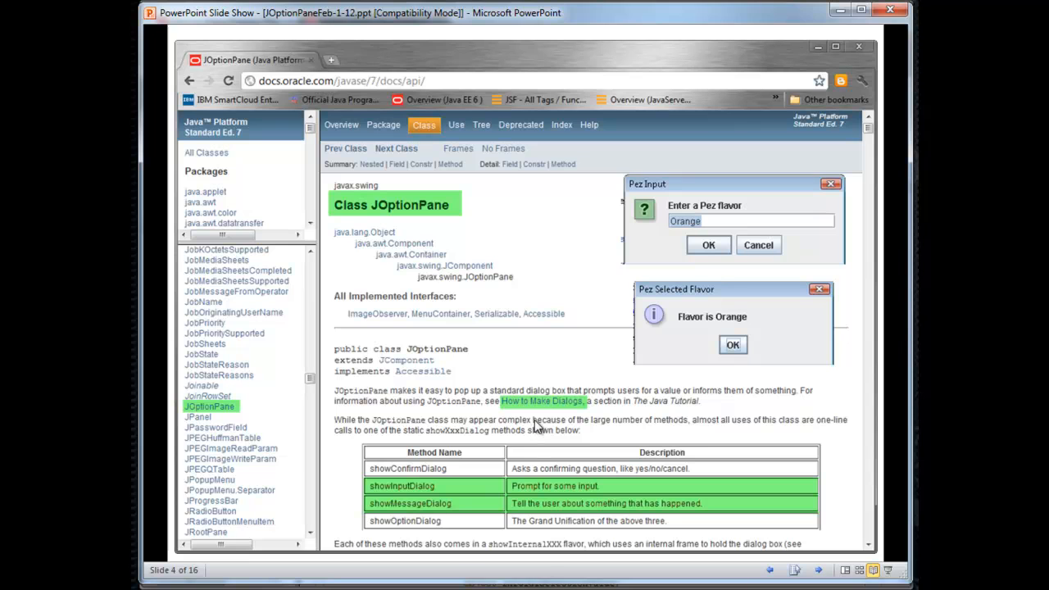
mouse_move(484, 505)
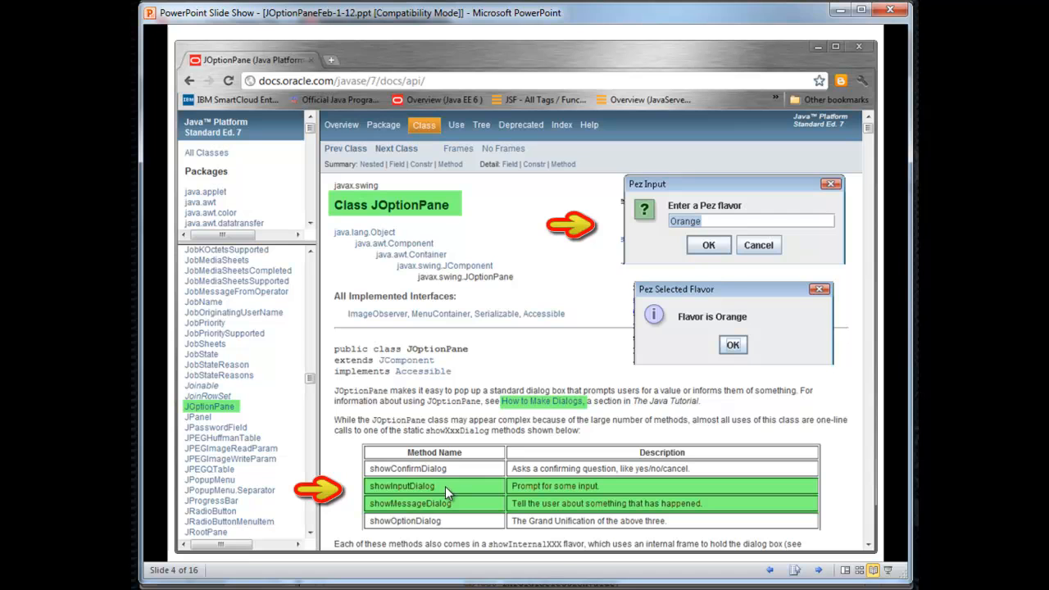
mouse_move(762, 277)
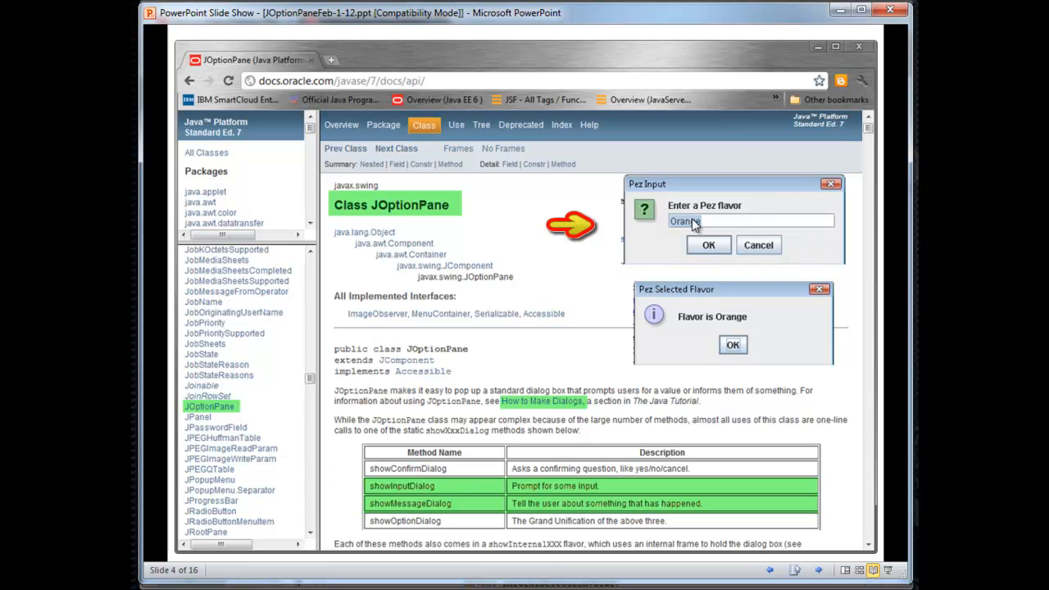
mouse_move(472, 511)
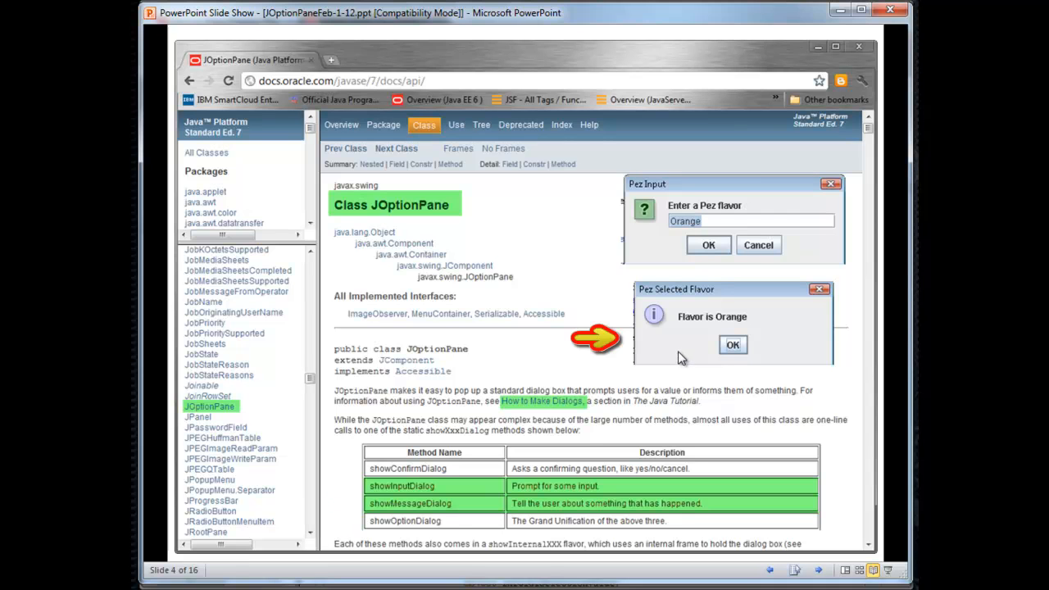
mouse_move(697, 344)
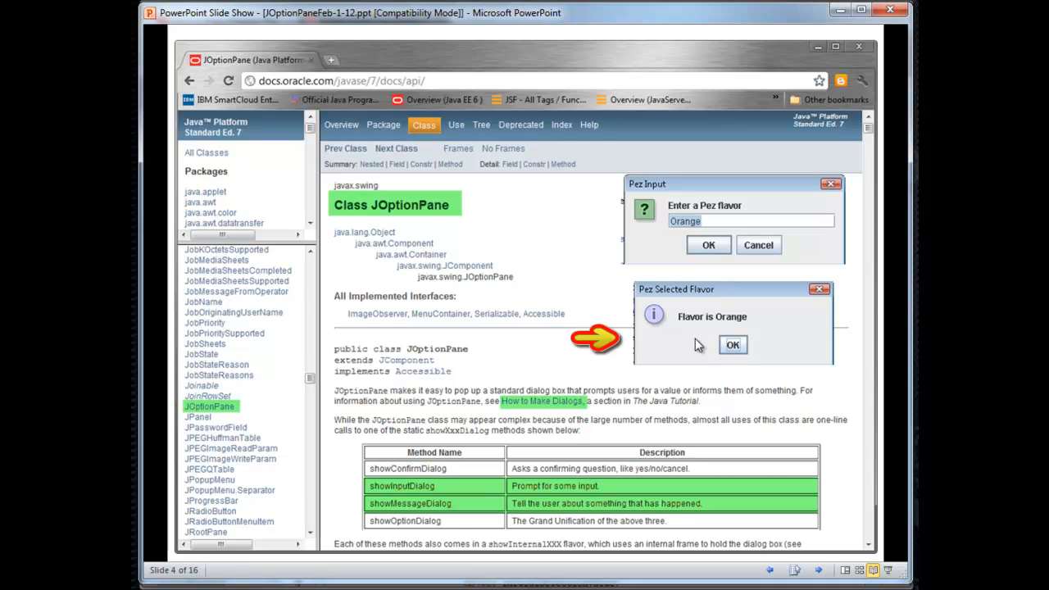
mouse_move(695, 345)
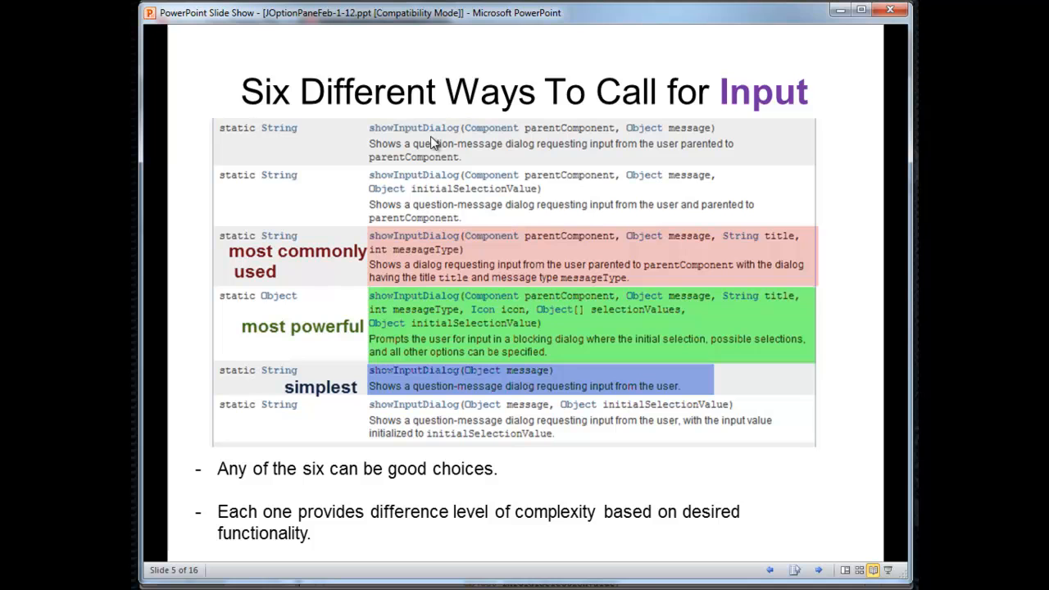
mouse_move(427, 187)
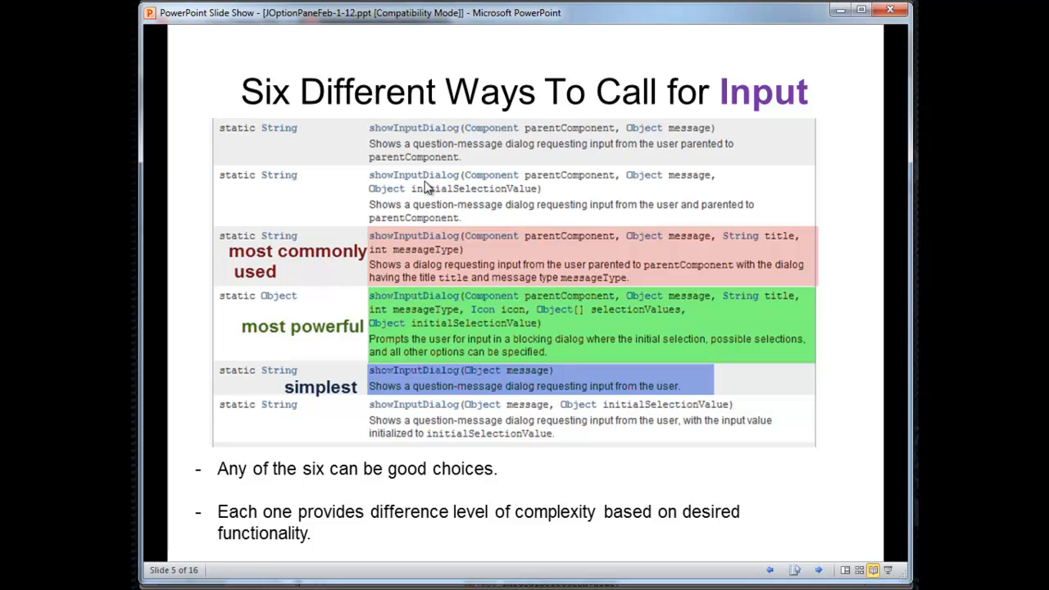
mouse_move(483, 238)
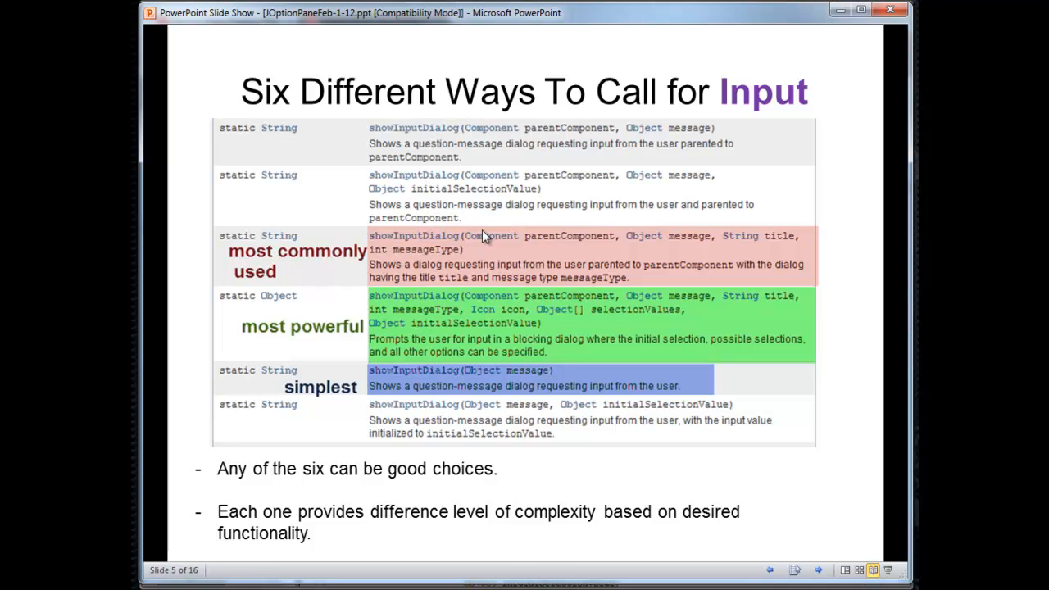
mouse_move(587, 148)
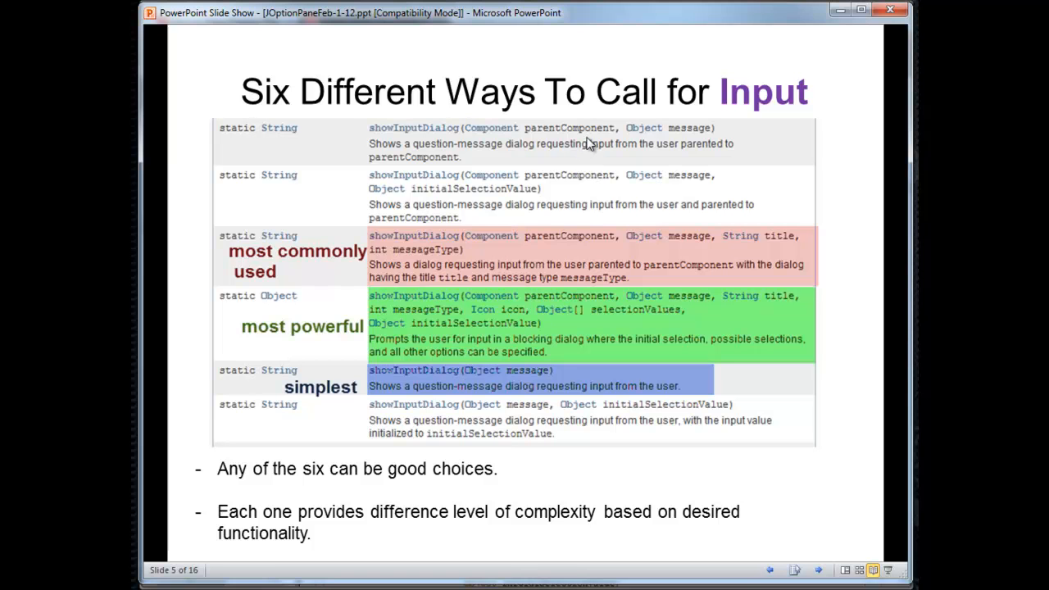
mouse_move(564, 367)
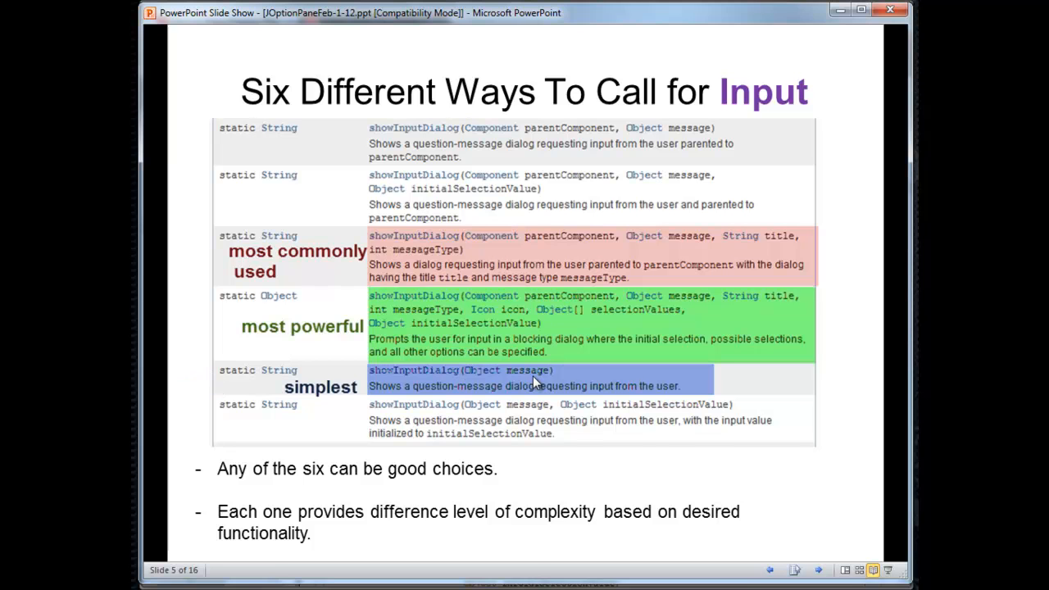
mouse_move(489, 269)
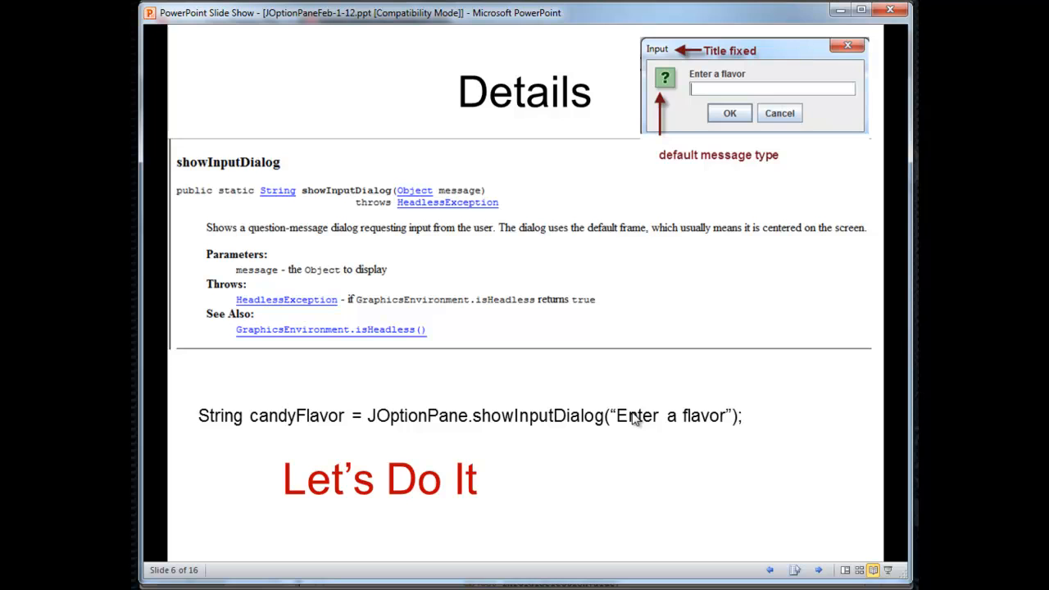
mouse_move(533, 210)
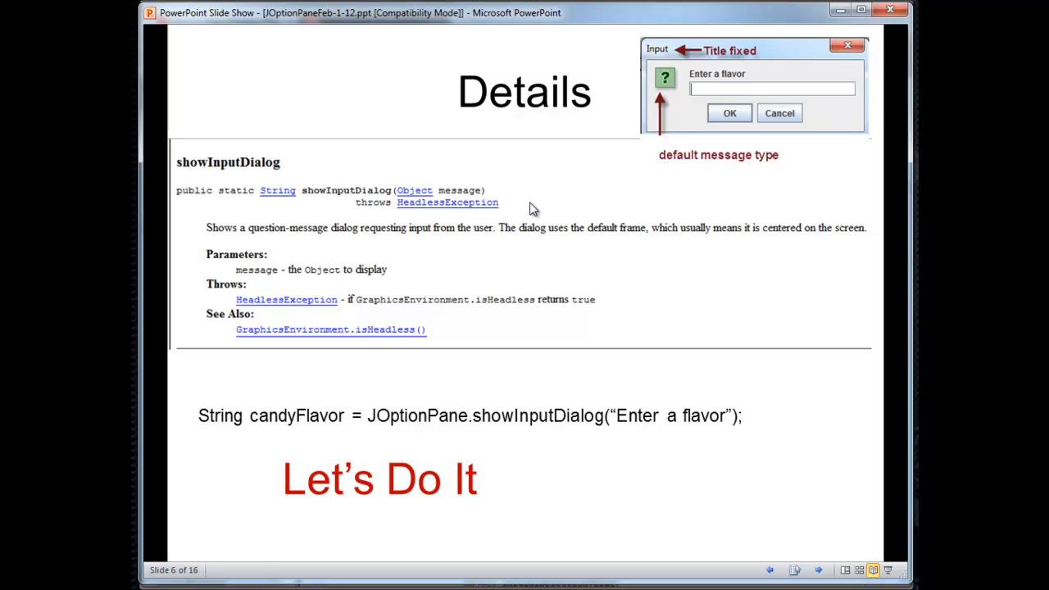
mouse_move(449, 205)
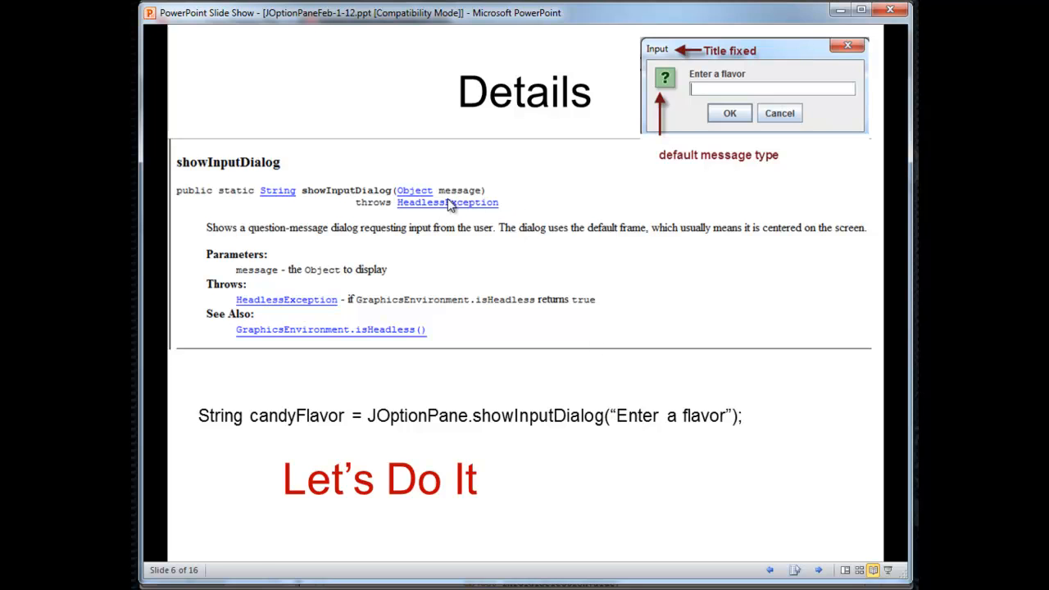
- Emphasize the JOptionPane.showInputDialog("Enter a flavor") call in the candyFlavor example
left_click_drag(397, 190, 485, 191)
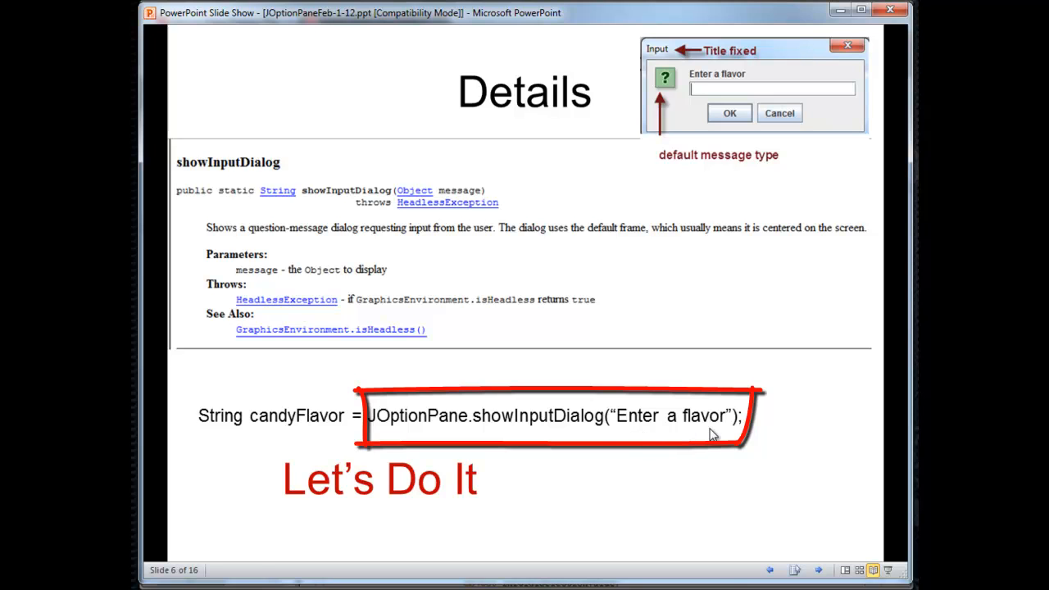
mouse_move(673, 434)
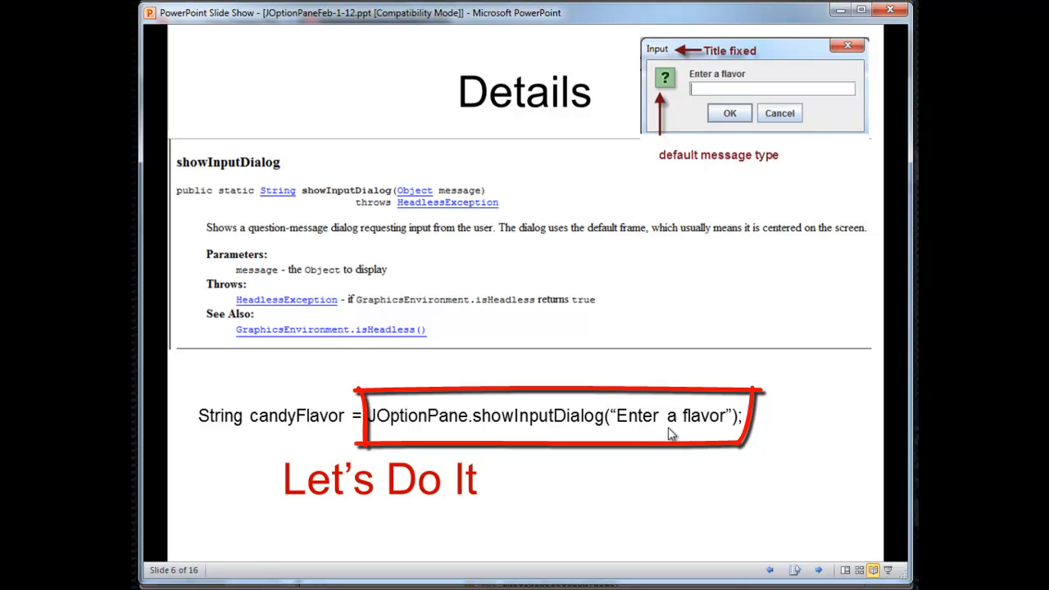
mouse_move(663, 430)
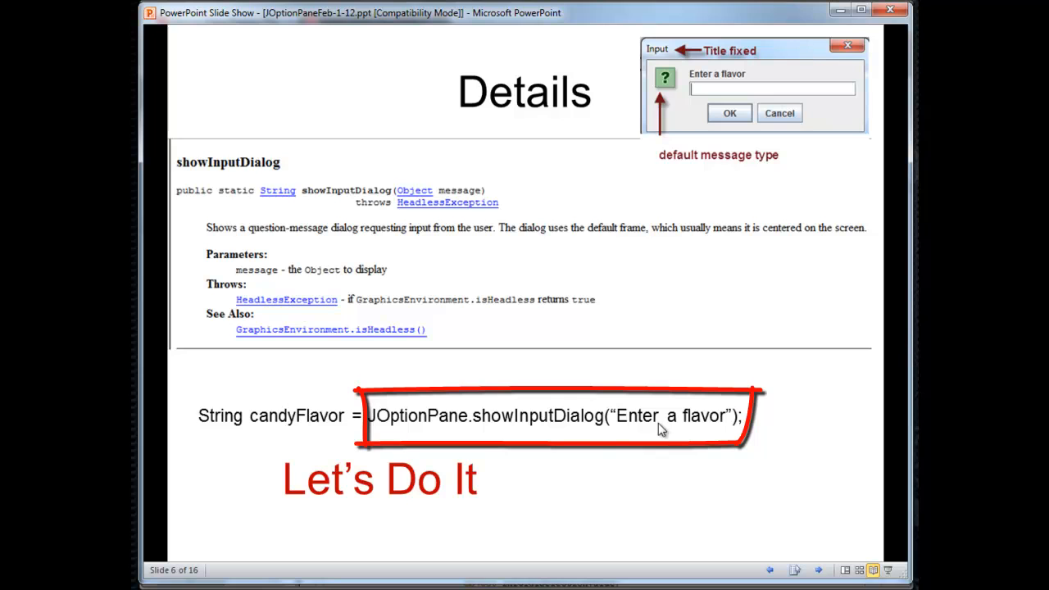
mouse_move(528, 426)
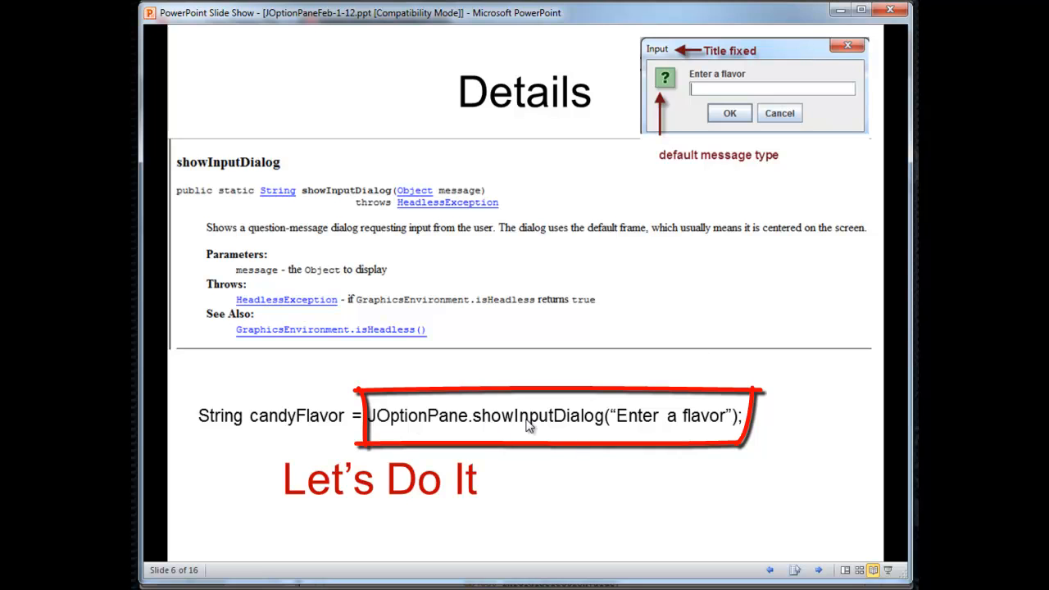
mouse_move(571, 433)
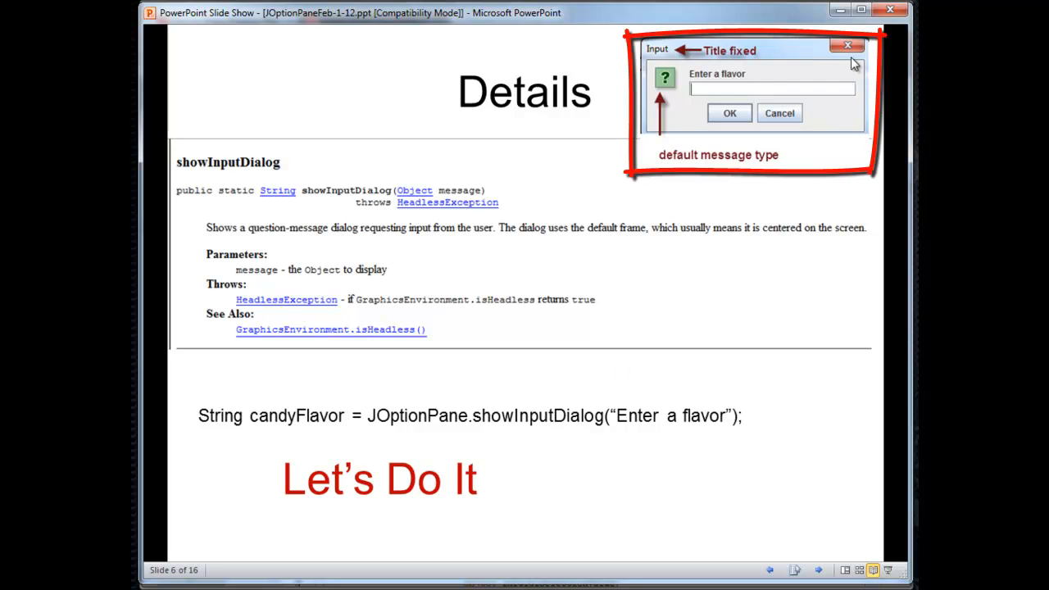
mouse_move(683, 177)
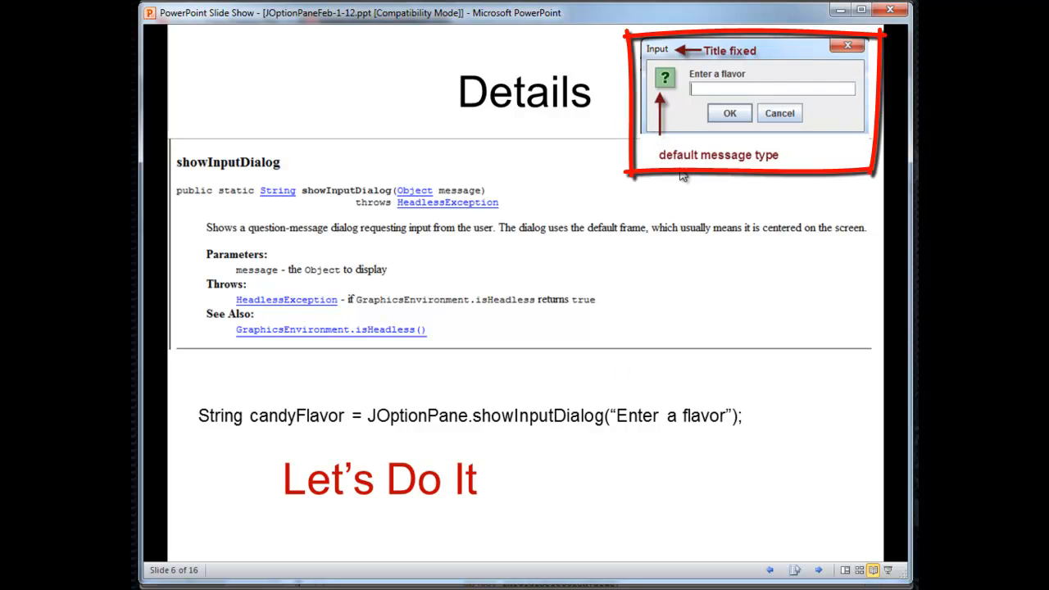
mouse_move(722, 85)
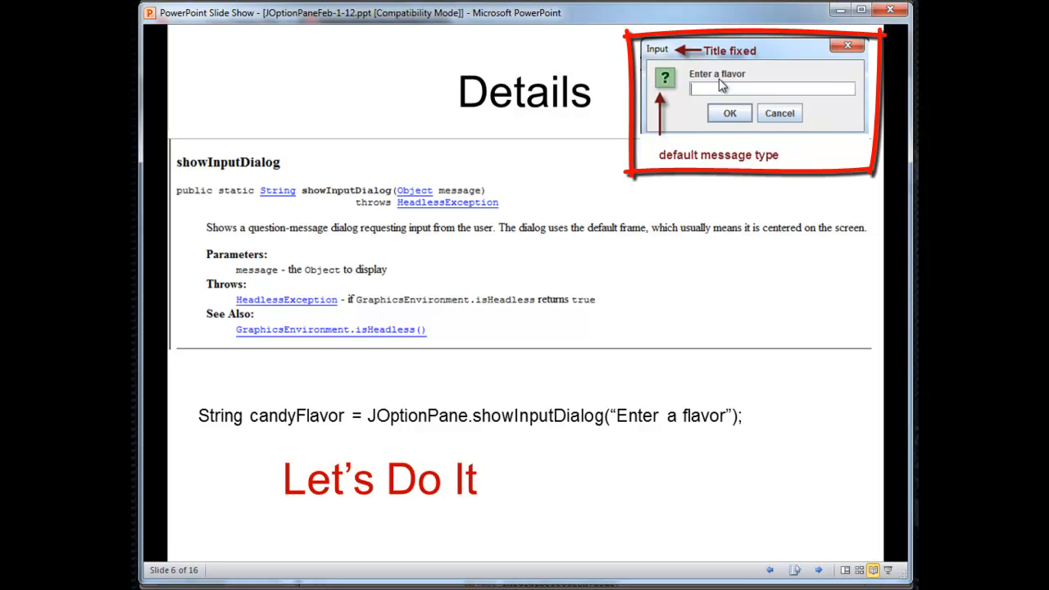
mouse_move(709, 106)
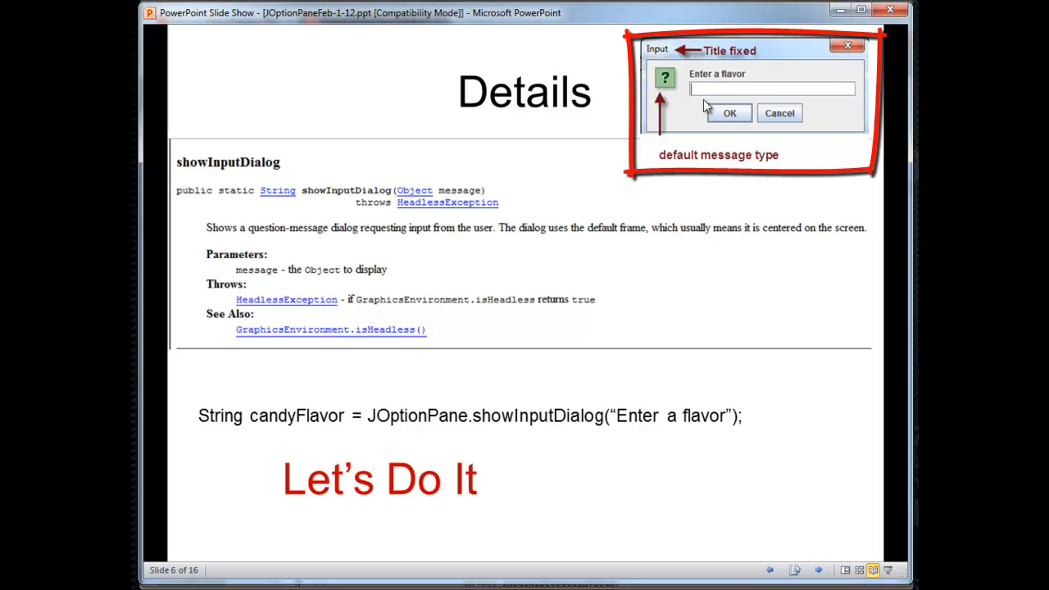
mouse_move(662, 55)
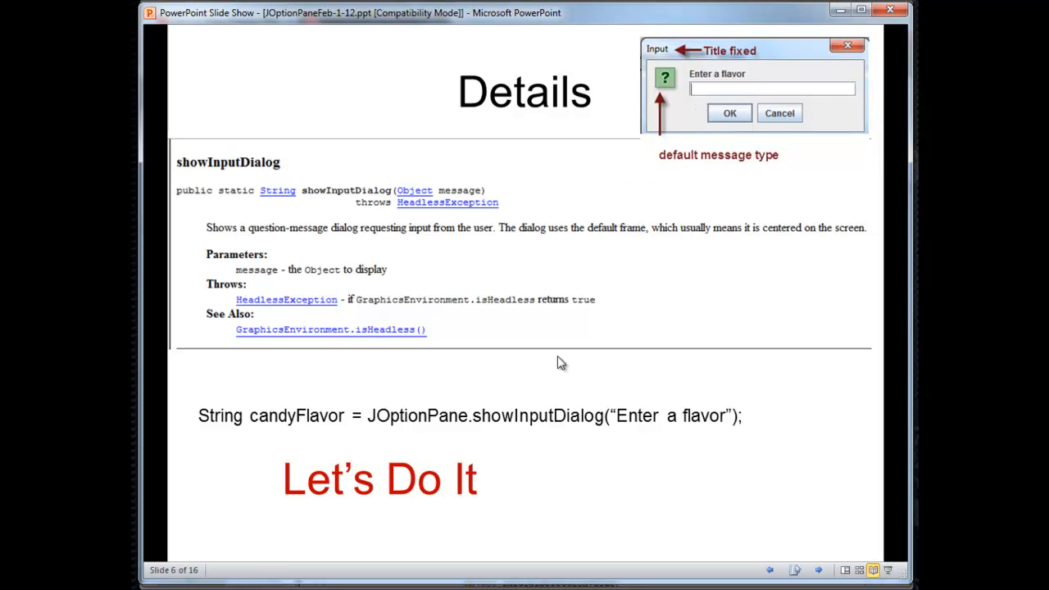
mouse_move(315, 441)
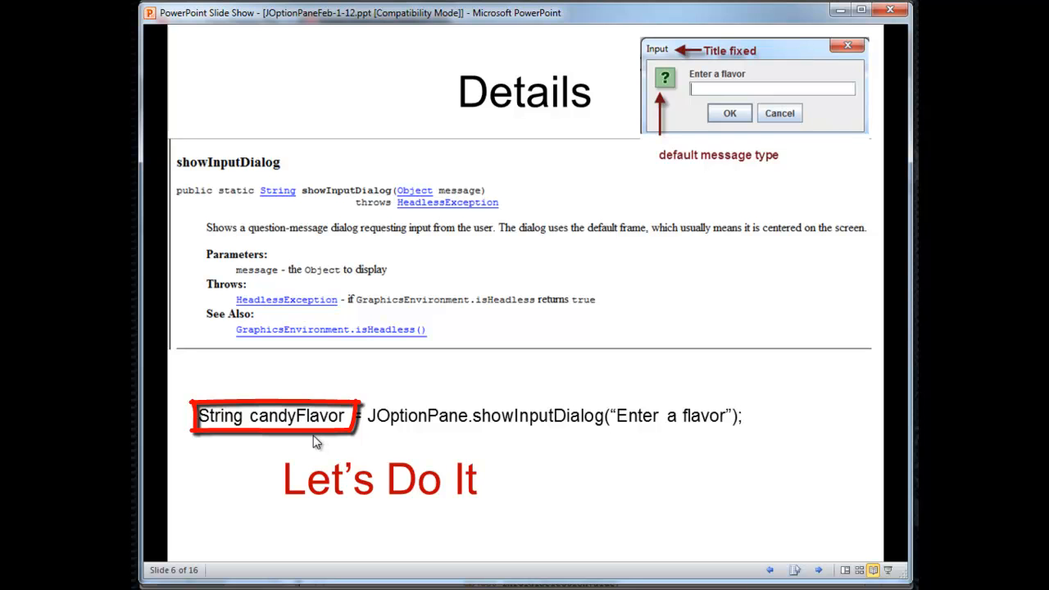
mouse_move(315, 440)
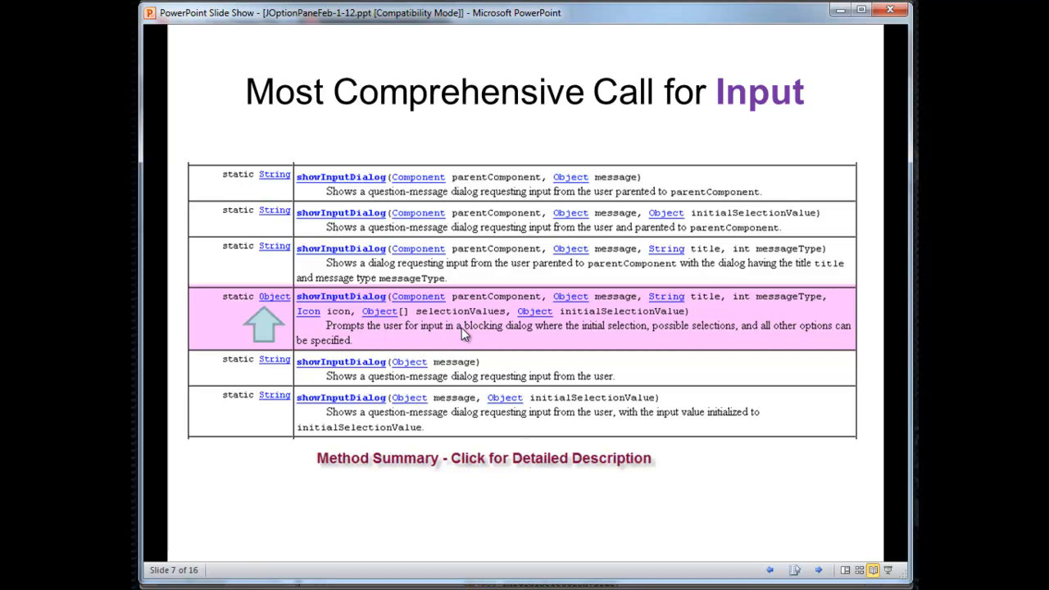
mouse_move(430, 328)
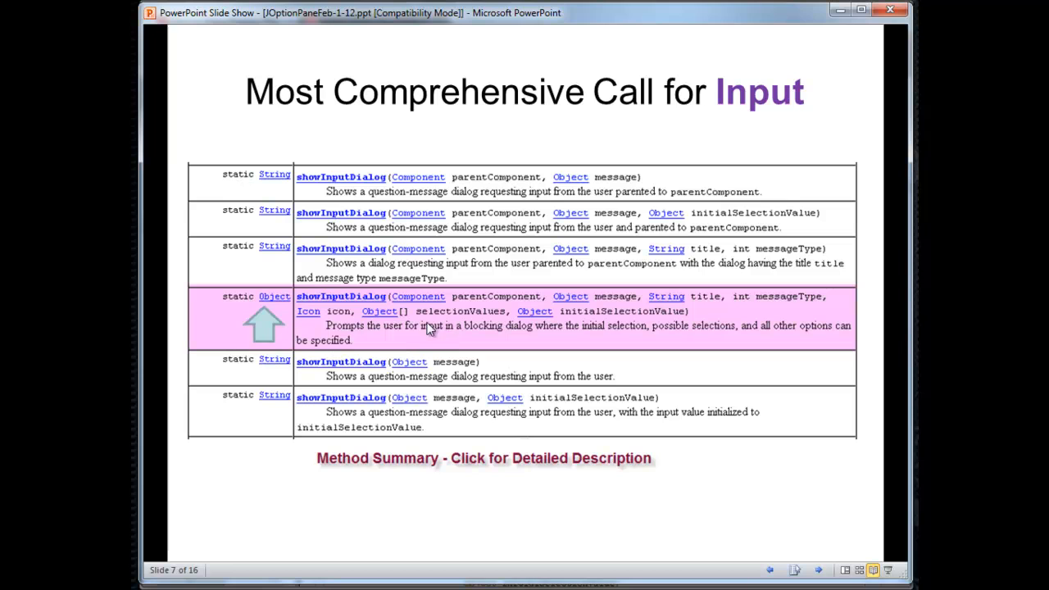
mouse_move(463, 332)
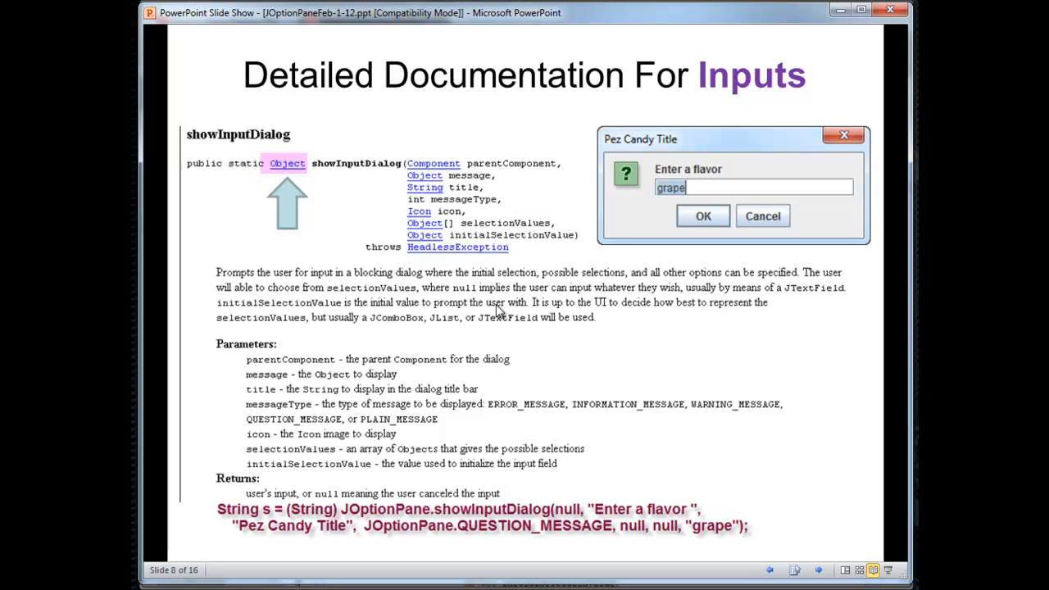
mouse_move(500, 406)
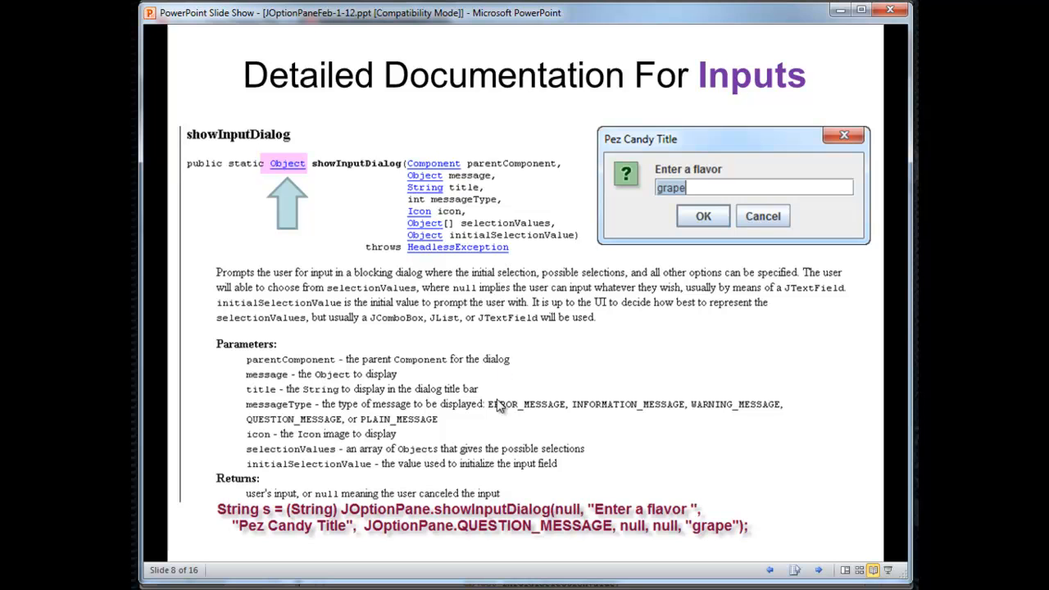
mouse_move(312, 350)
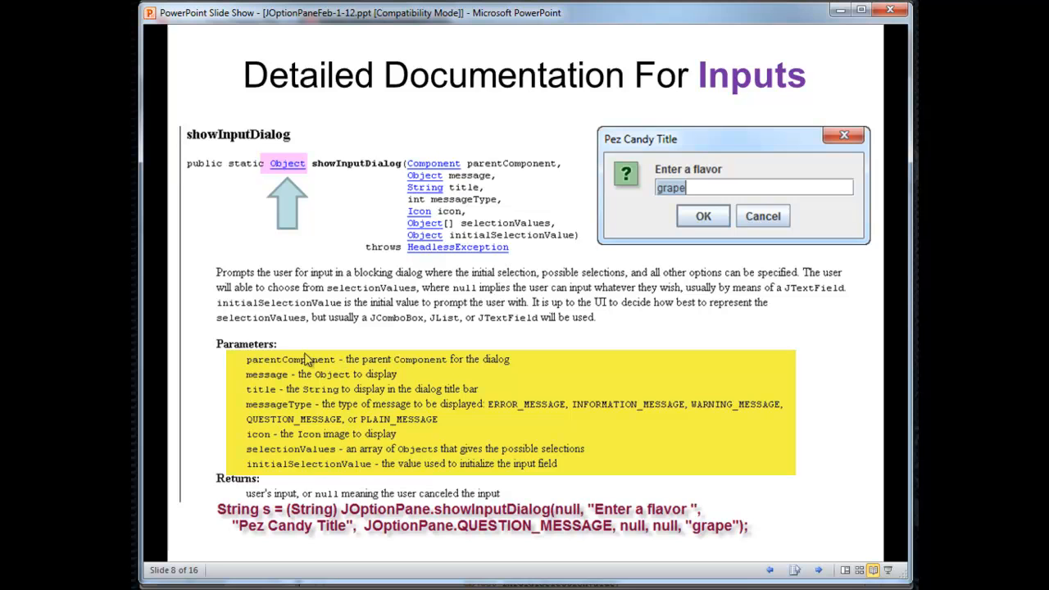
mouse_move(361, 369)
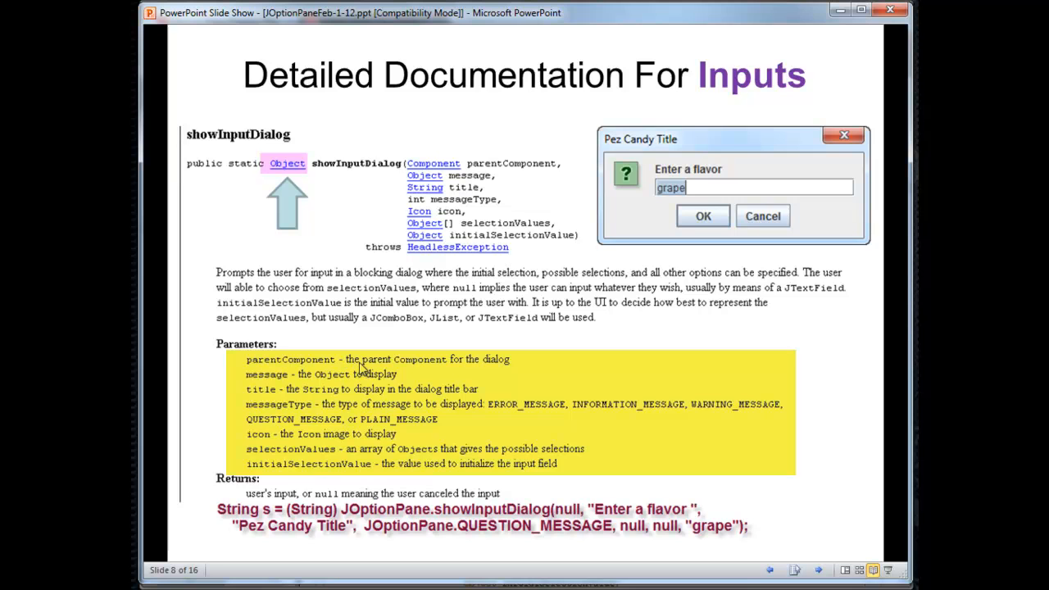
mouse_move(279, 382)
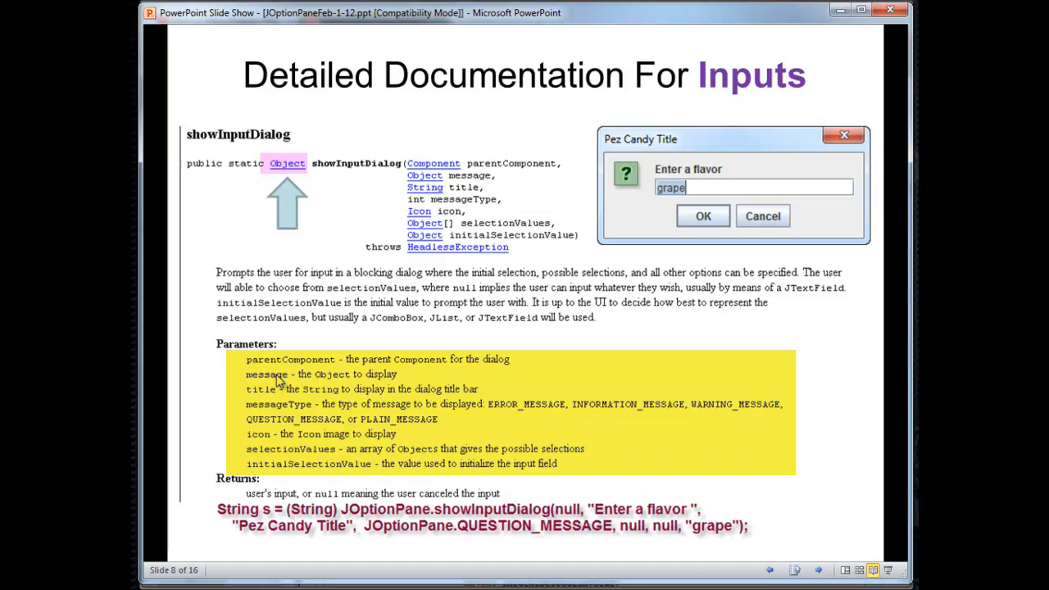
mouse_move(269, 400)
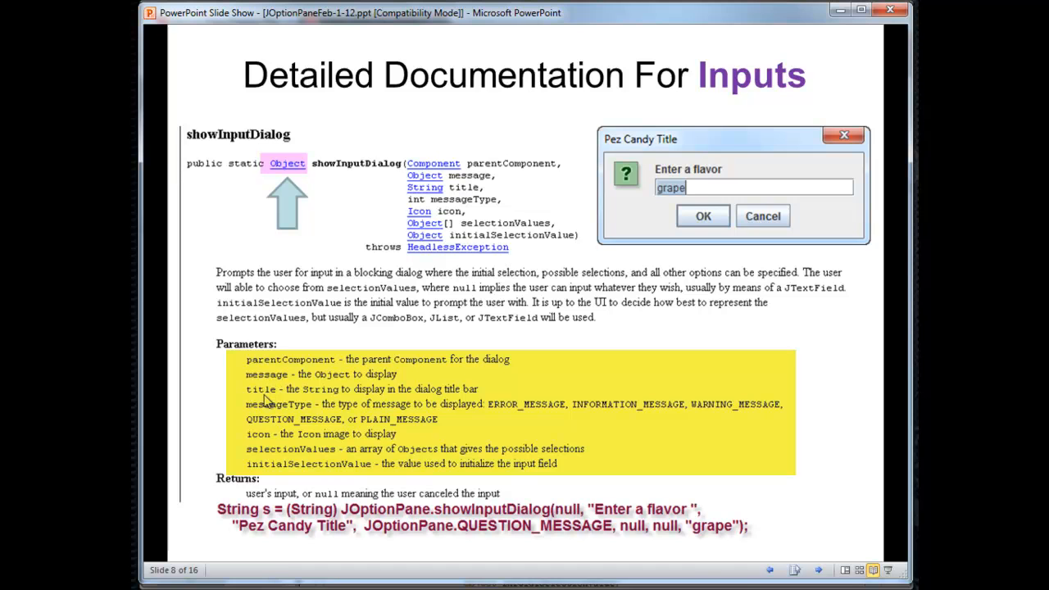
mouse_move(271, 413)
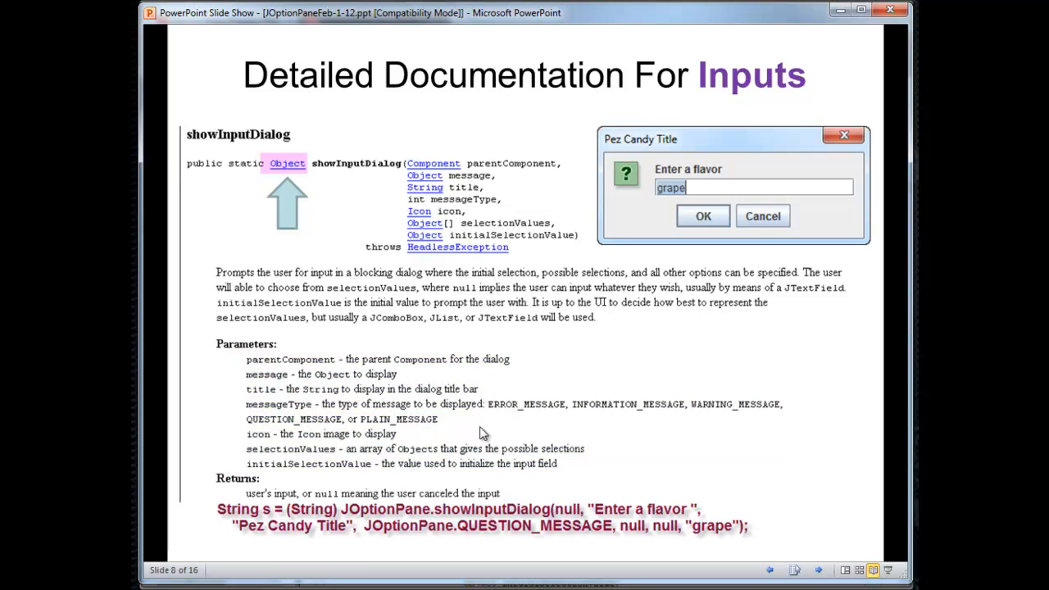
- Highlight the messageType parameter description in the showInputDialog parameter list
left_click_drag(246, 403, 440, 420)
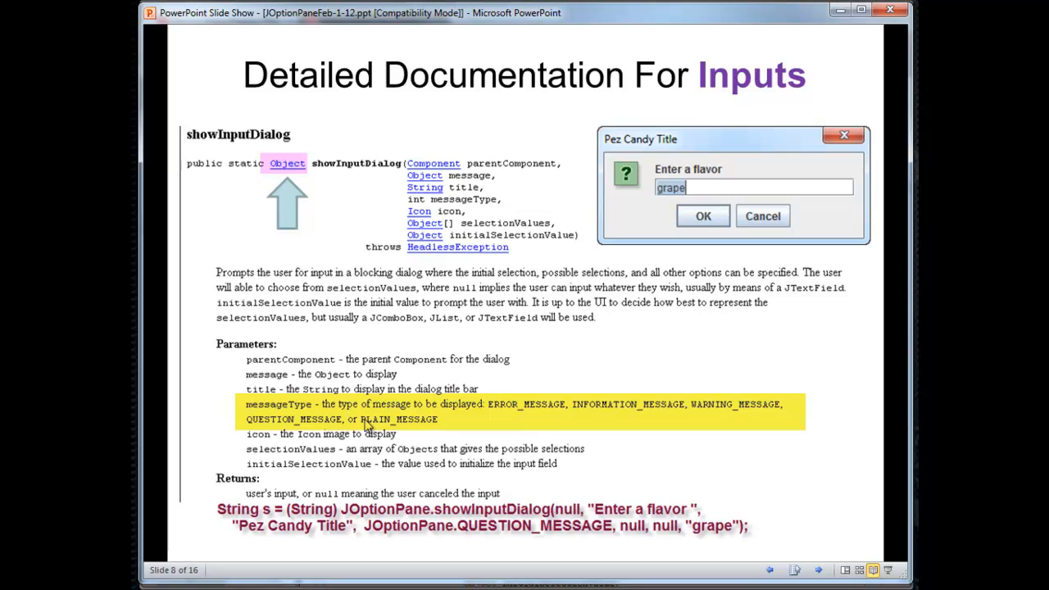
mouse_move(633, 421)
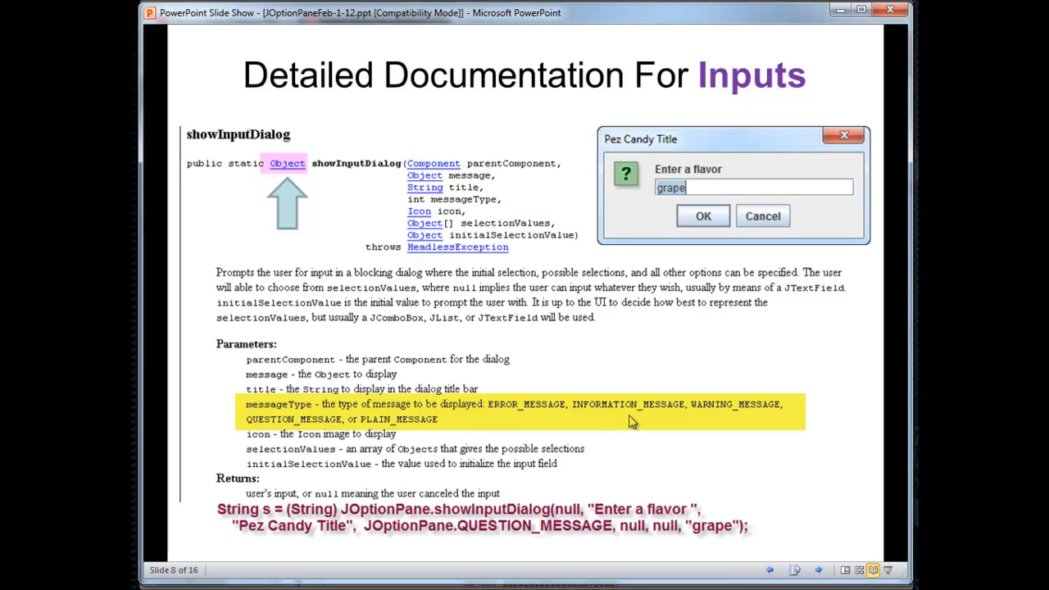
mouse_move(400, 451)
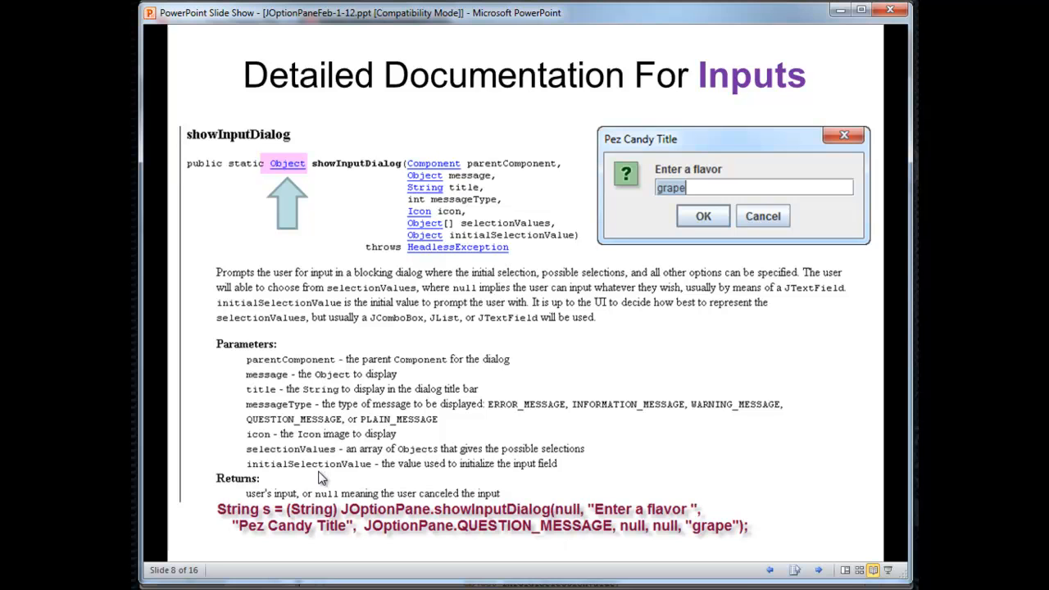
mouse_move(294, 207)
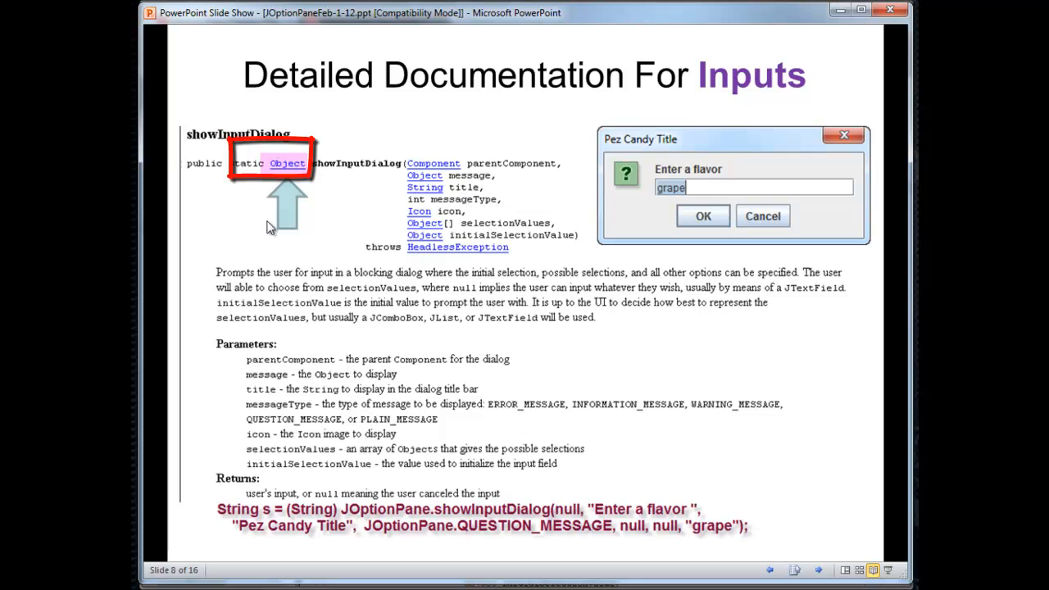
mouse_move(407, 223)
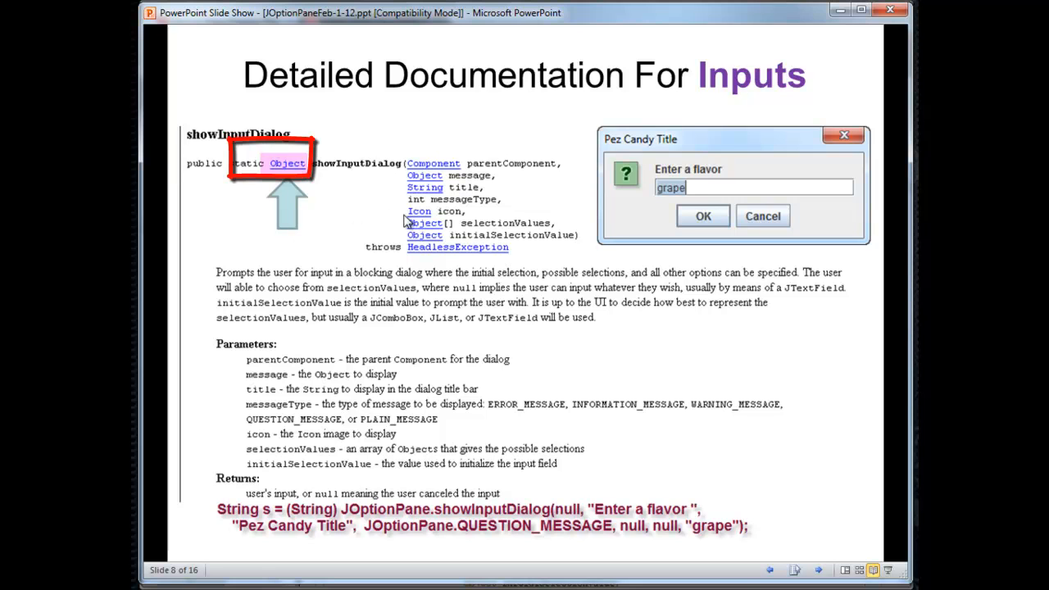
mouse_move(383, 205)
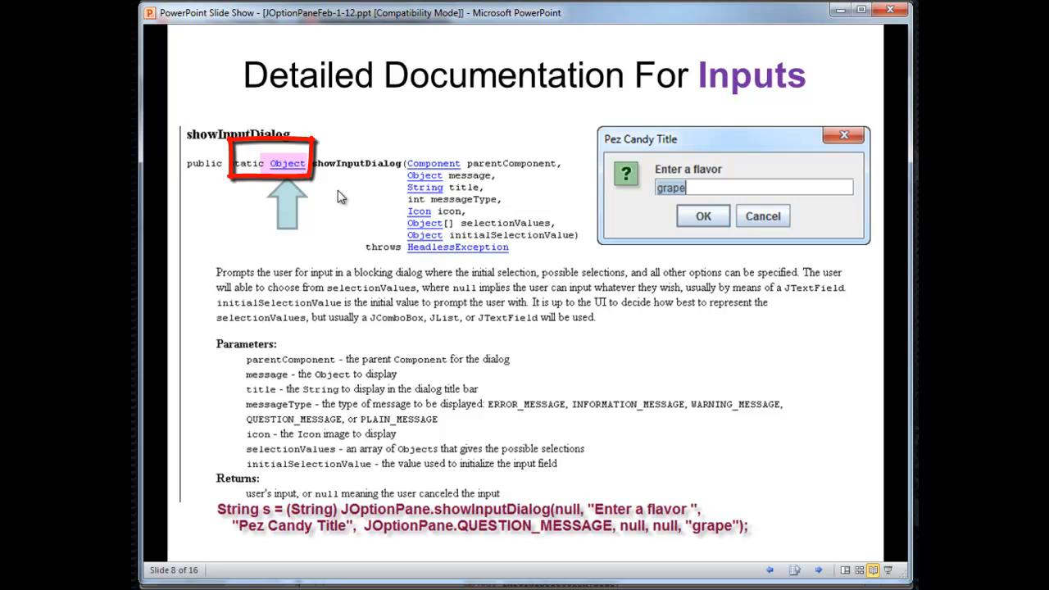
mouse_move(315, 187)
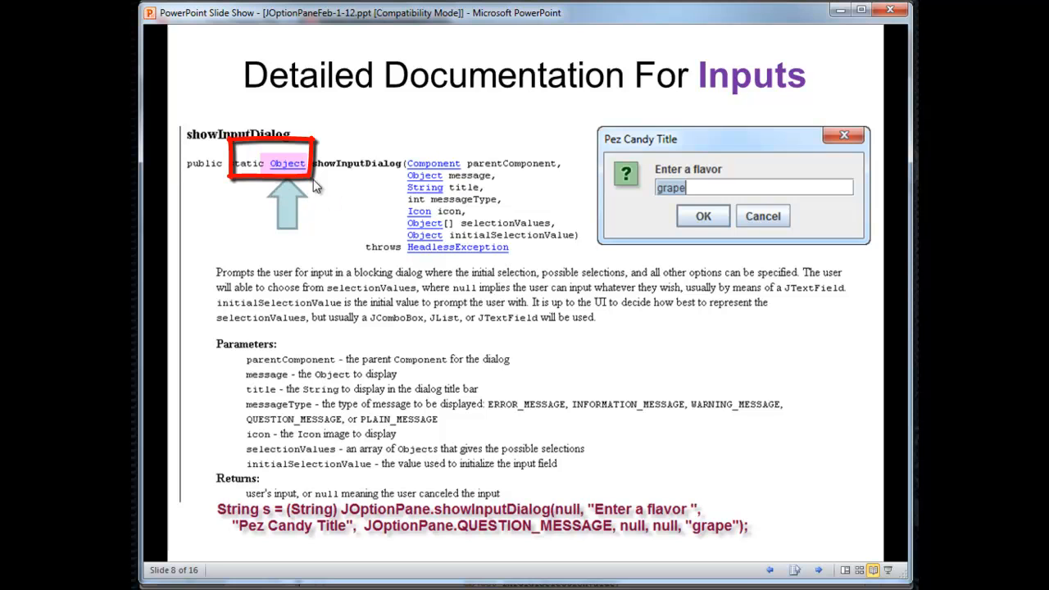
mouse_move(295, 190)
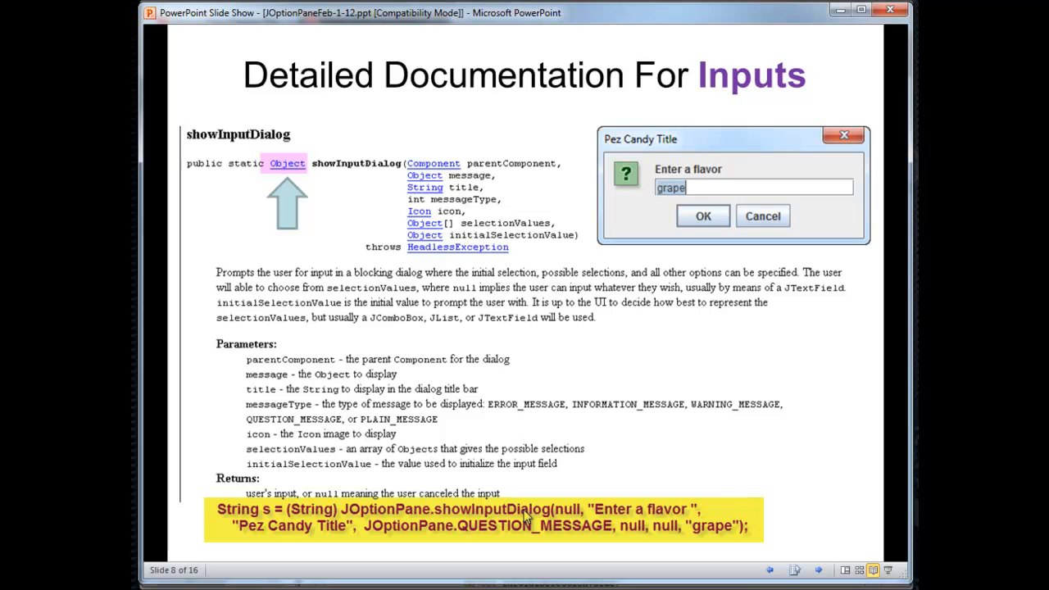
mouse_move(561, 522)
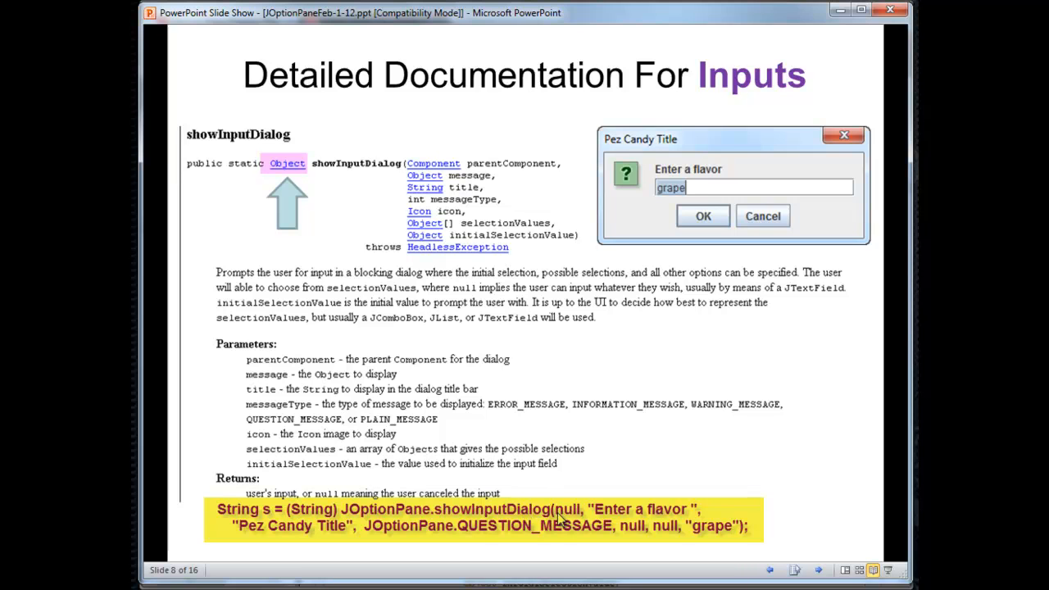
mouse_move(563, 519)
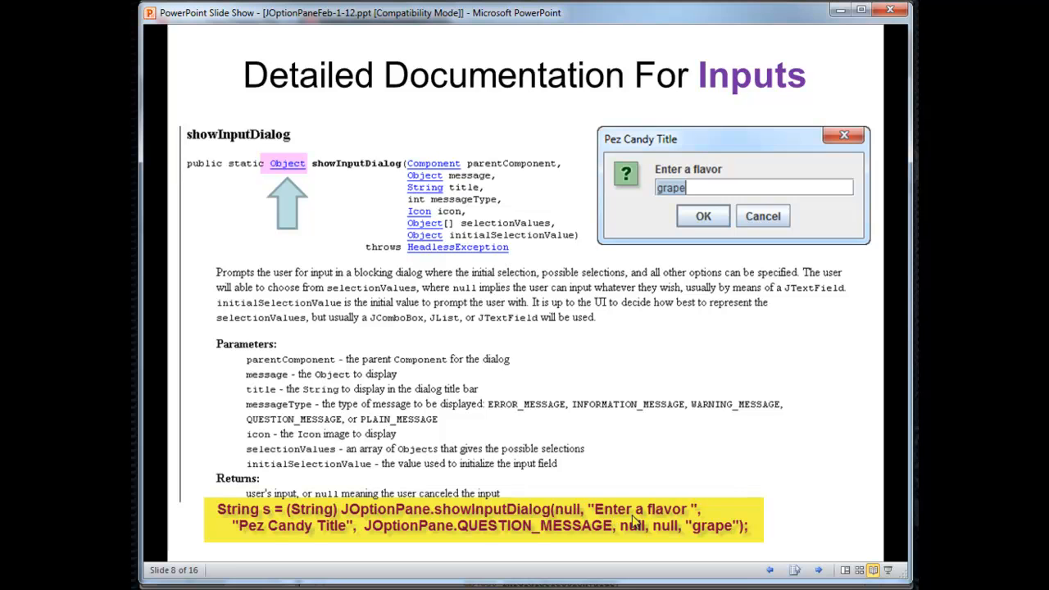
mouse_move(311, 539)
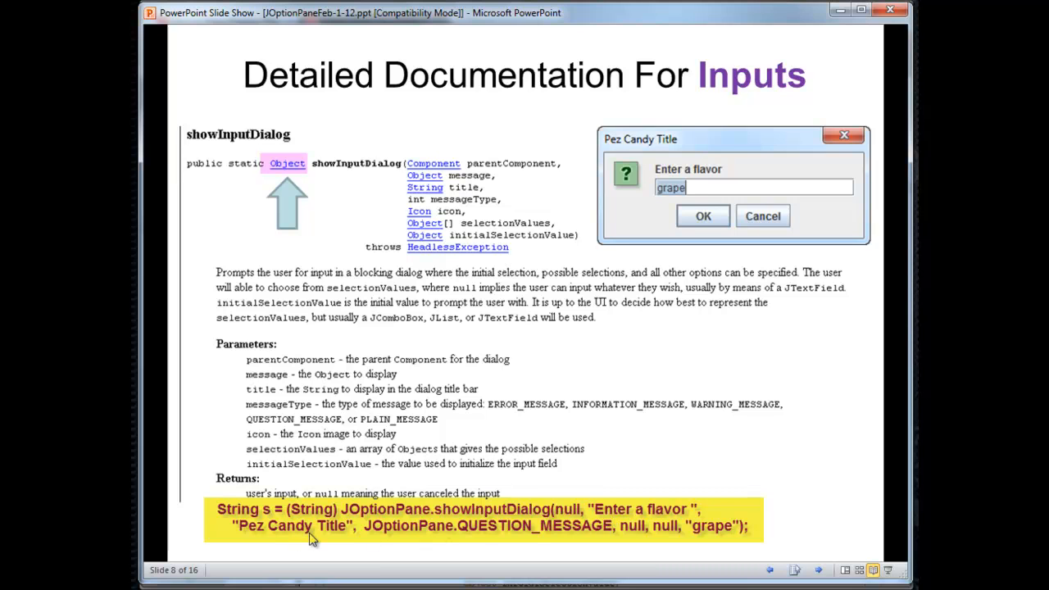
mouse_move(508, 533)
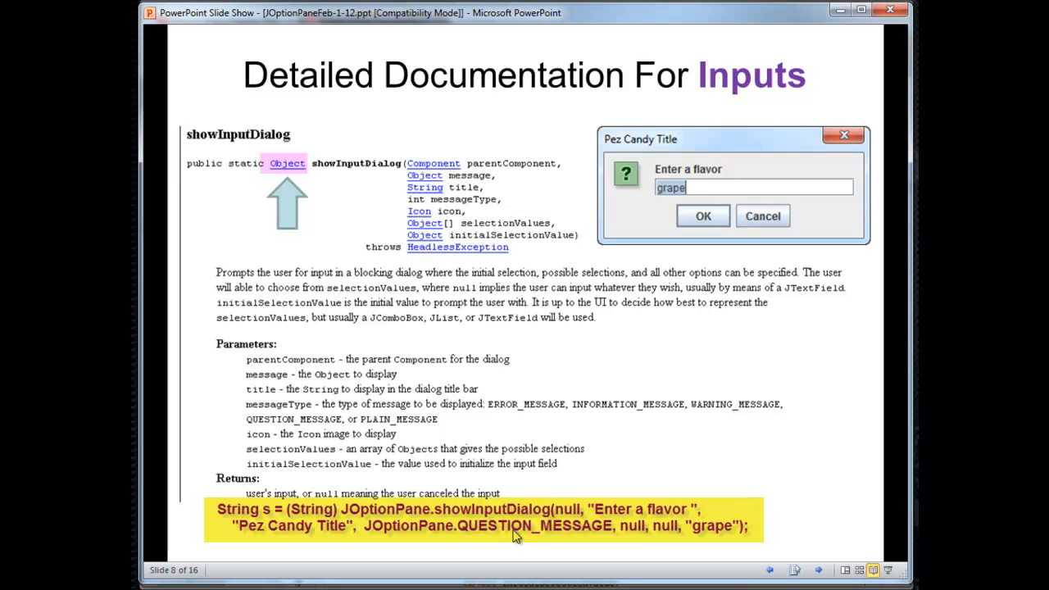
mouse_move(633, 541)
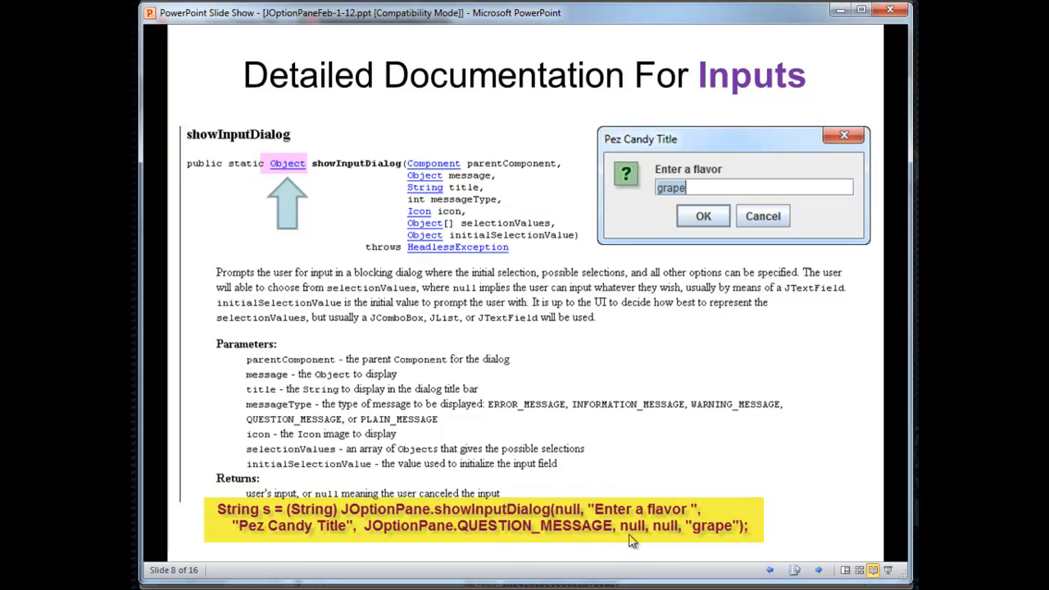
mouse_move(670, 544)
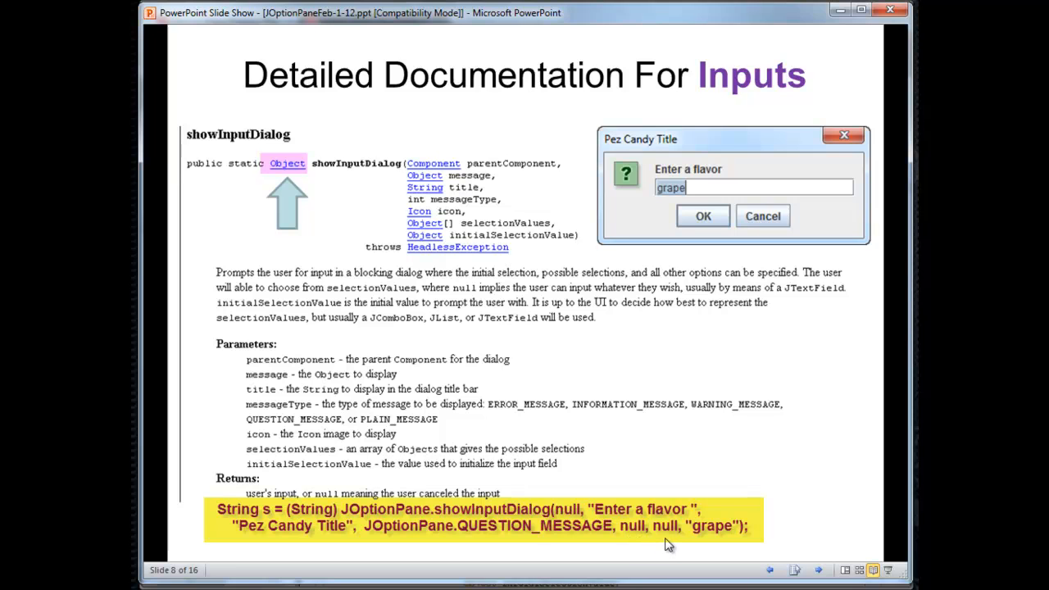
mouse_move(704, 544)
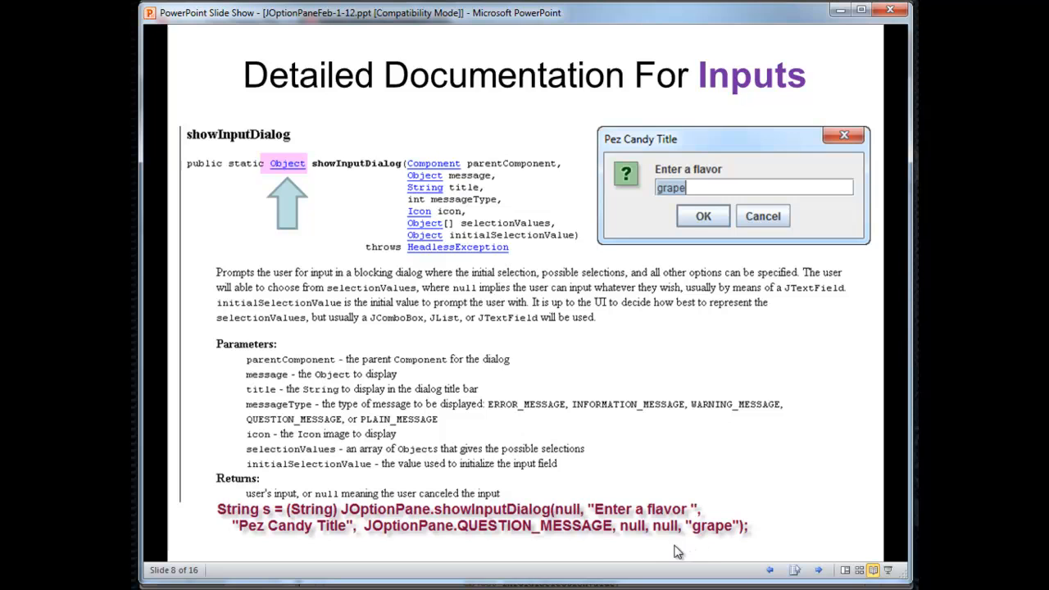
mouse_move(603, 410)
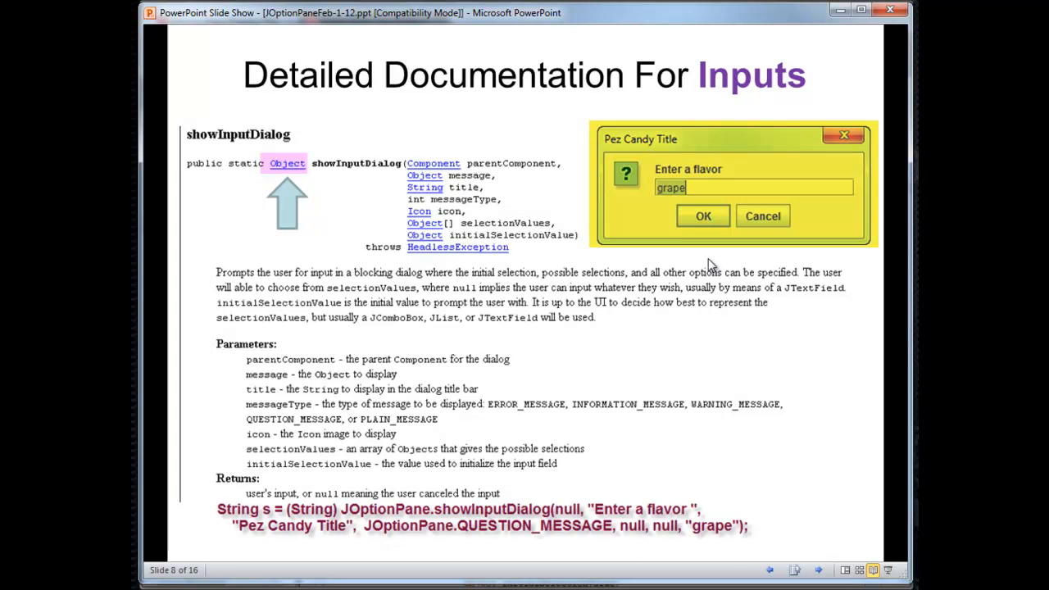
mouse_move(610, 246)
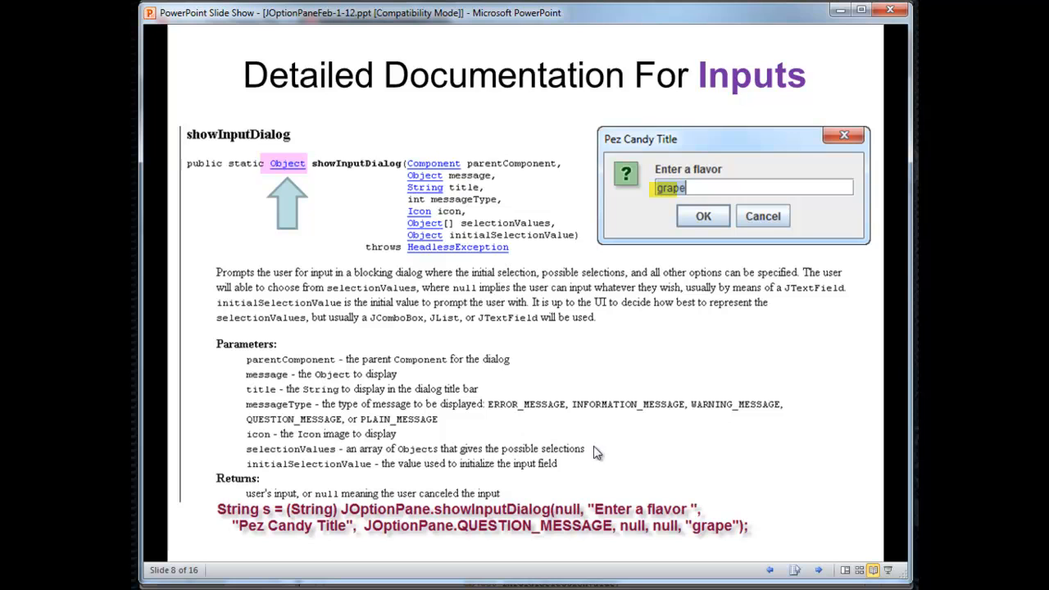
mouse_move(371, 510)
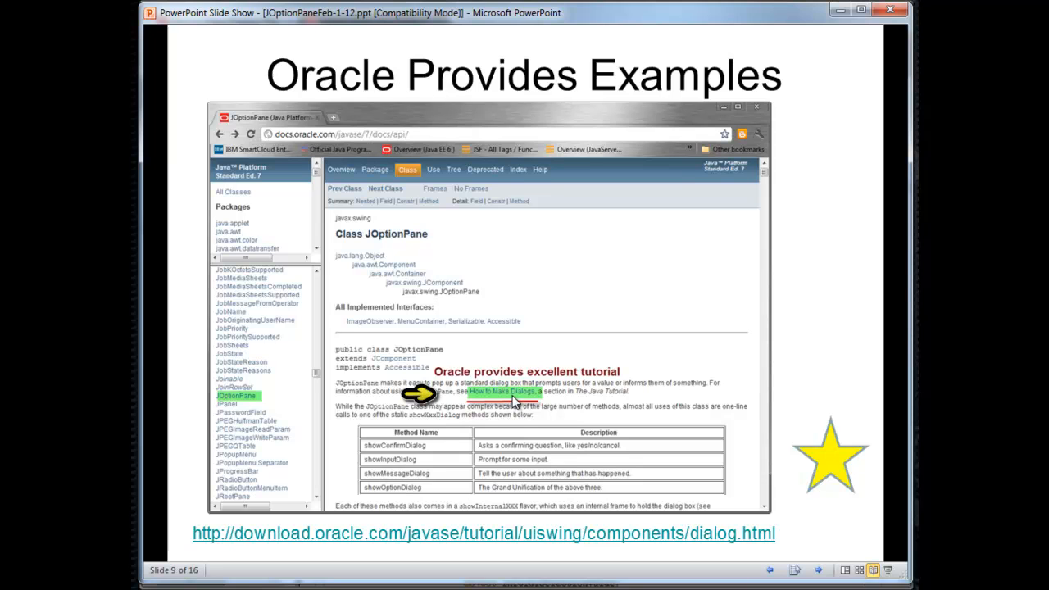
mouse_move(310, 538)
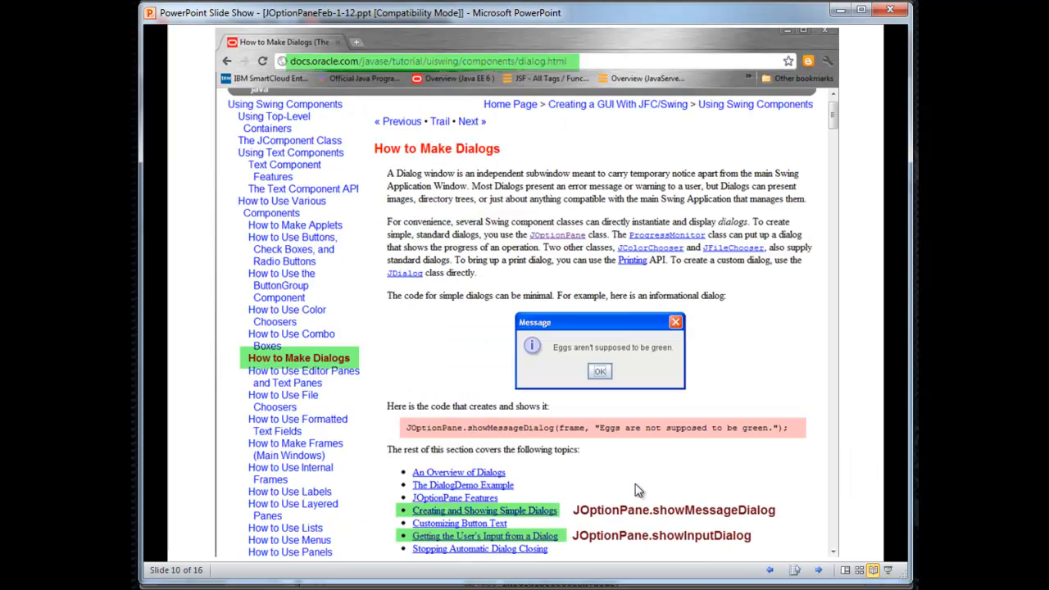
mouse_move(479, 256)
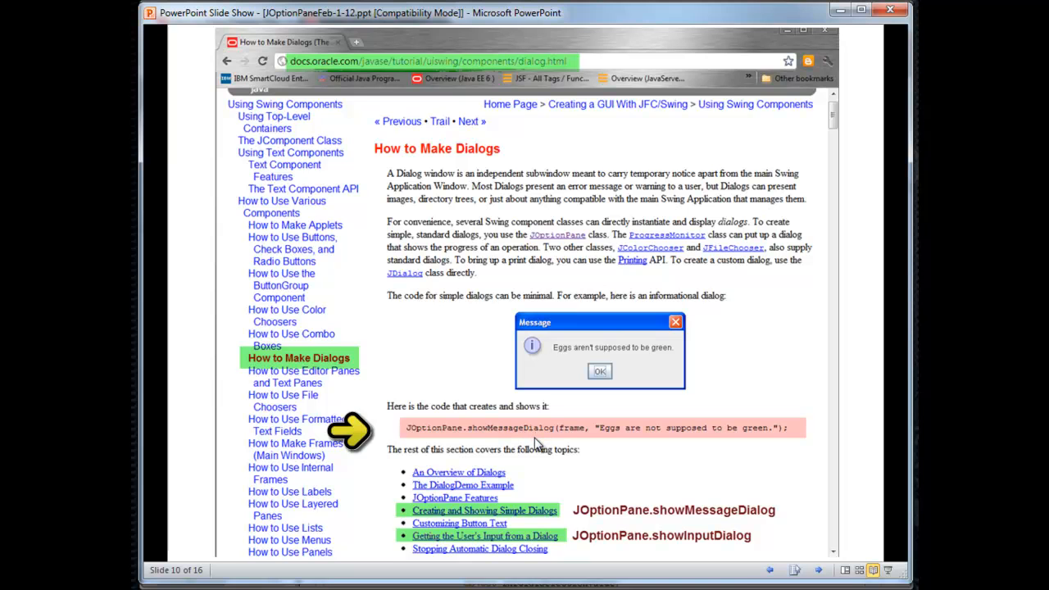
mouse_move(570, 371)
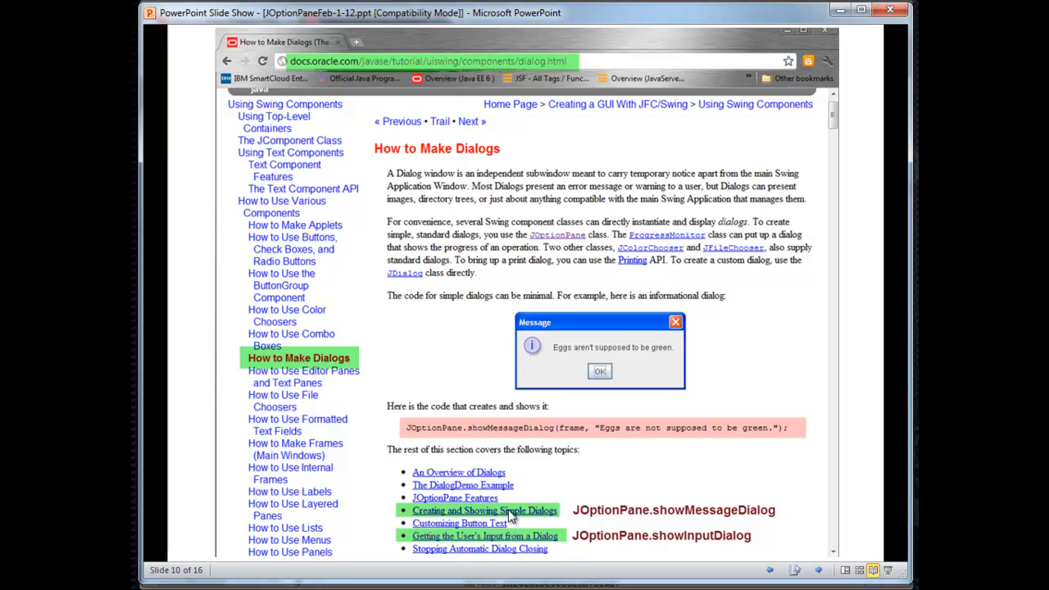
mouse_move(558, 555)
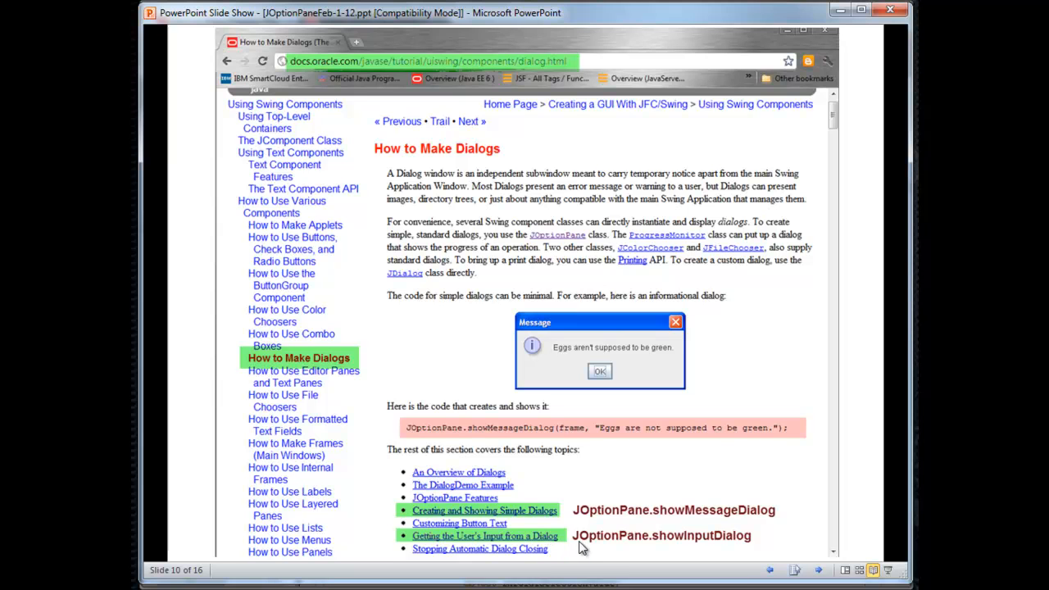
mouse_move(535, 548)
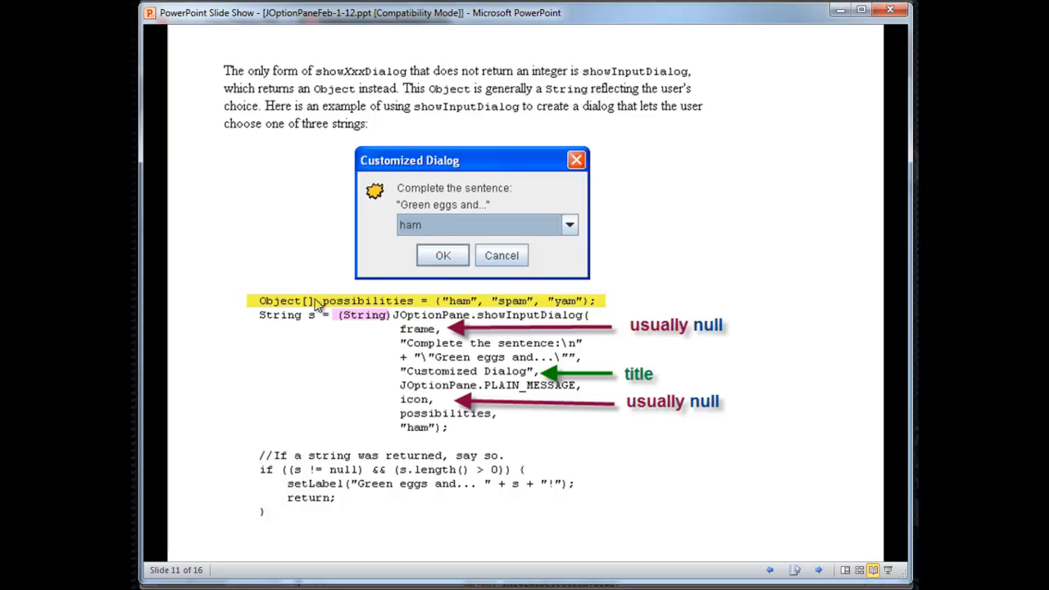
mouse_move(357, 311)
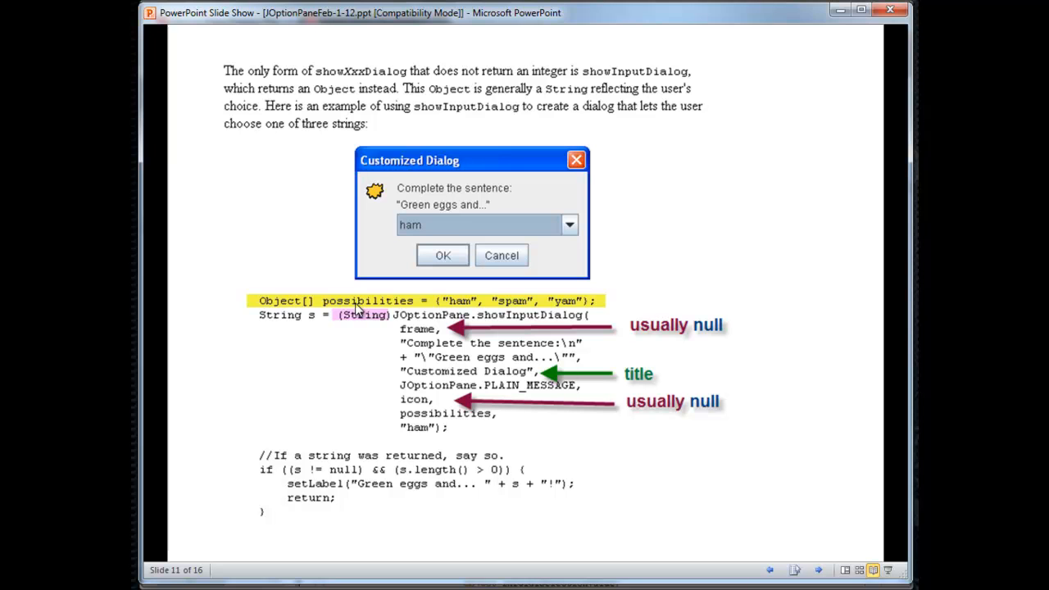
mouse_move(359, 310)
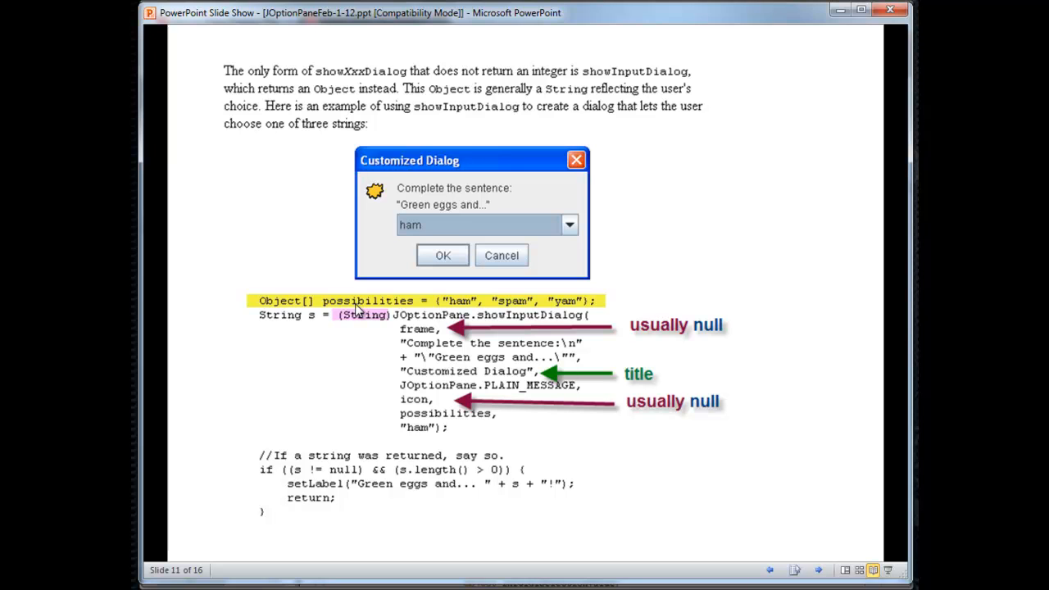
mouse_move(436, 311)
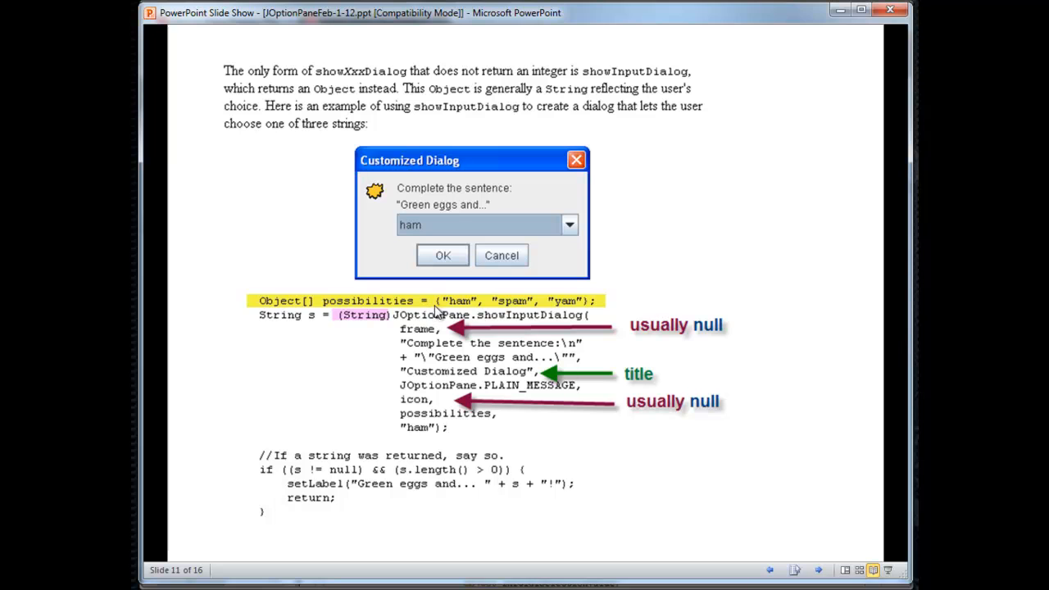
mouse_move(458, 312)
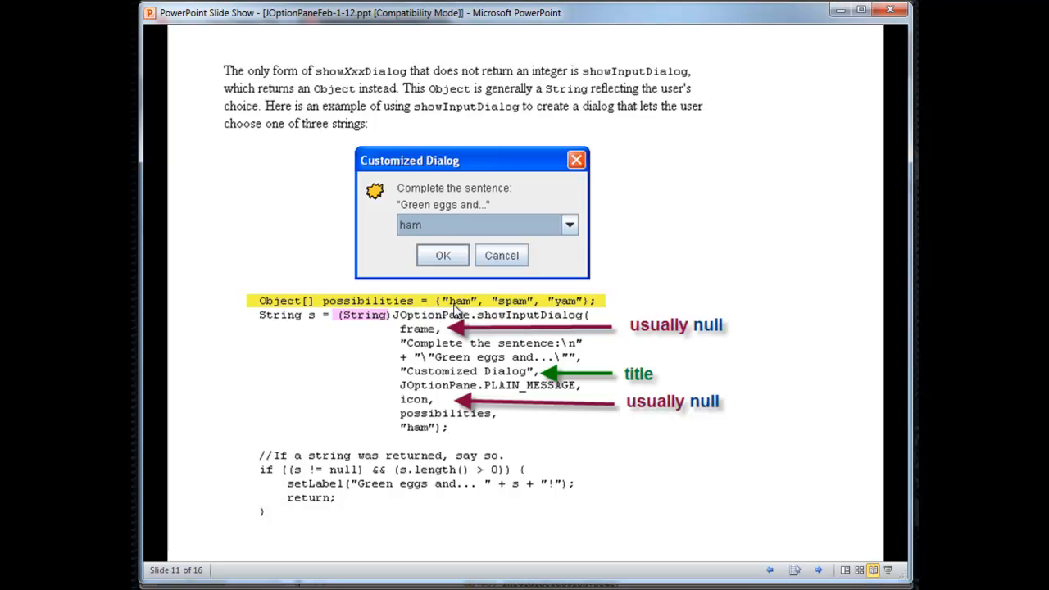
mouse_move(510, 311)
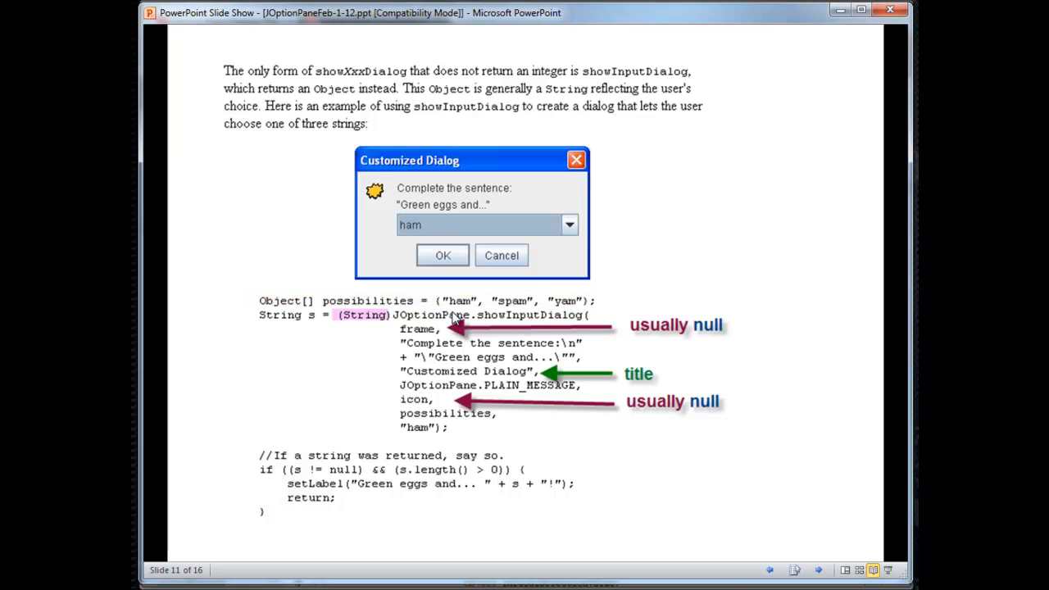
mouse_move(501, 321)
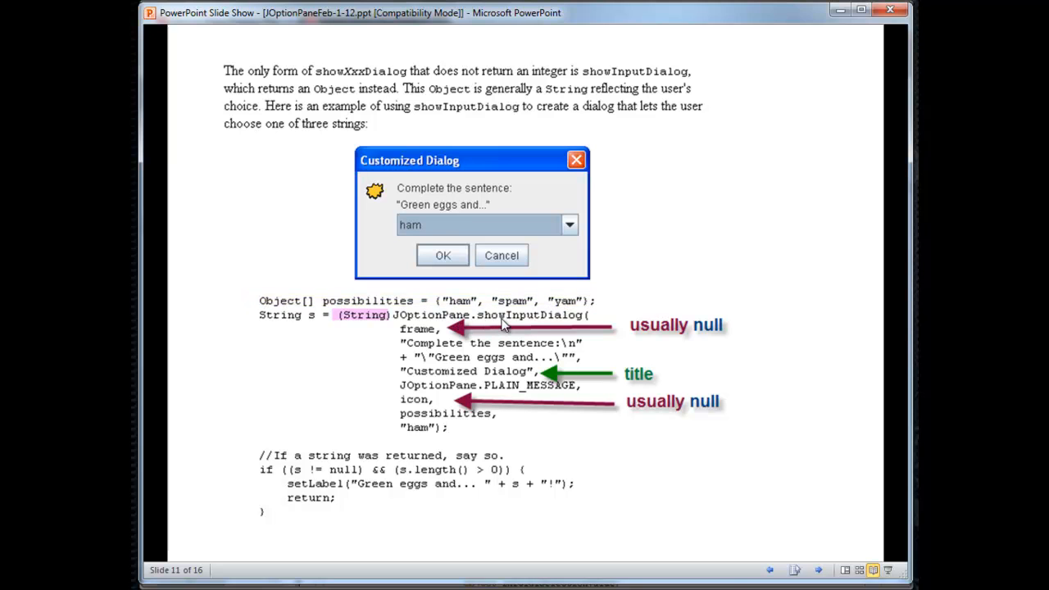
mouse_move(435, 326)
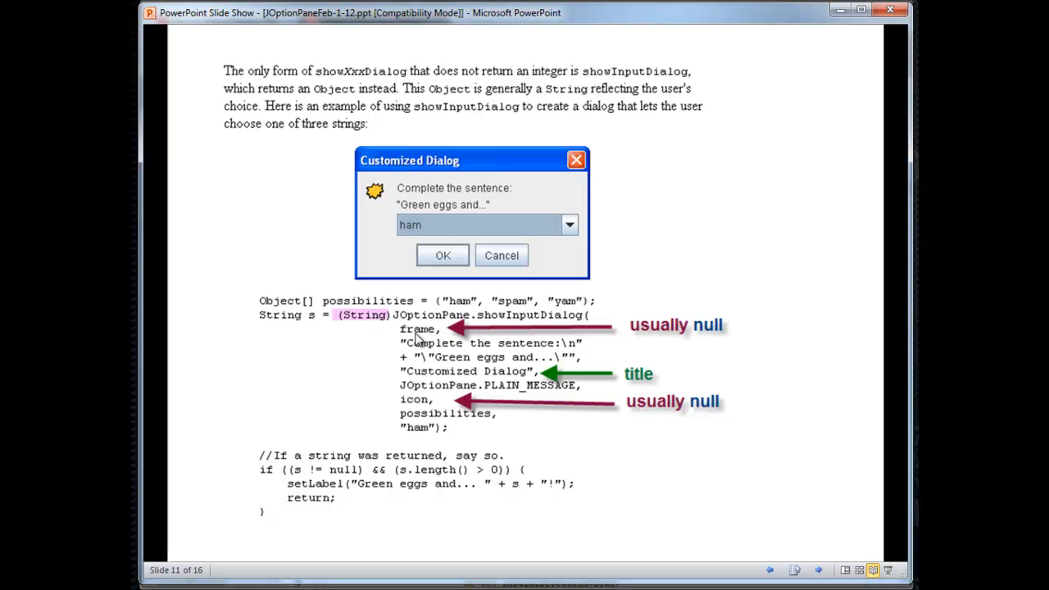
double_click(418, 328)
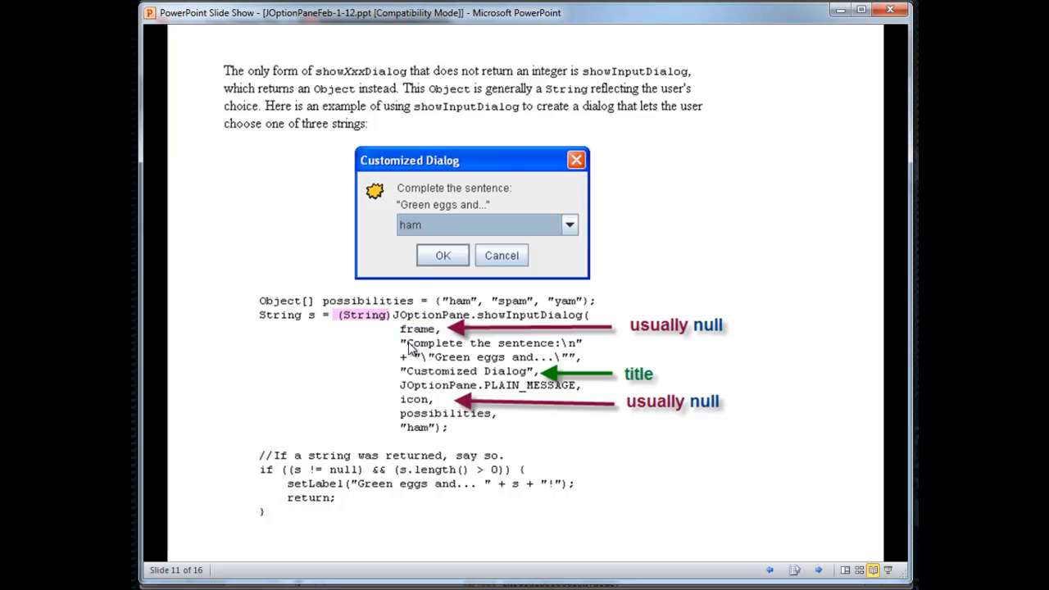
left_click_drag(400, 343, 577, 357)
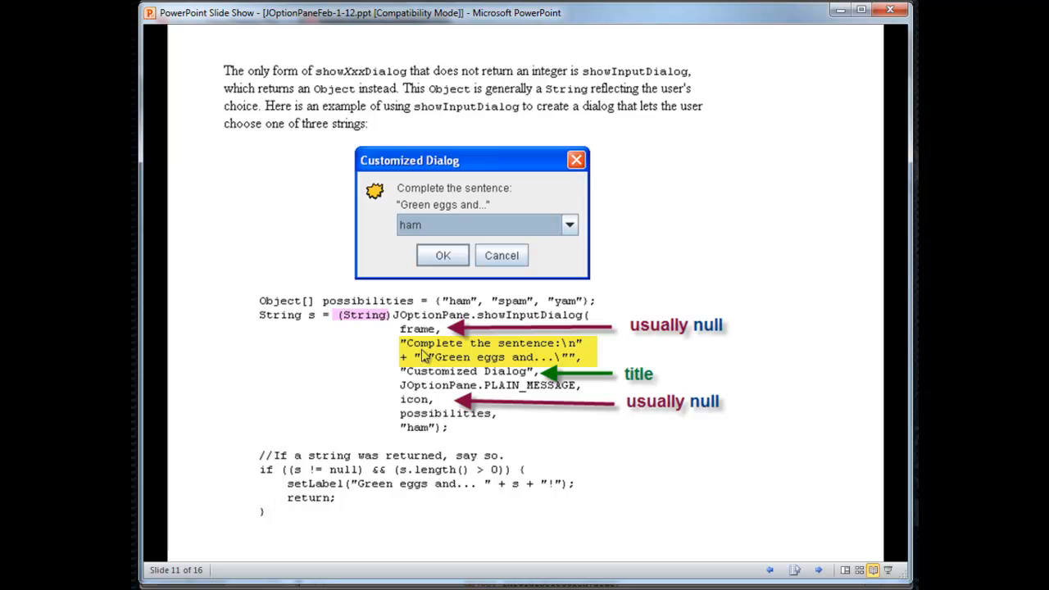
mouse_move(561, 358)
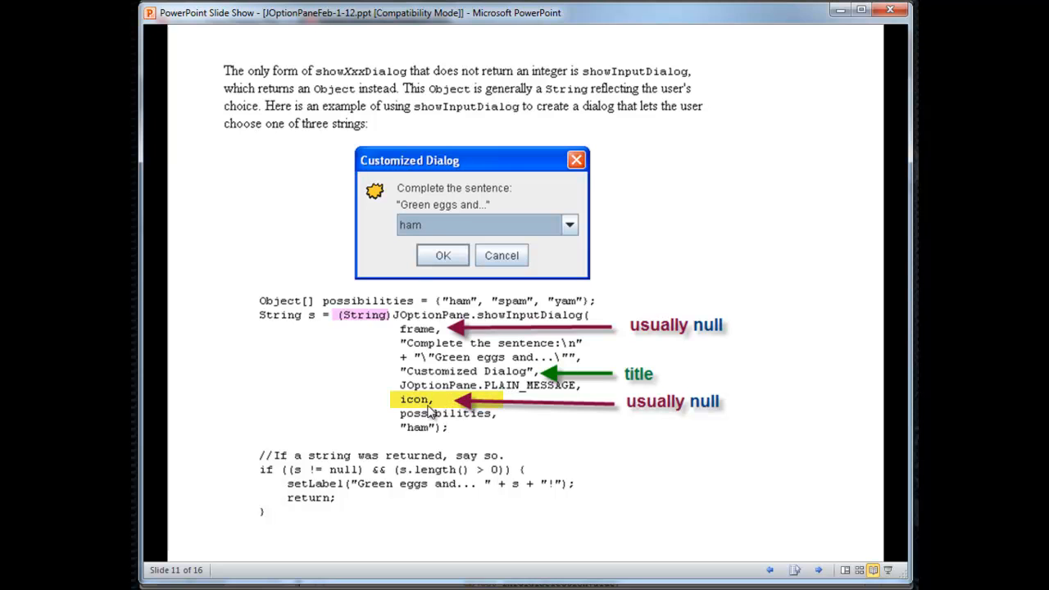
mouse_move(417, 413)
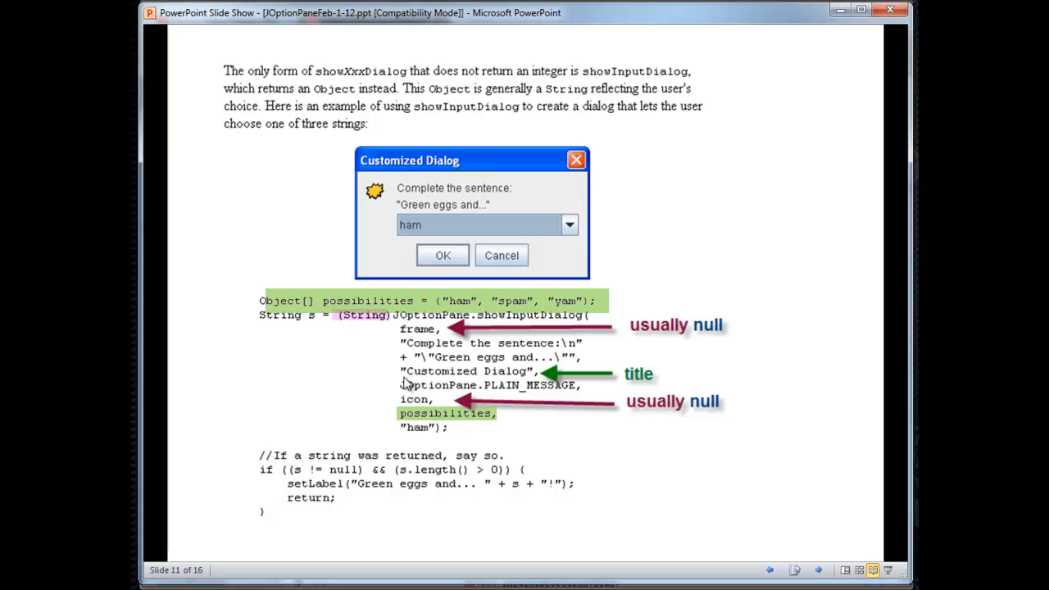
mouse_move(423, 420)
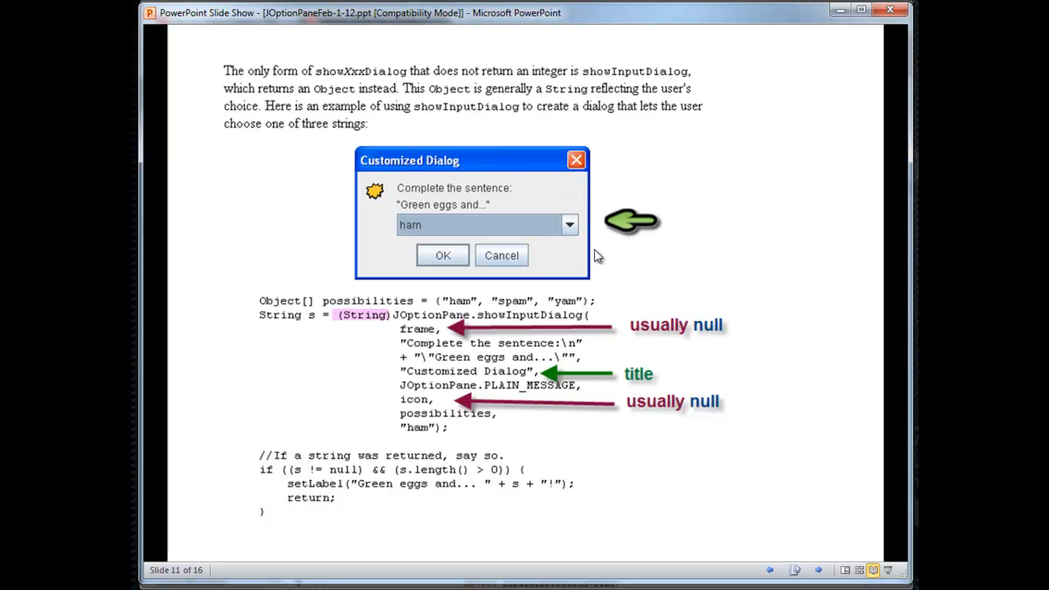
mouse_move(582, 260)
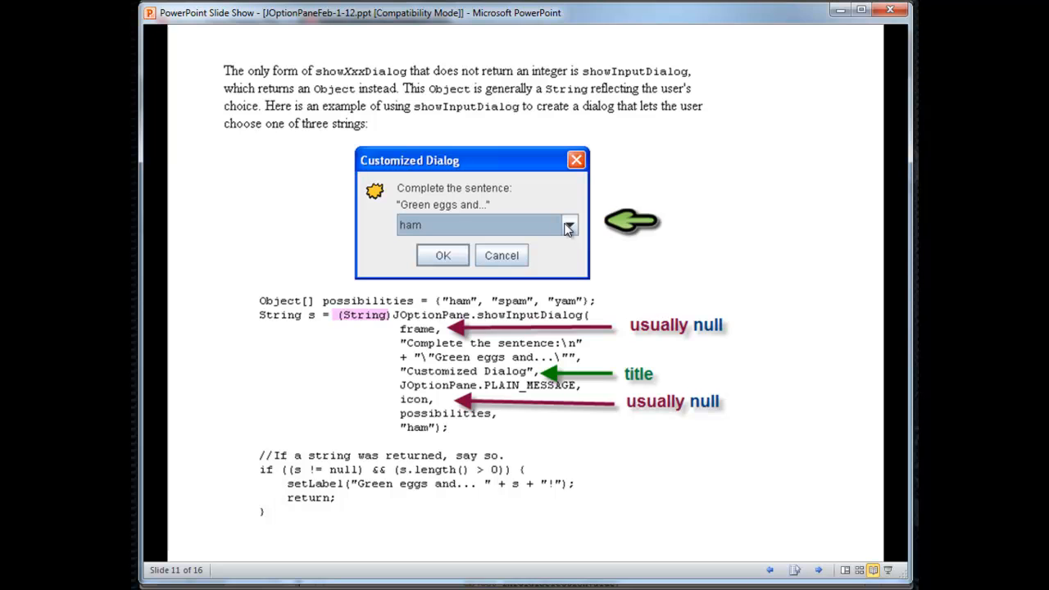
mouse_move(564, 249)
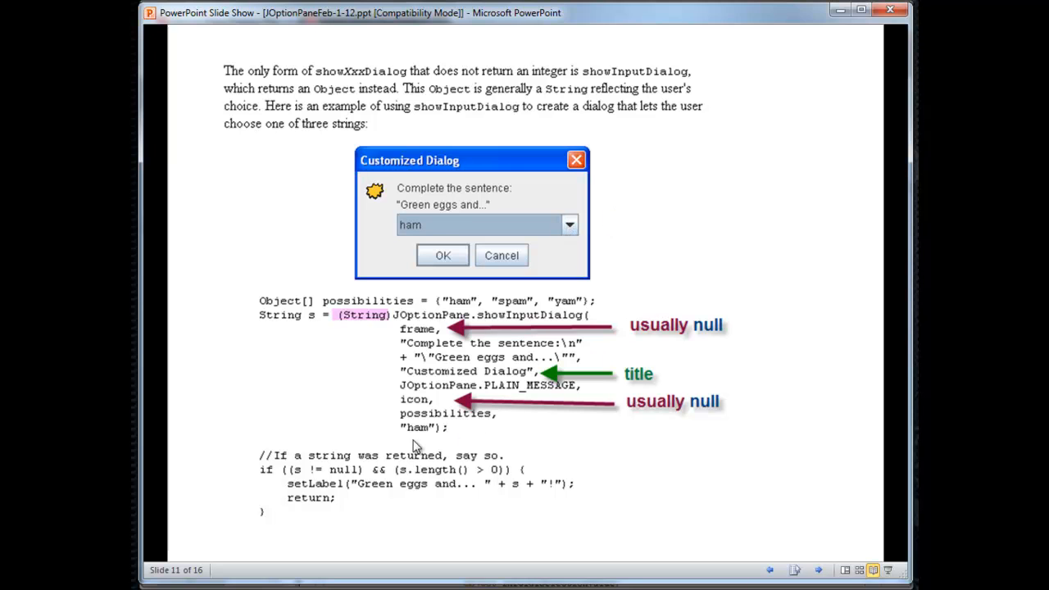
double_click(417, 426)
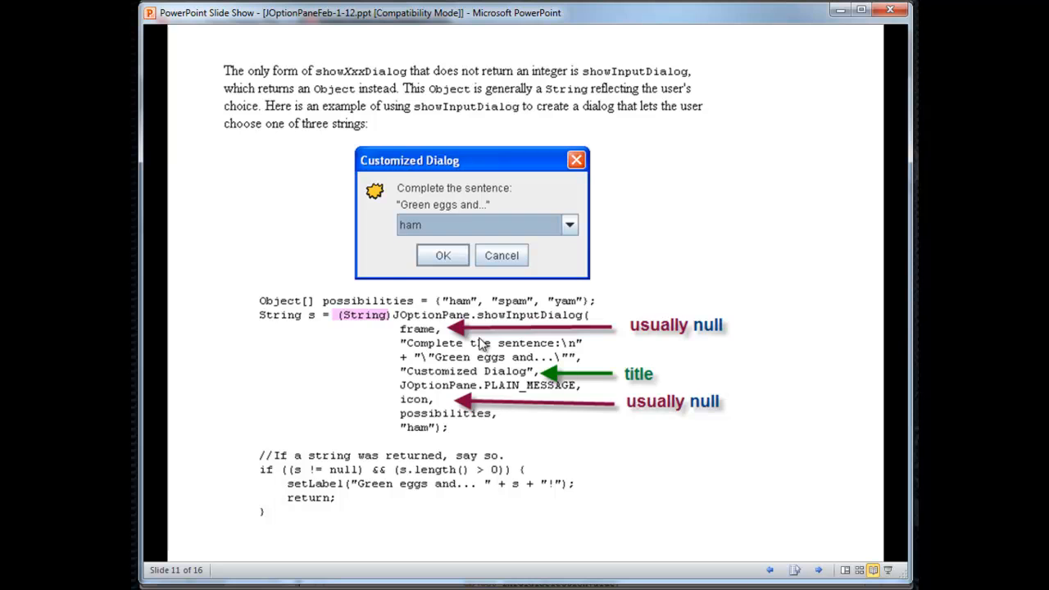
- Advance to slide 12, Seven Arguments Used Differently, with the ham-default flavor dialog
key("right")
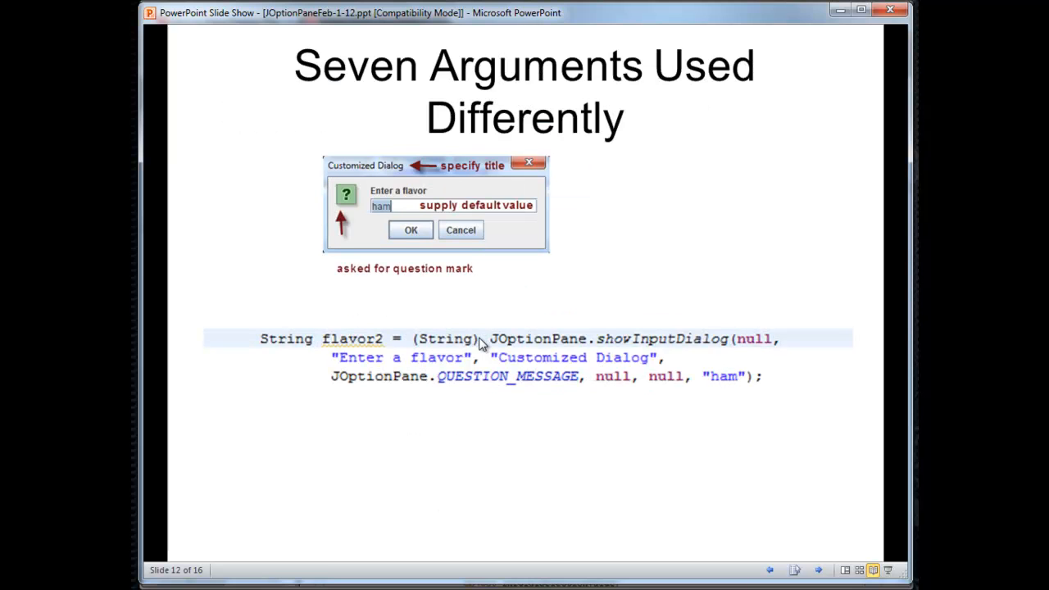
mouse_move(451, 420)
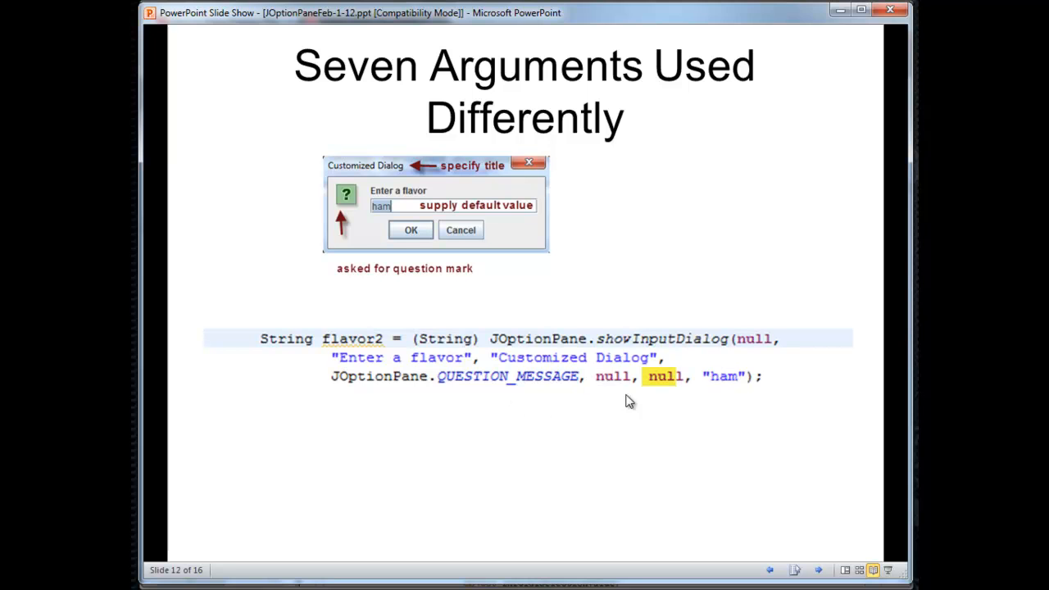
mouse_move(668, 394)
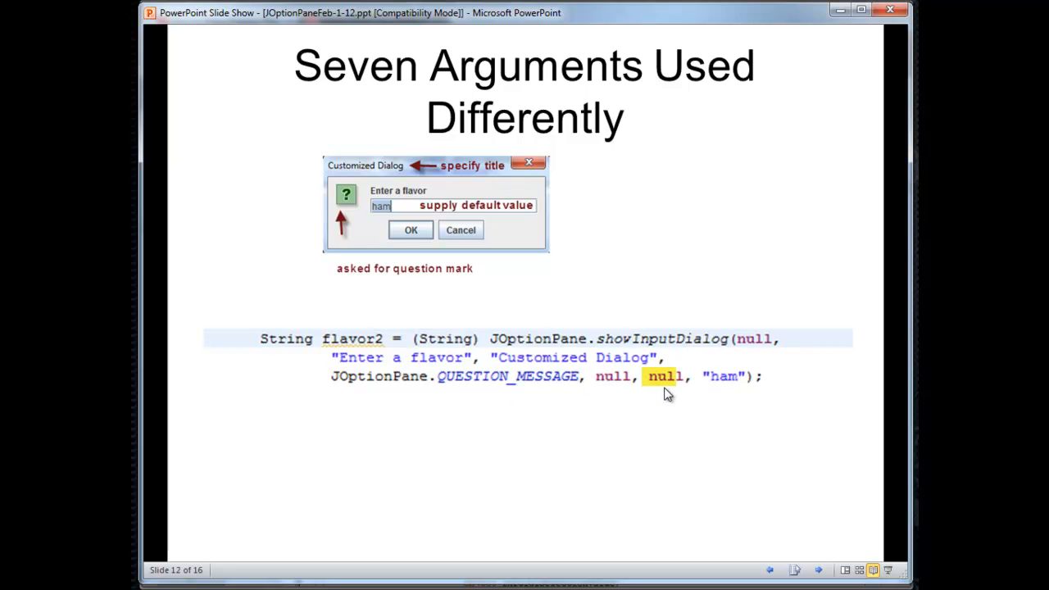
mouse_move(664, 399)
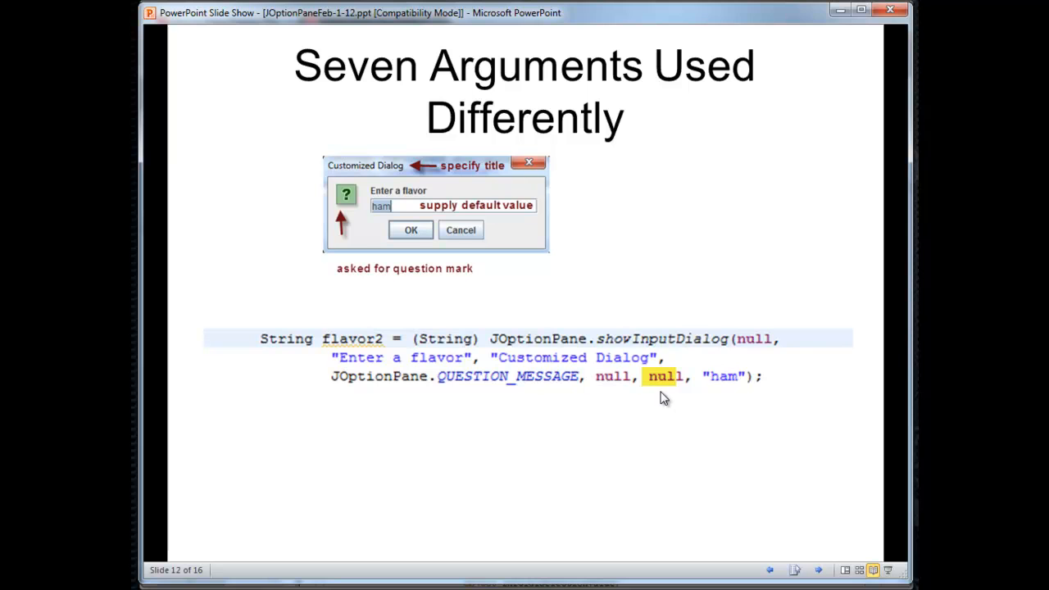
mouse_move(617, 338)
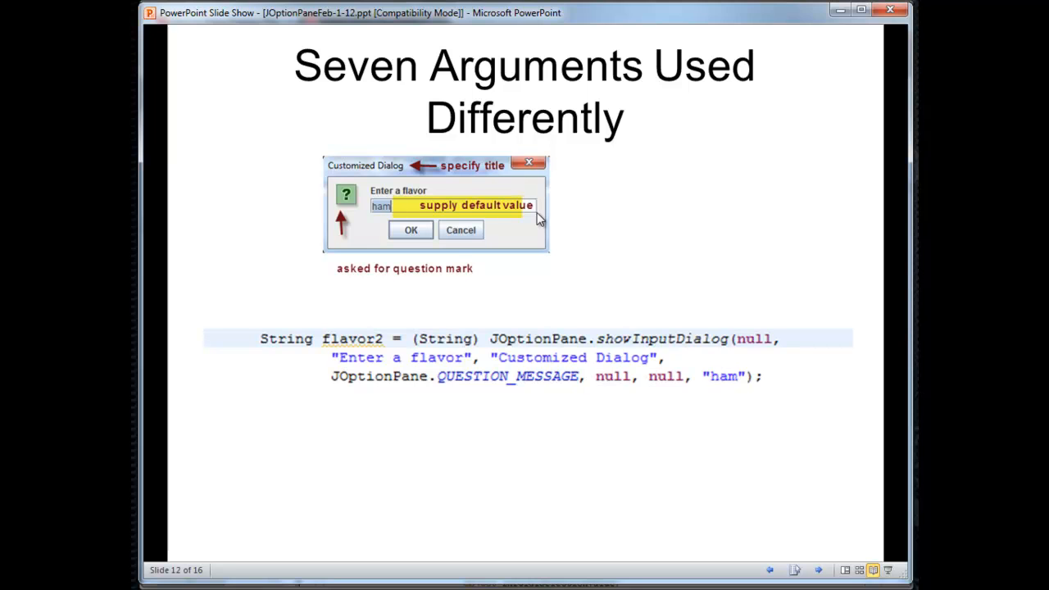
mouse_move(610, 274)
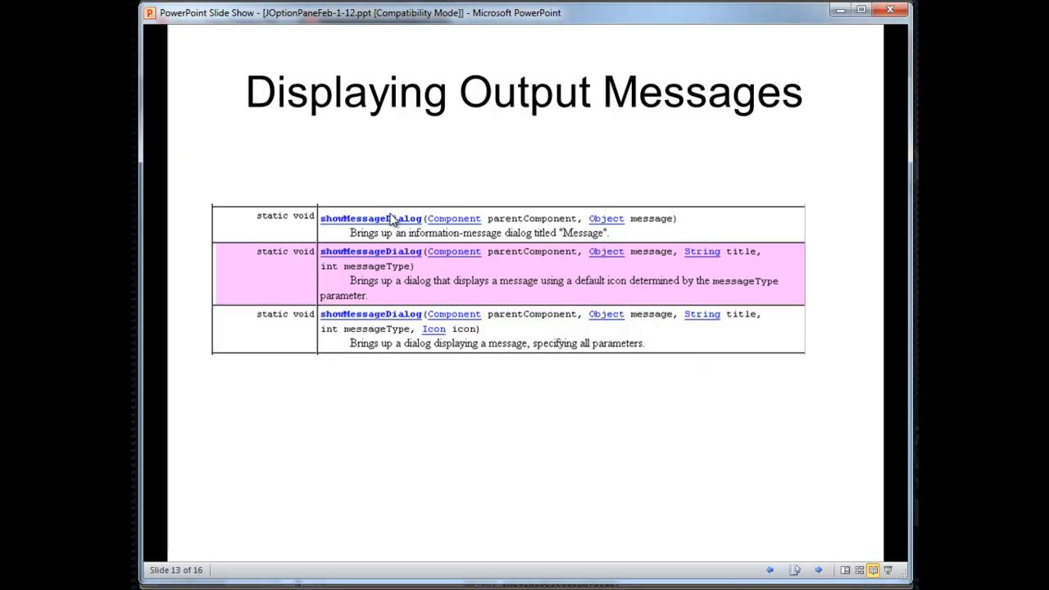
mouse_move(395, 266)
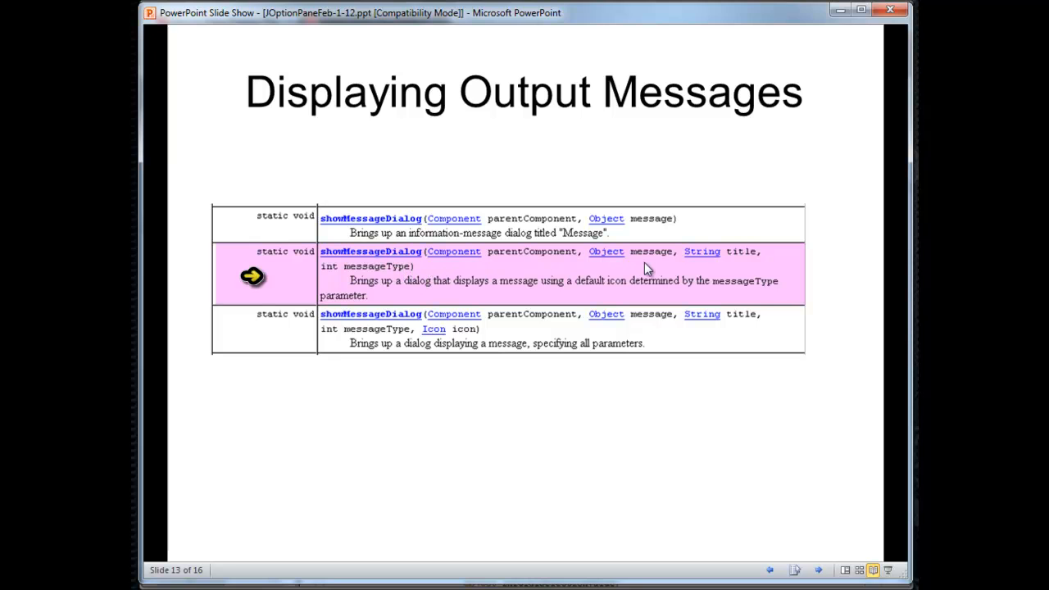
mouse_move(555, 277)
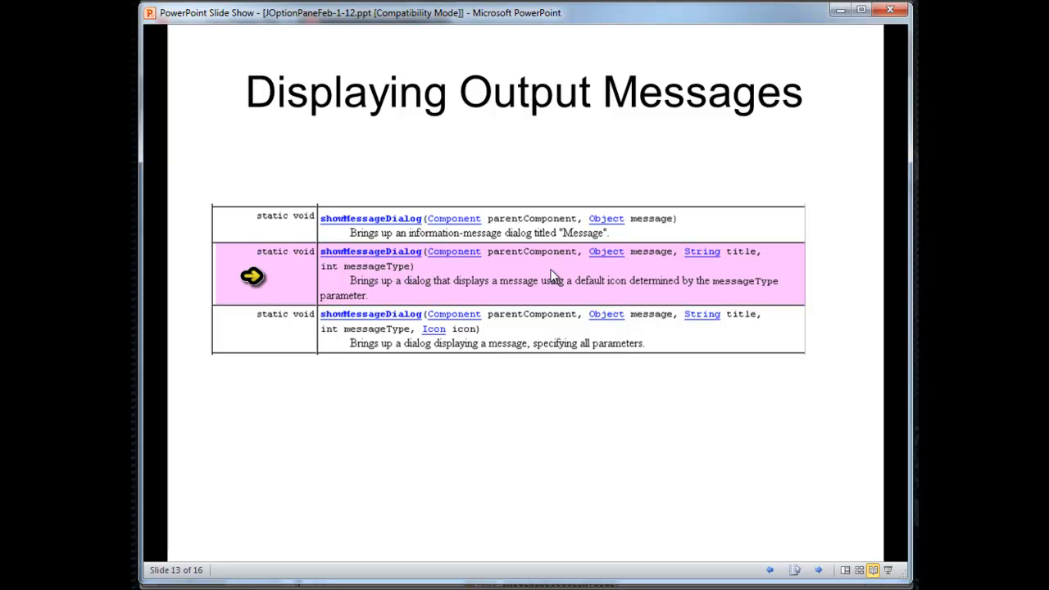
mouse_move(549, 269)
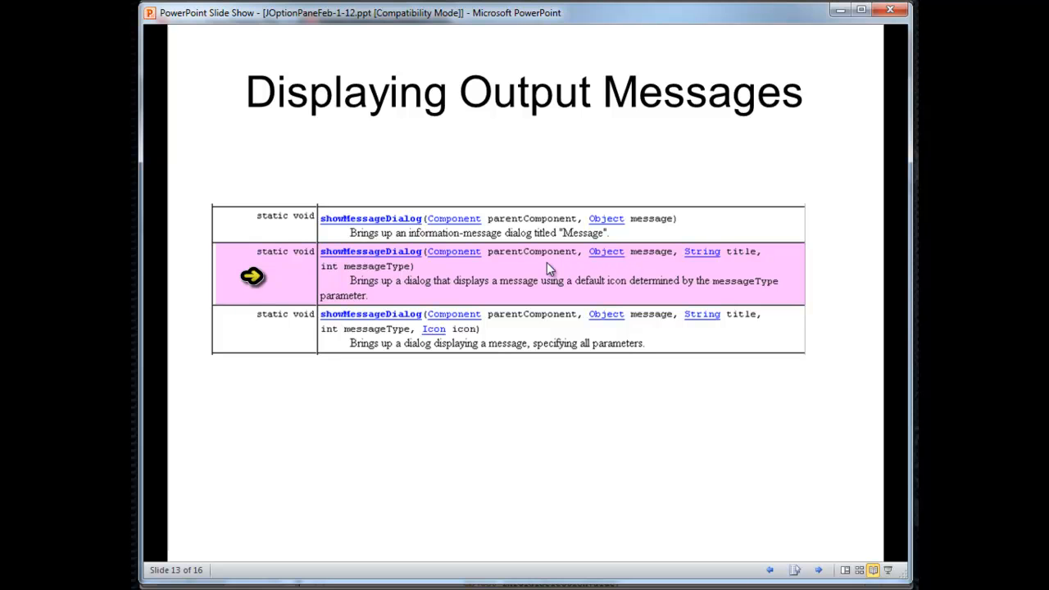
- Advance to the Displaying Output Messages slide on showMessageDialog
key("Right")
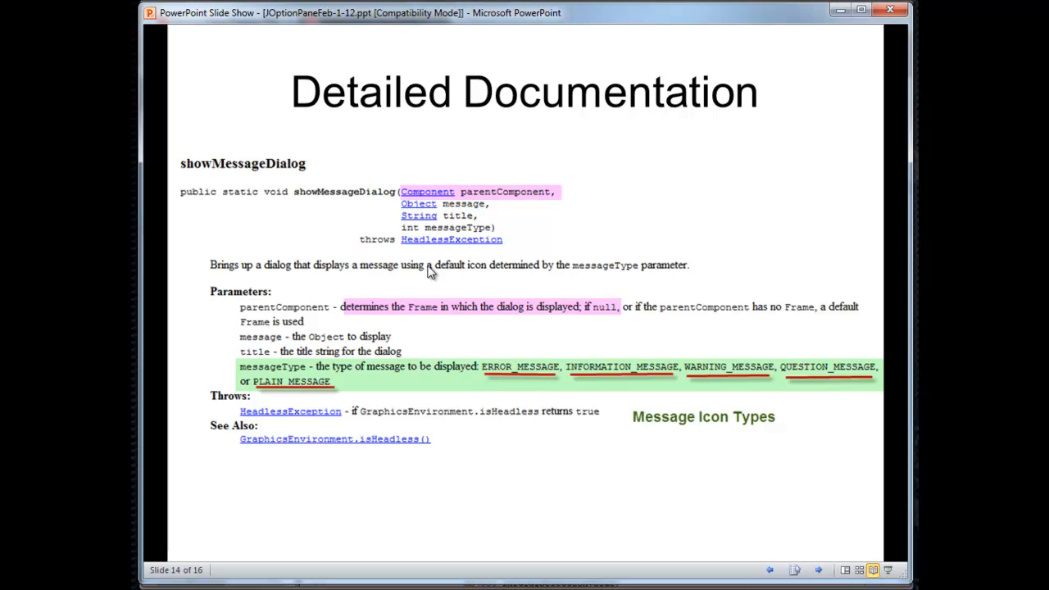
mouse_move(439, 269)
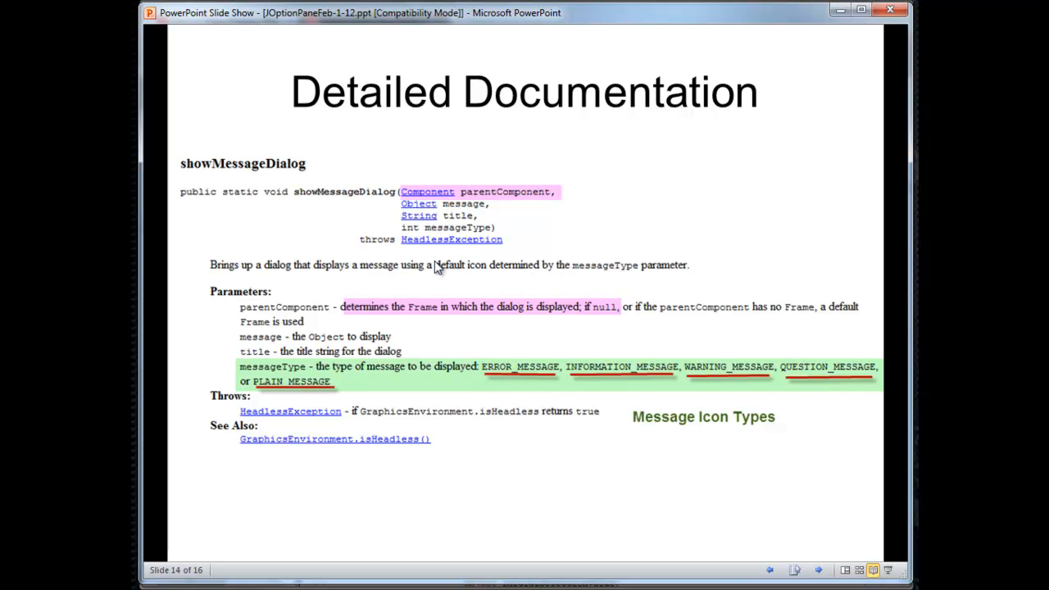
mouse_move(402, 297)
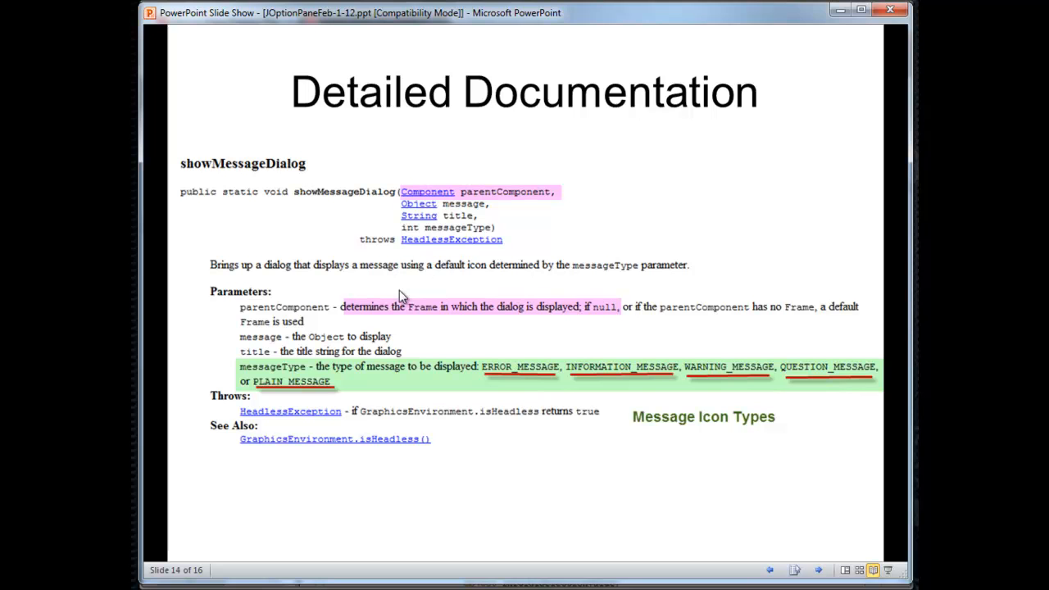
- Outline the parentComponent description about the dialog's Frame in red
left_click_drag(336, 307, 632, 335)
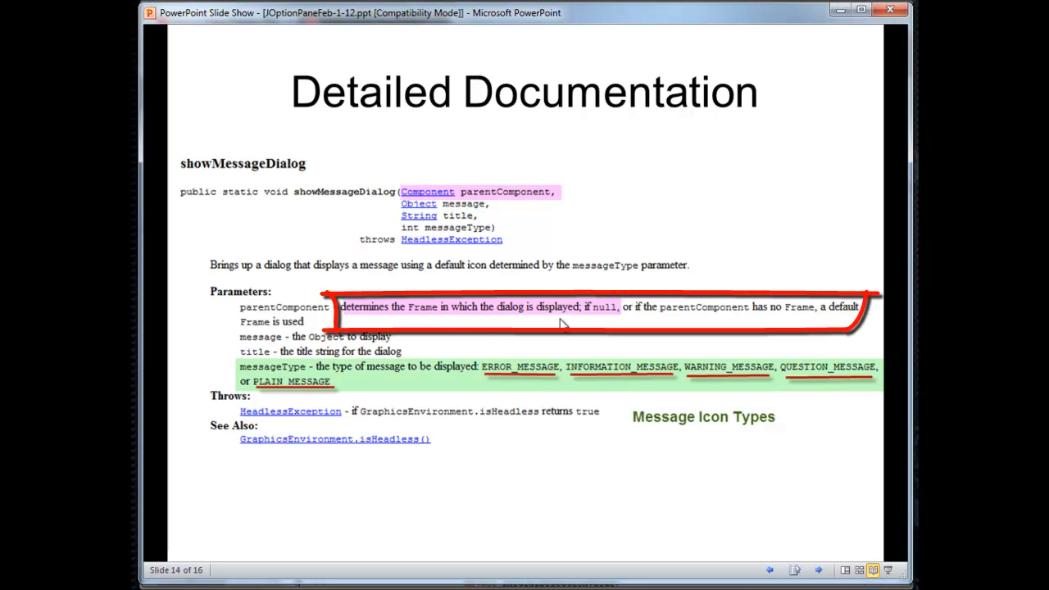
mouse_move(607, 320)
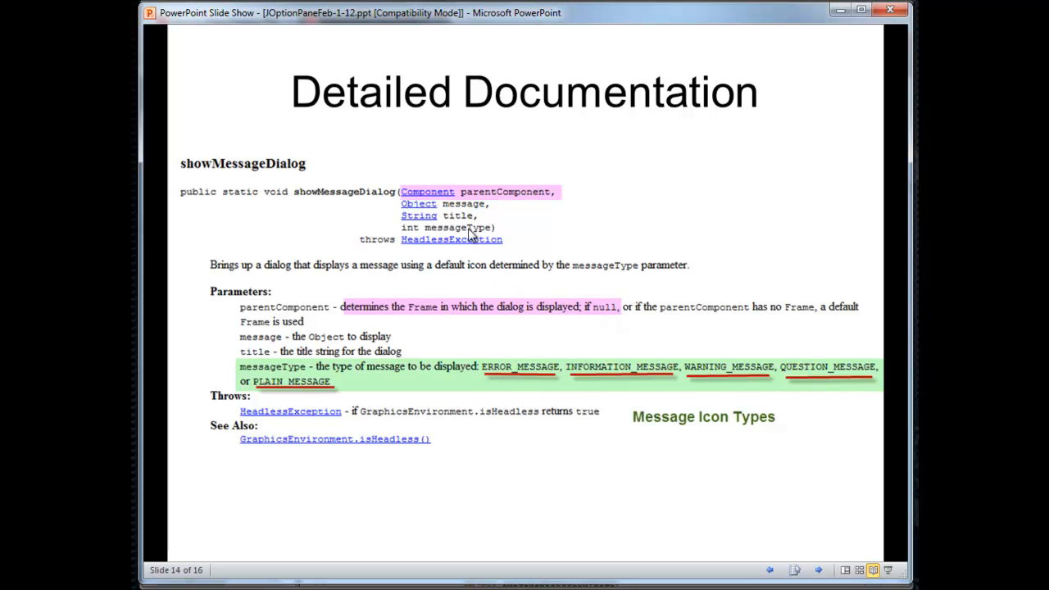
mouse_move(593, 371)
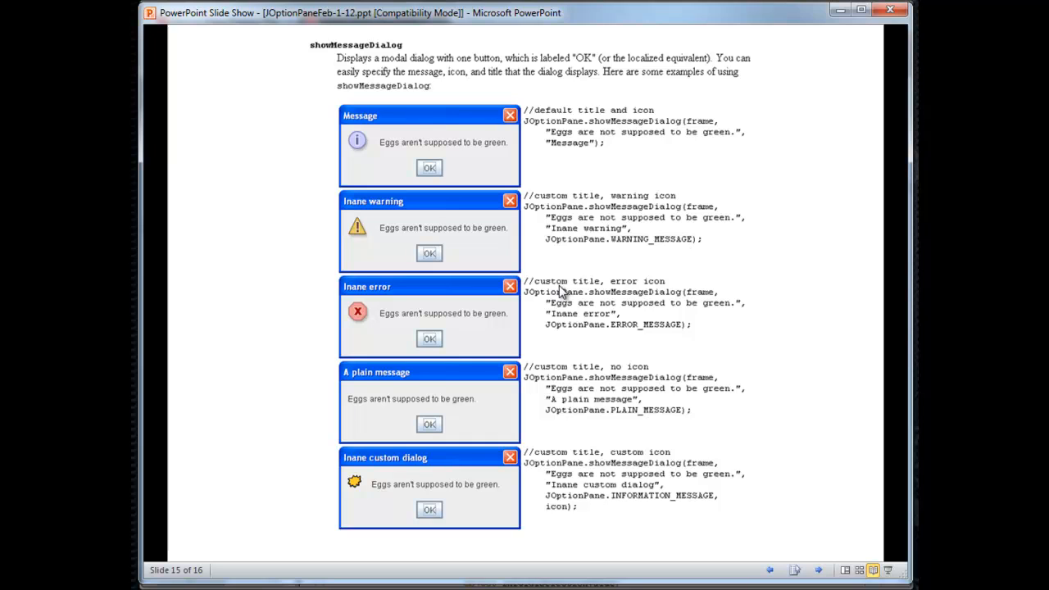
mouse_move(579, 267)
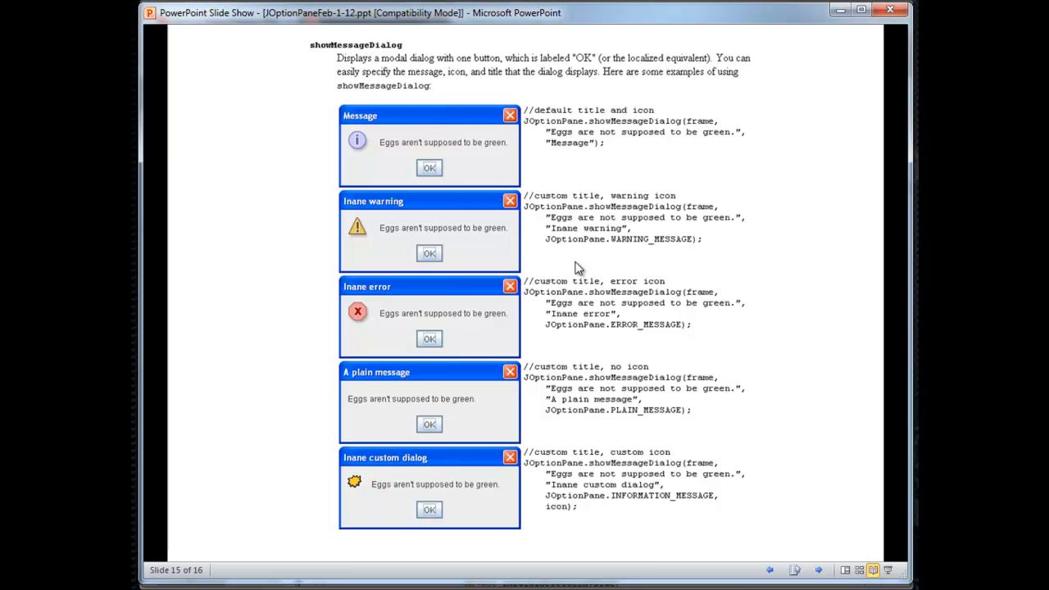
mouse_move(597, 256)
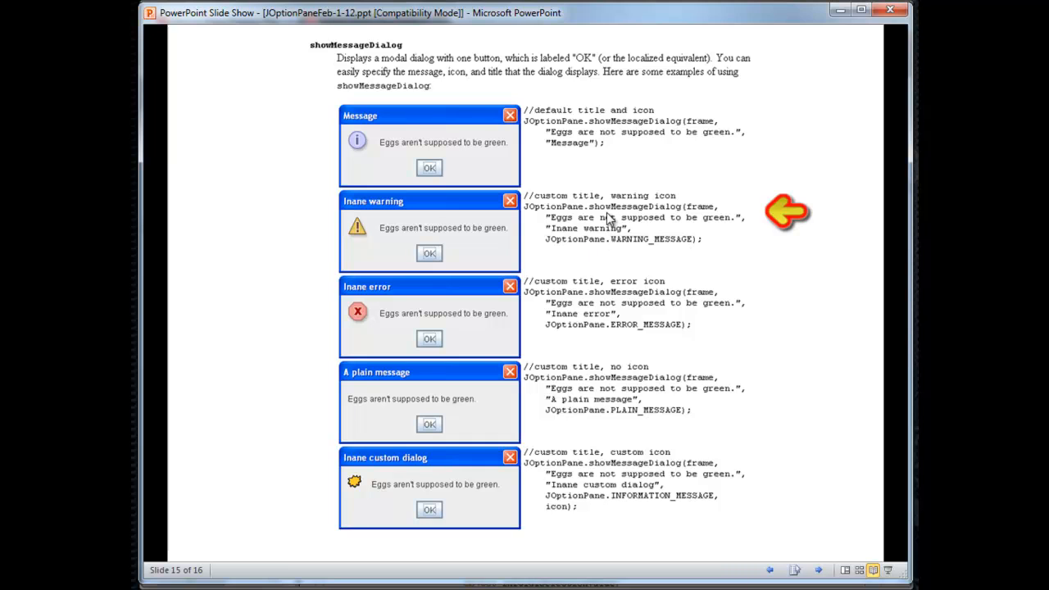
mouse_move(640, 215)
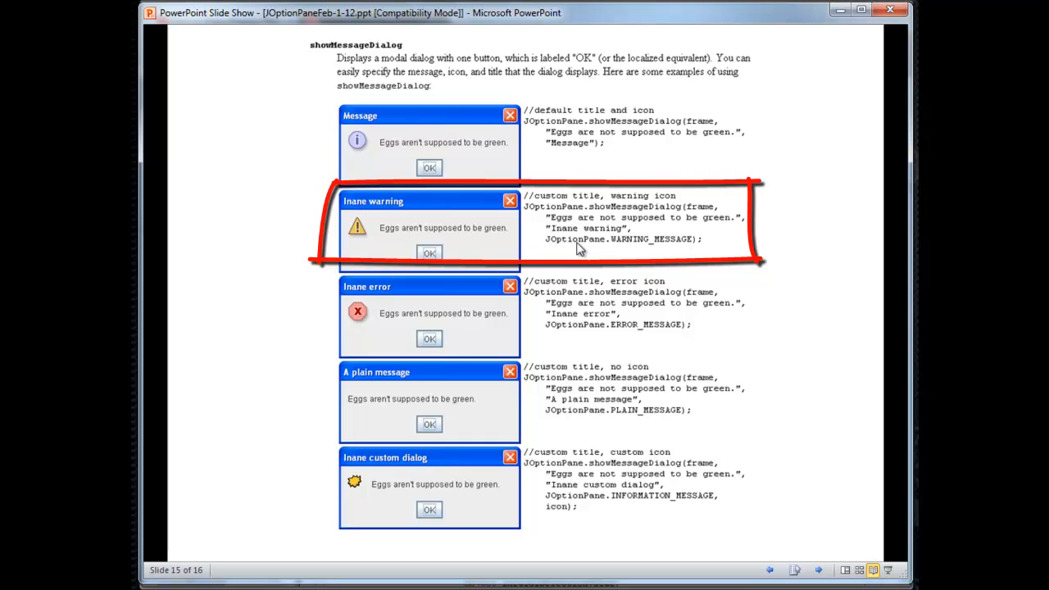
mouse_move(337, 238)
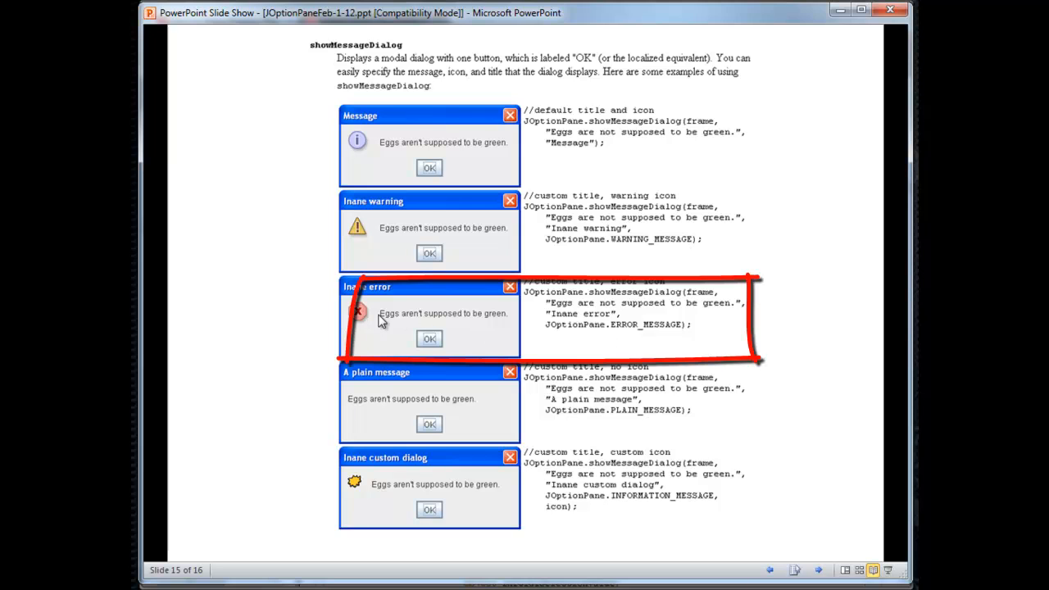
mouse_move(605, 434)
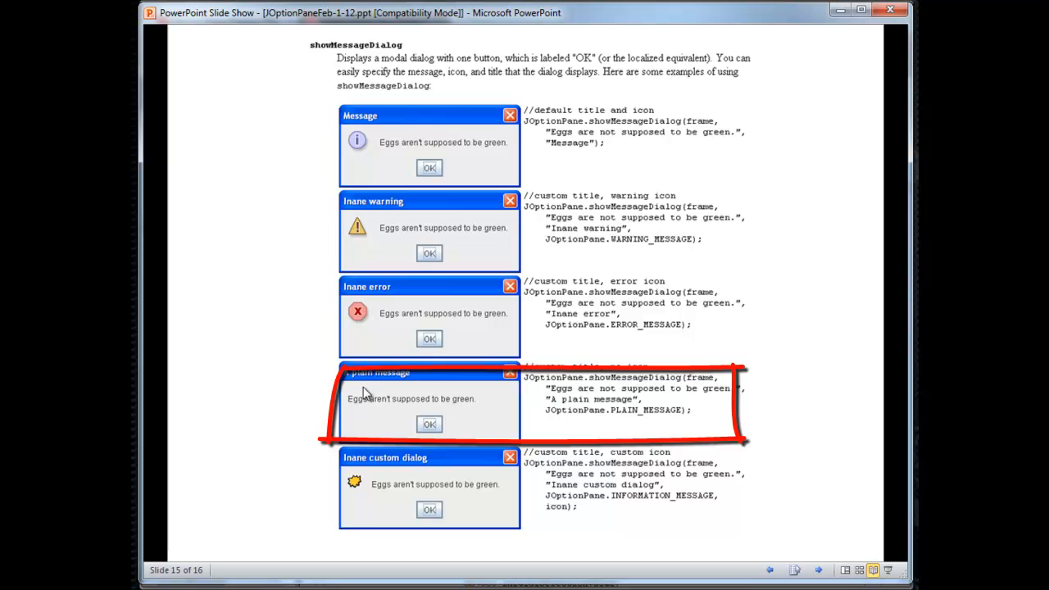
mouse_move(357, 403)
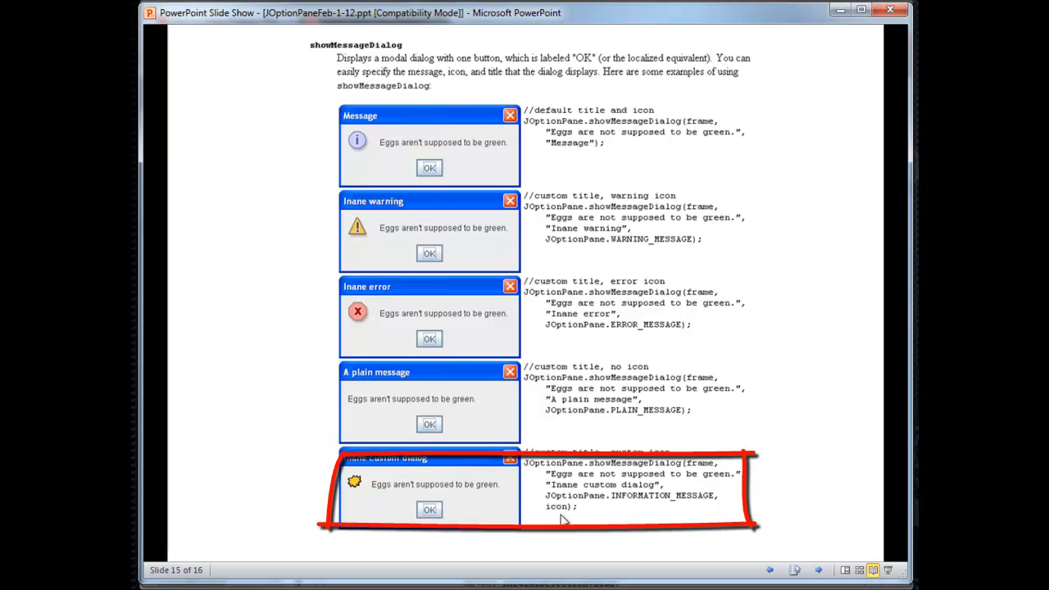
mouse_move(561, 518)
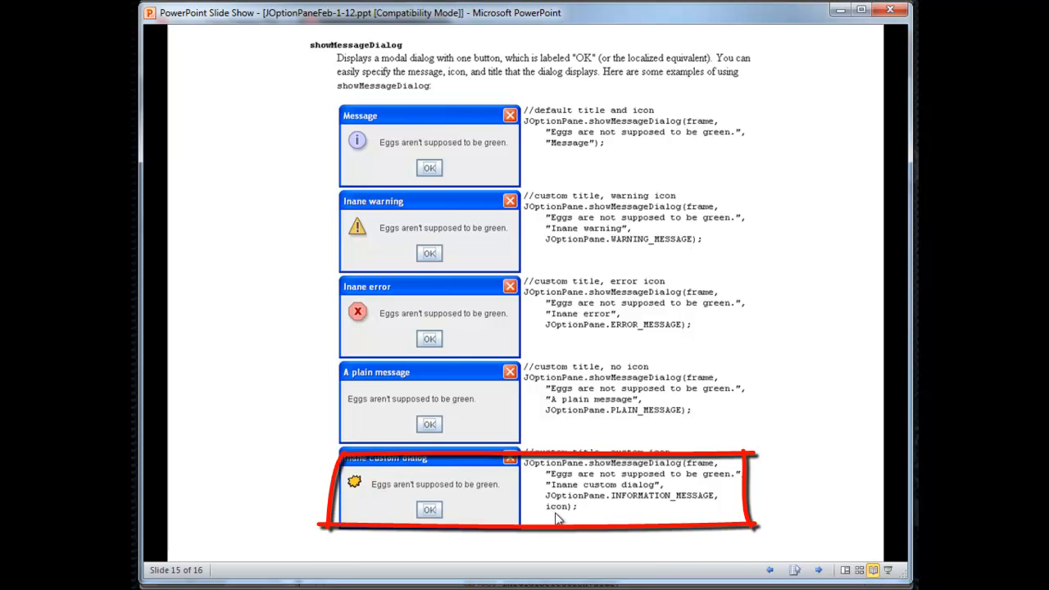
mouse_move(364, 495)
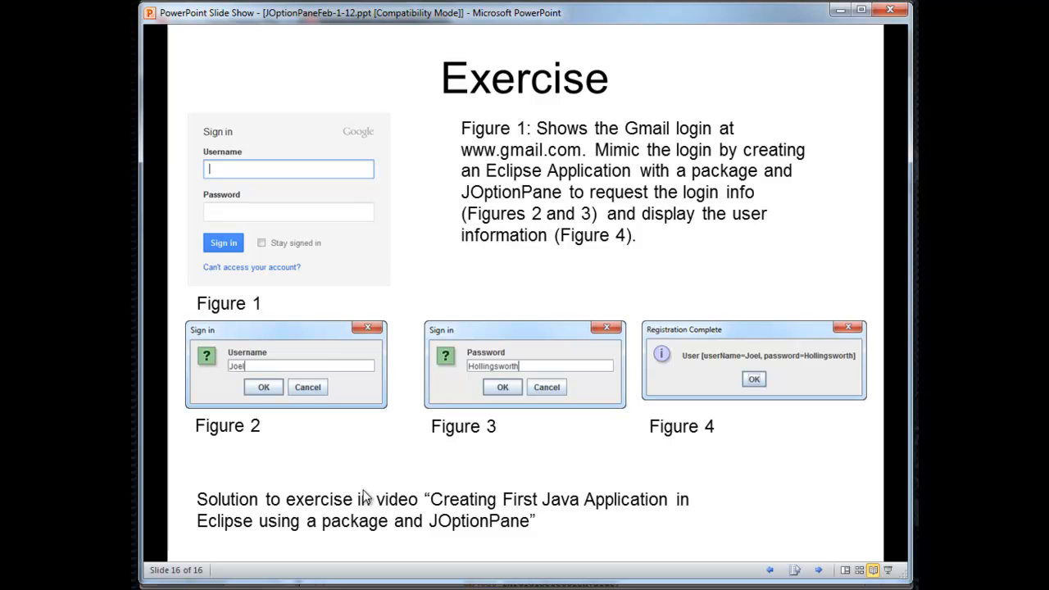
mouse_move(396, 272)
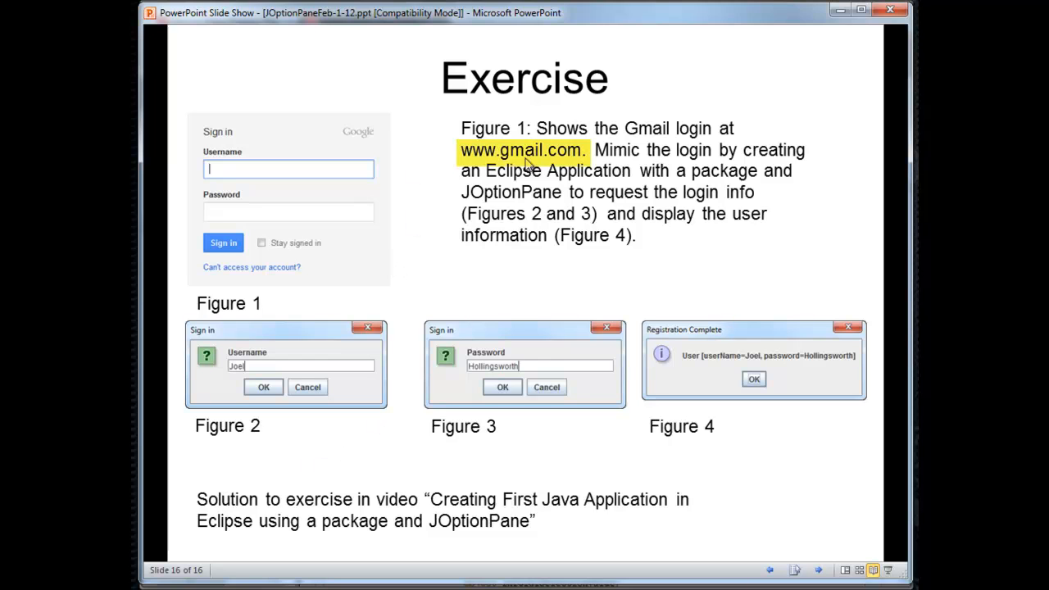
mouse_move(381, 136)
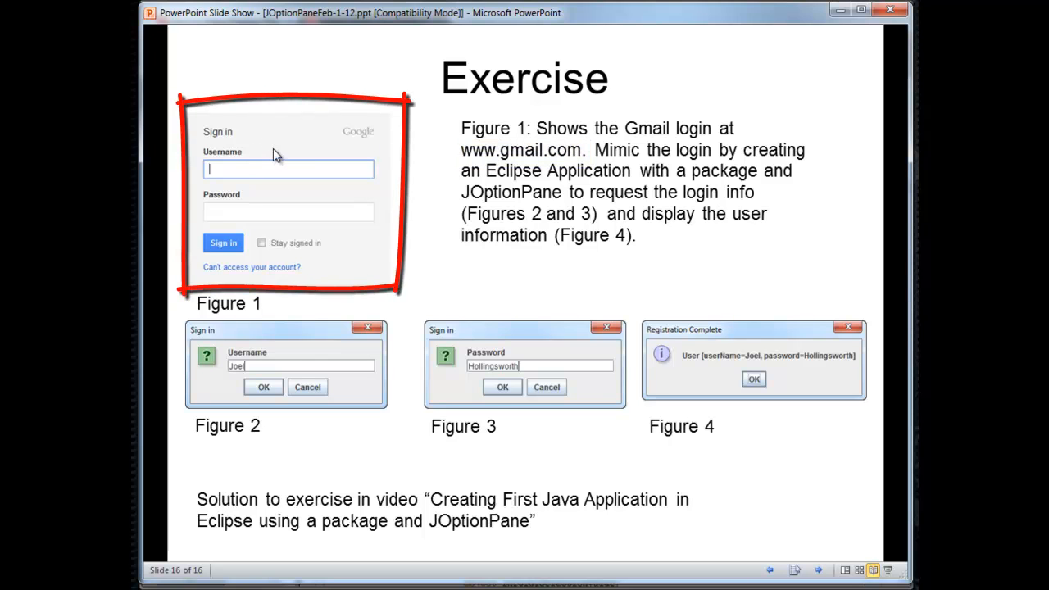
mouse_move(322, 193)
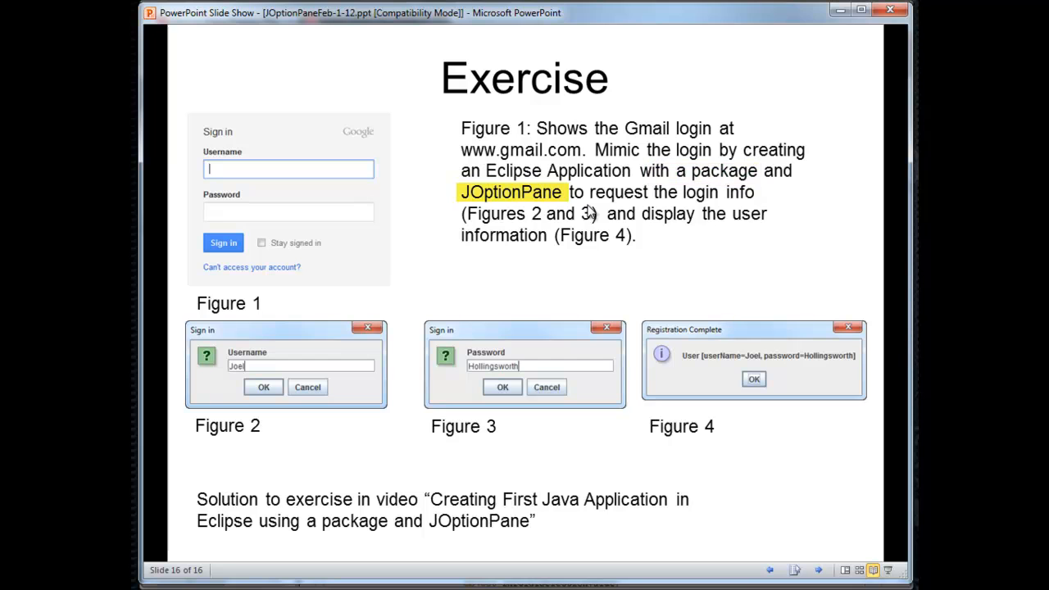
mouse_move(233, 121)
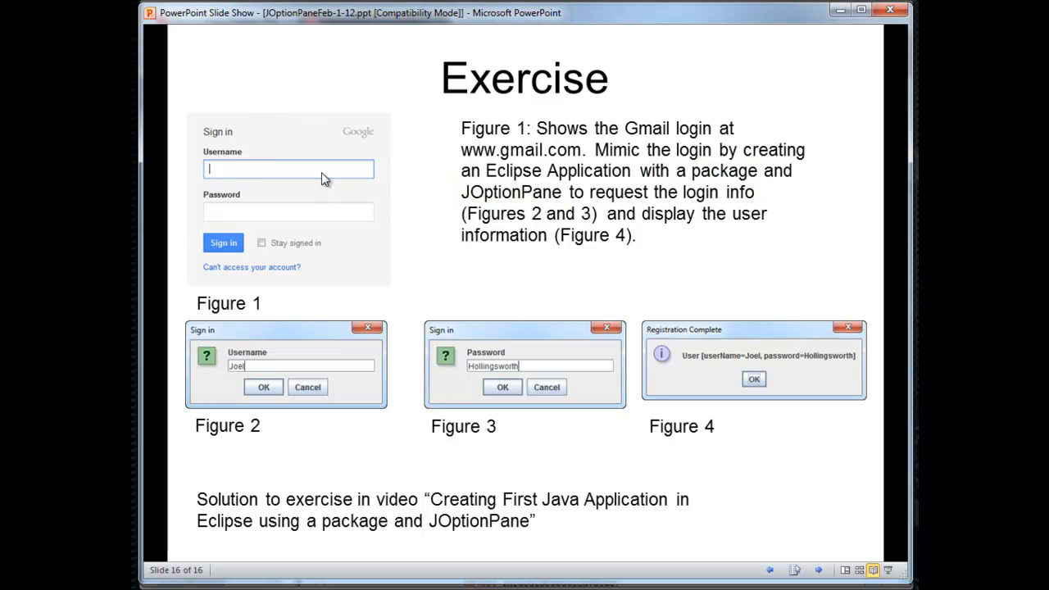
- Advance the slide show to slide 16, the Gmail-login-mimic Exercise slide
left_click(308, 374)
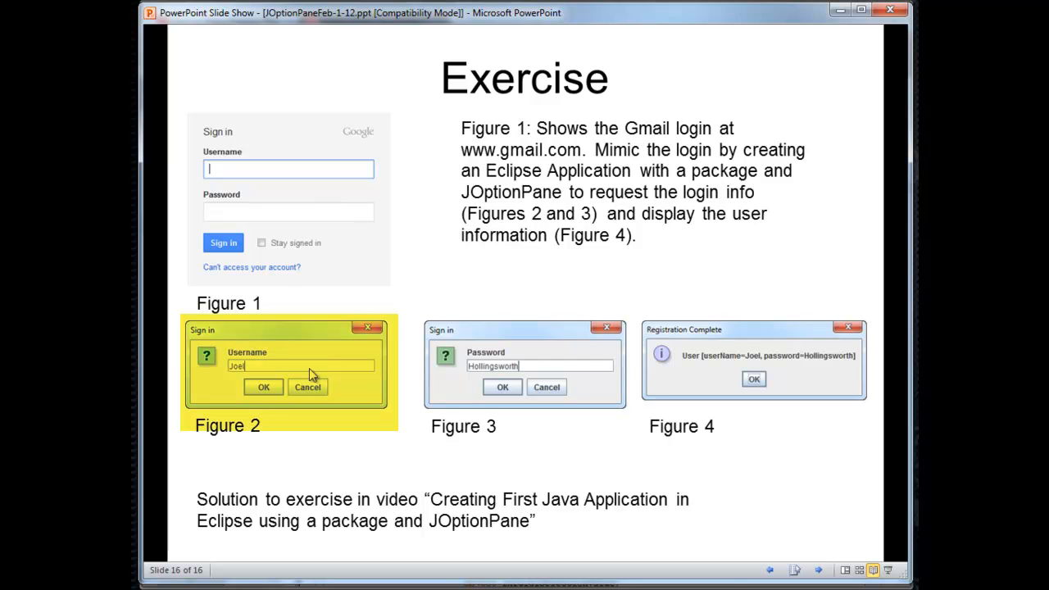
mouse_move(282, 352)
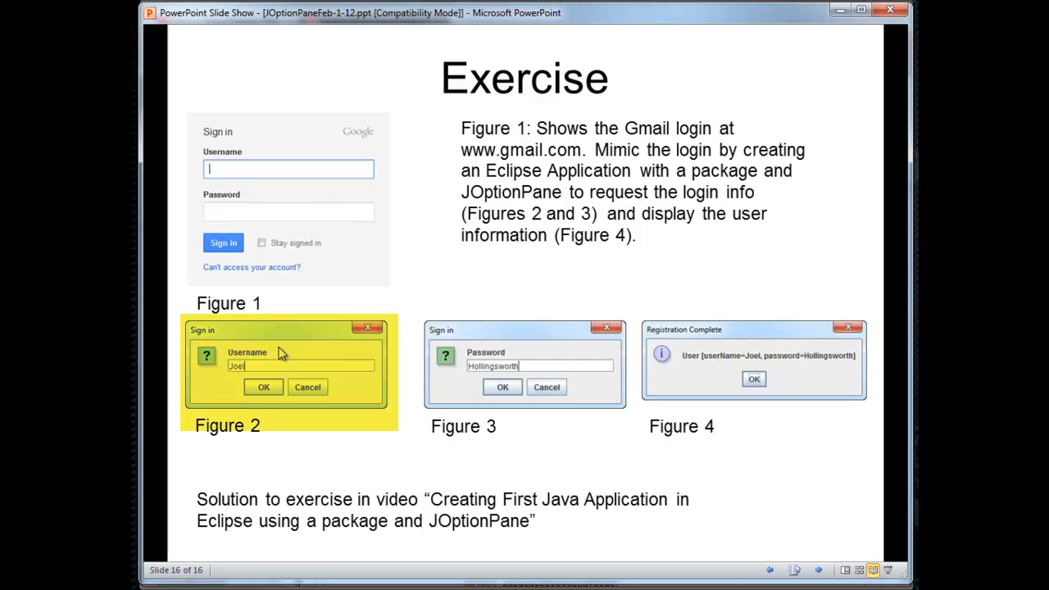
mouse_move(269, 359)
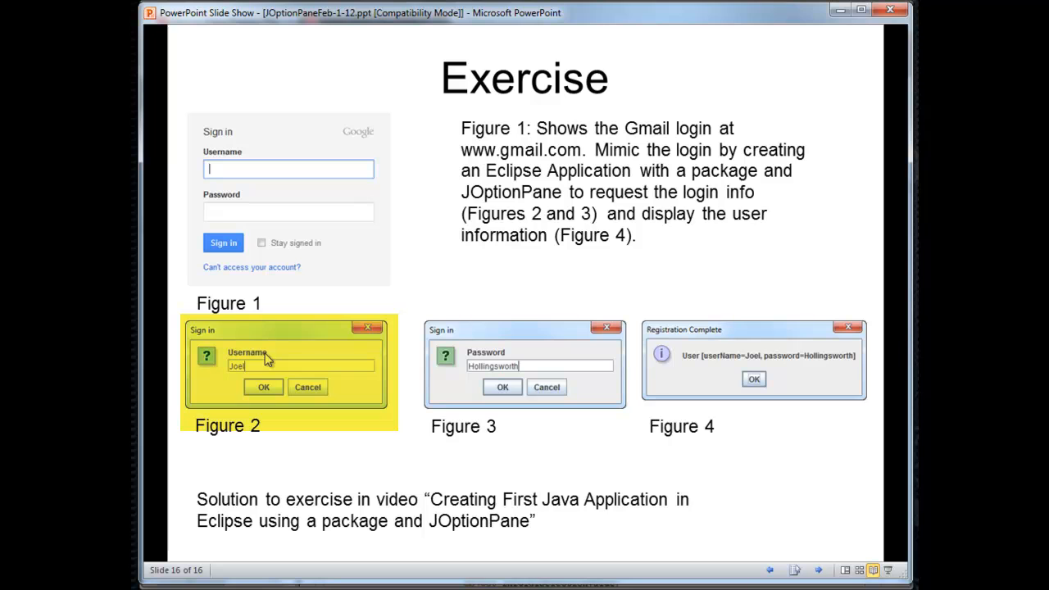
mouse_move(230, 364)
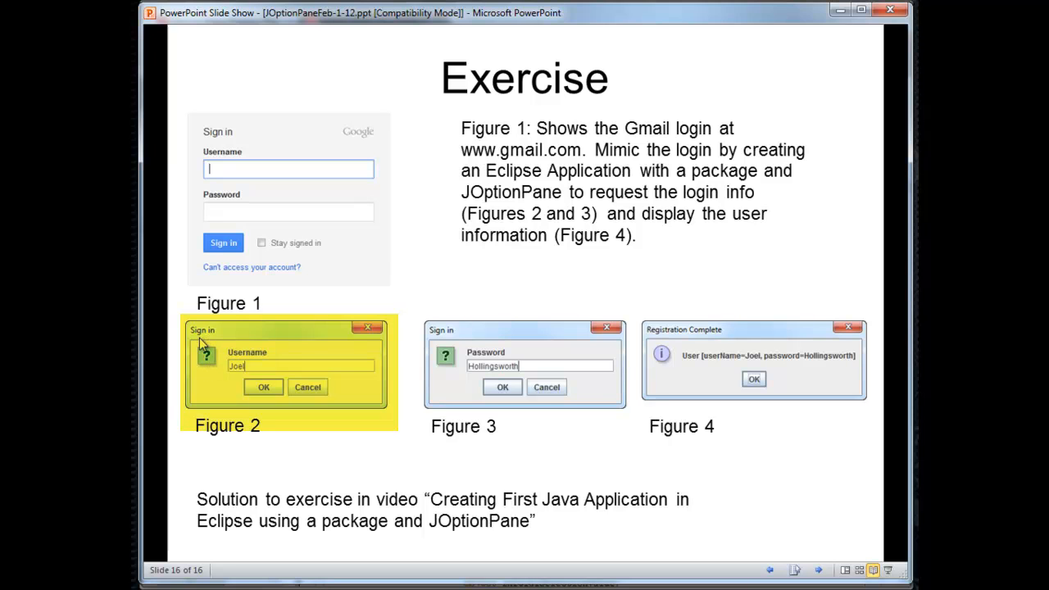
mouse_move(205, 343)
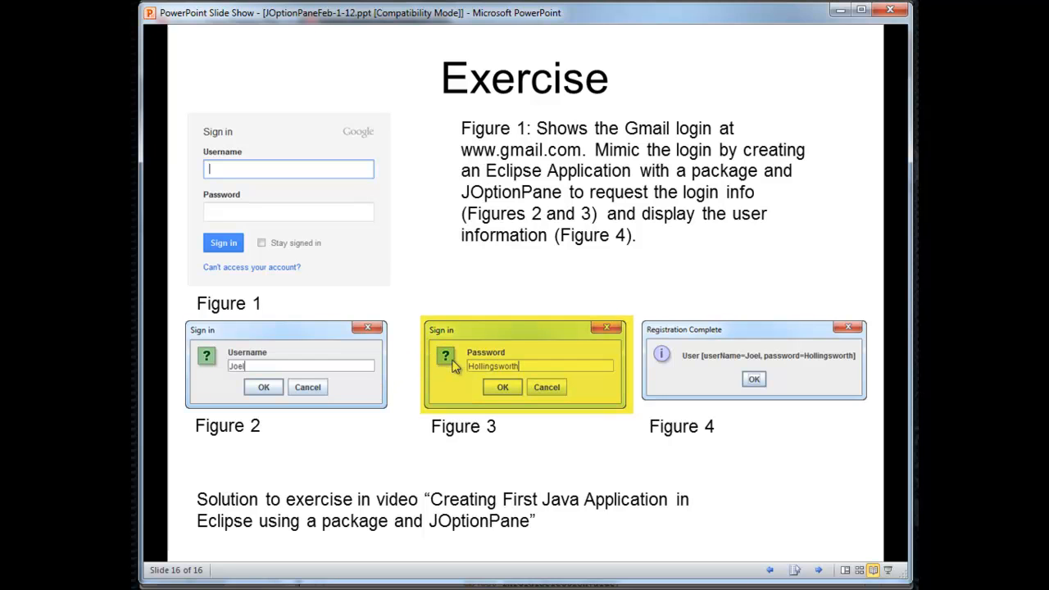
mouse_move(482, 367)
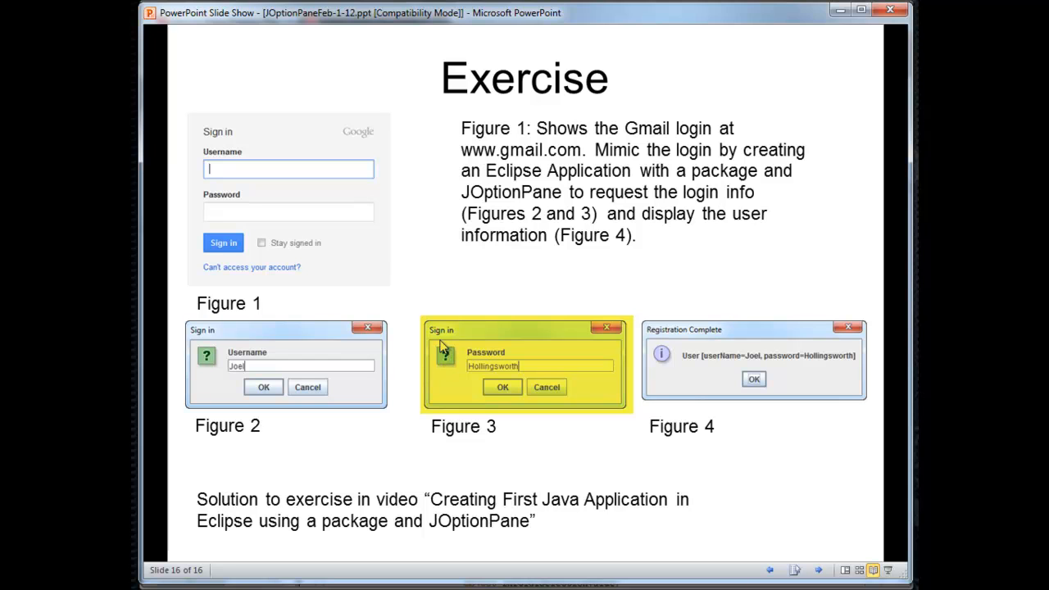
mouse_move(495, 400)
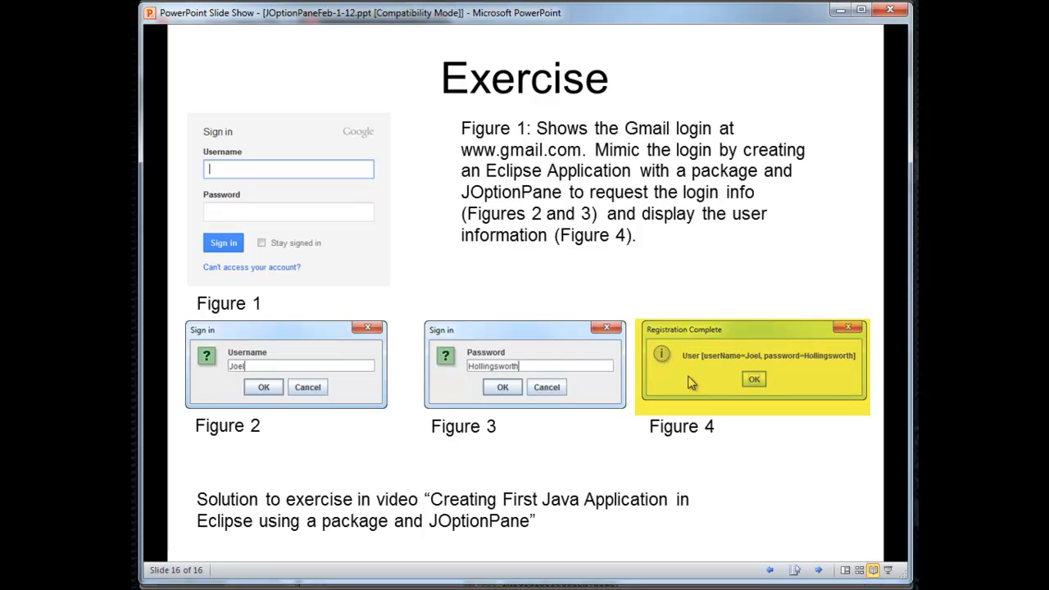
mouse_move(763, 377)
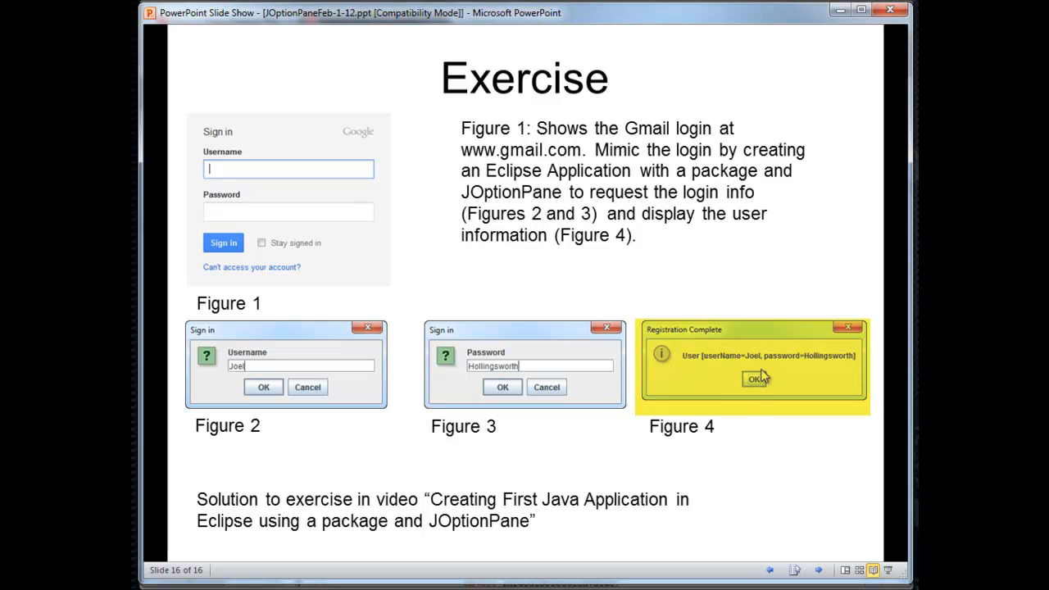
mouse_move(665, 370)
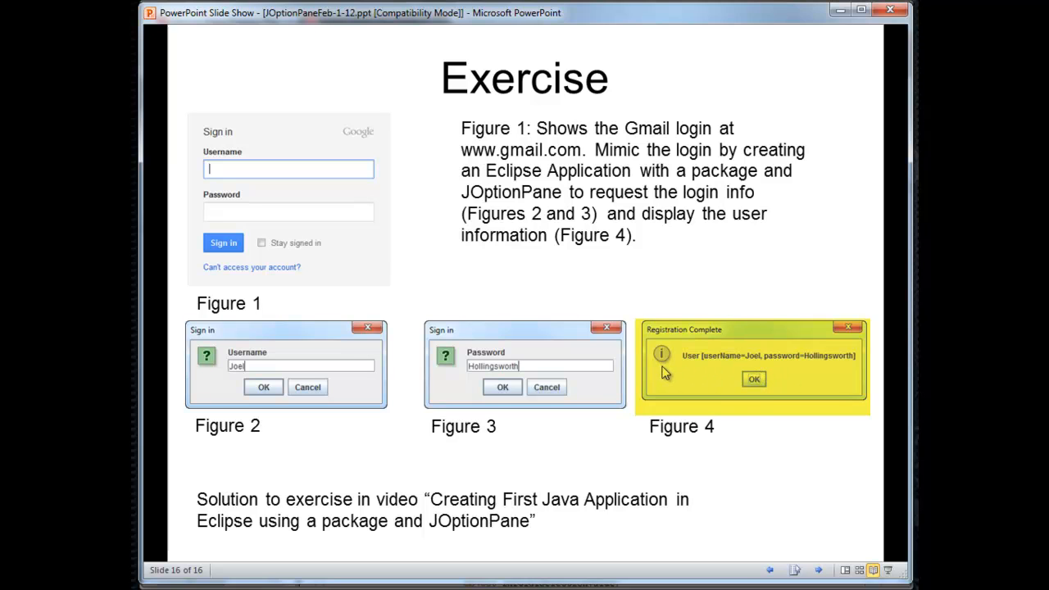
mouse_move(697, 346)
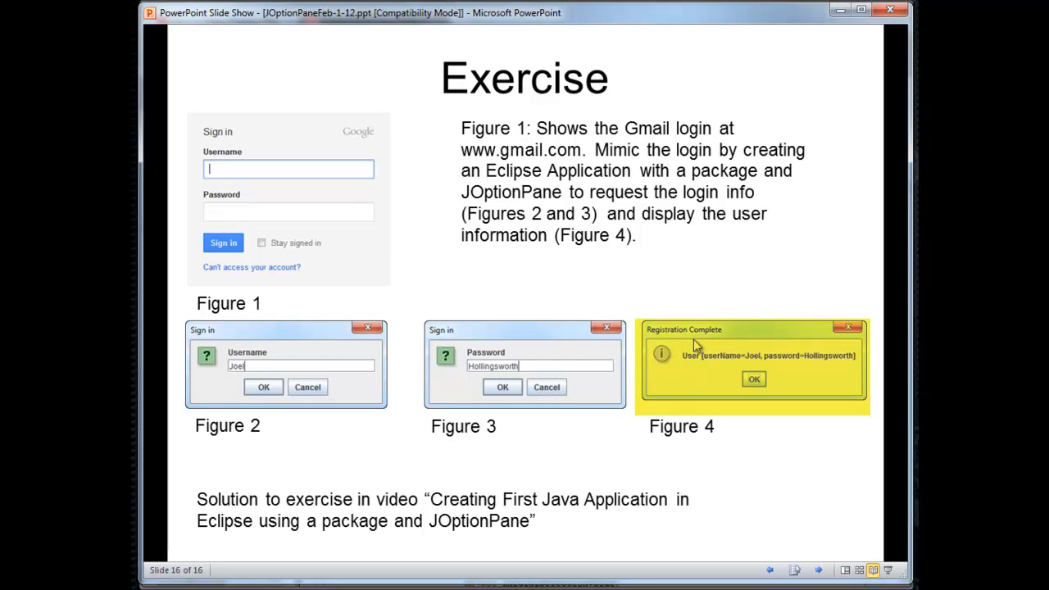
mouse_move(695, 351)
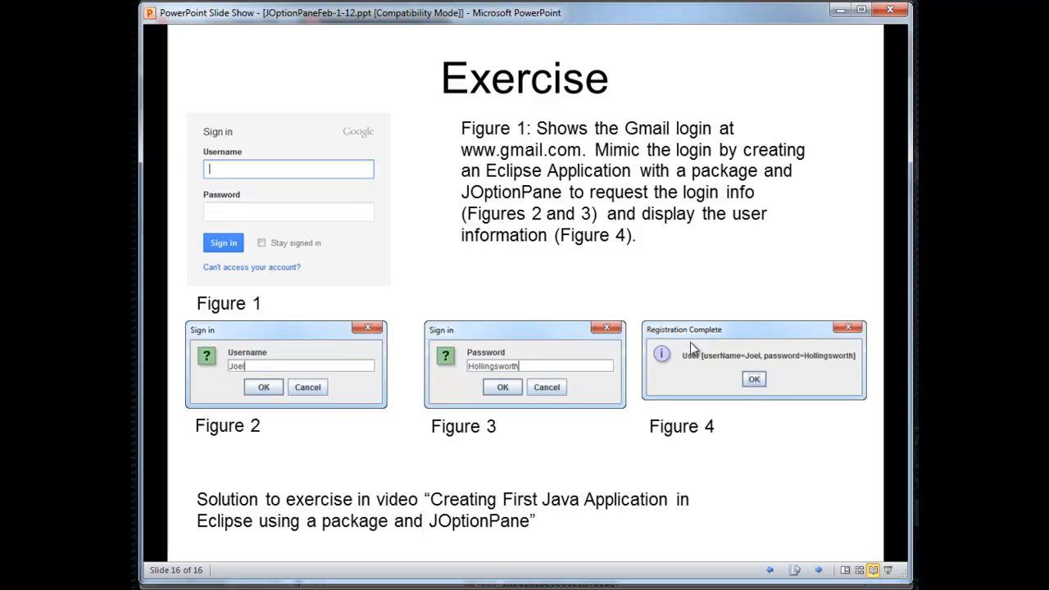
left_click_drag(197, 492, 688, 533)
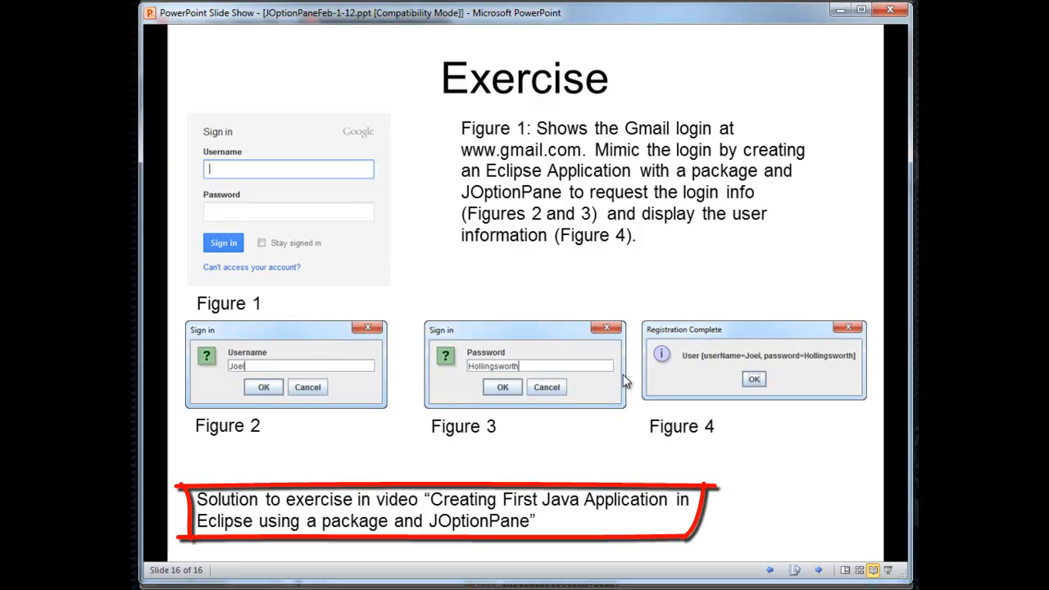
mouse_move(511, 508)
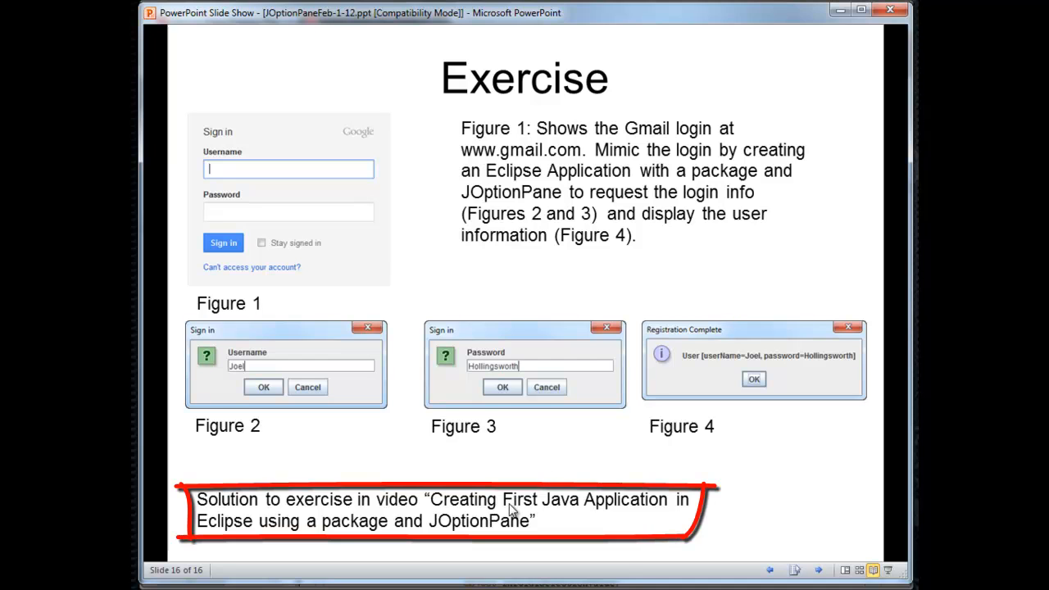
mouse_move(328, 528)
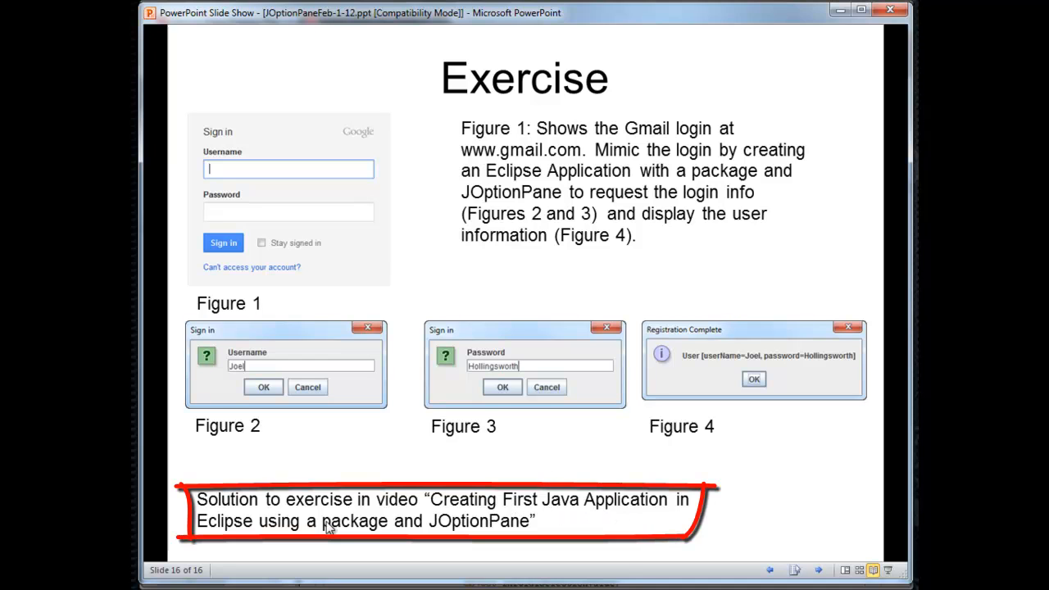
mouse_move(423, 533)
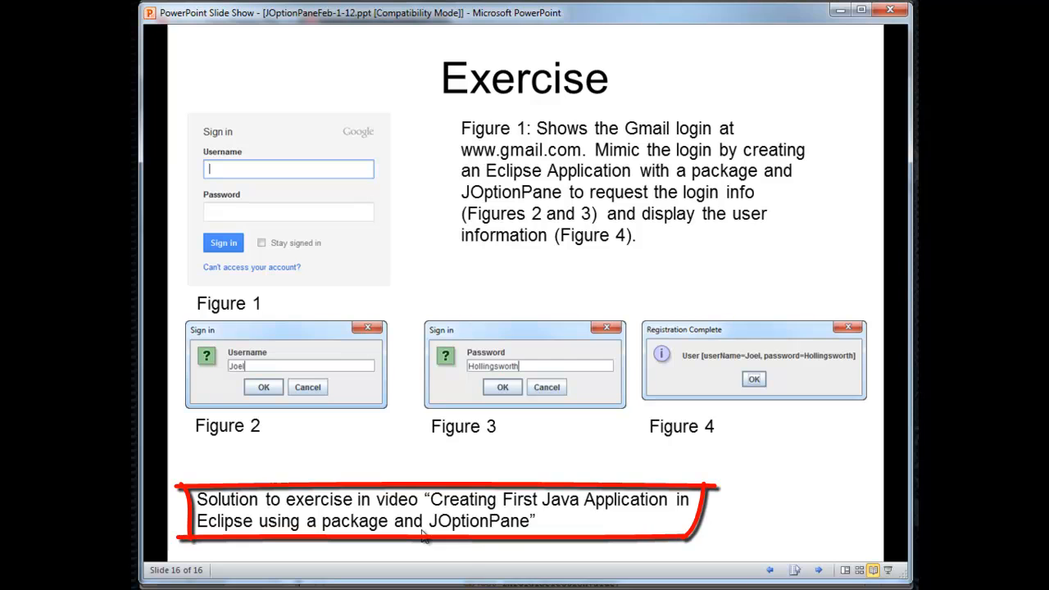
mouse_move(586, 517)
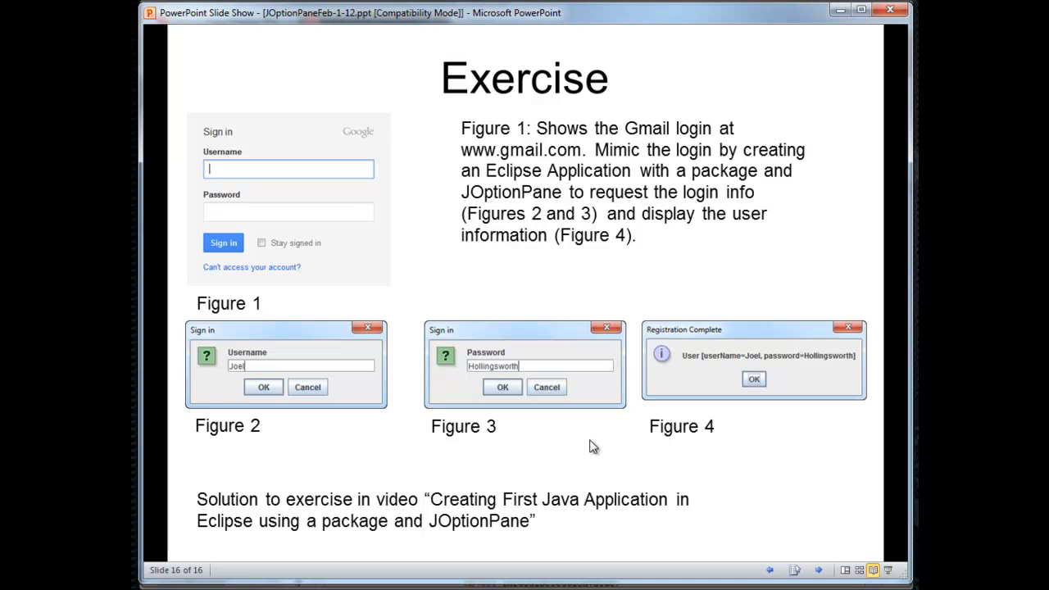
mouse_move(592, 449)
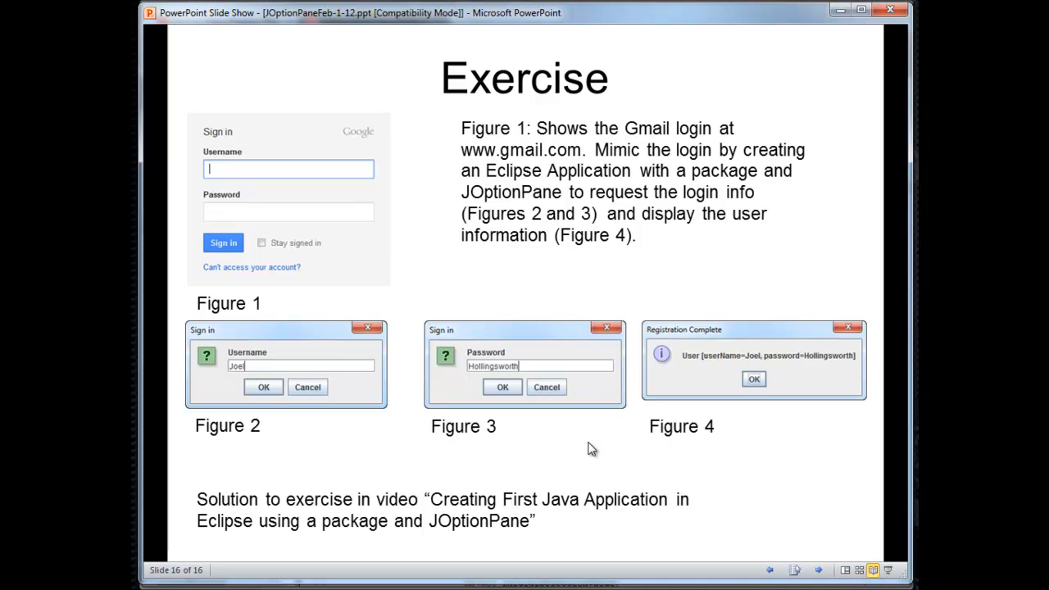